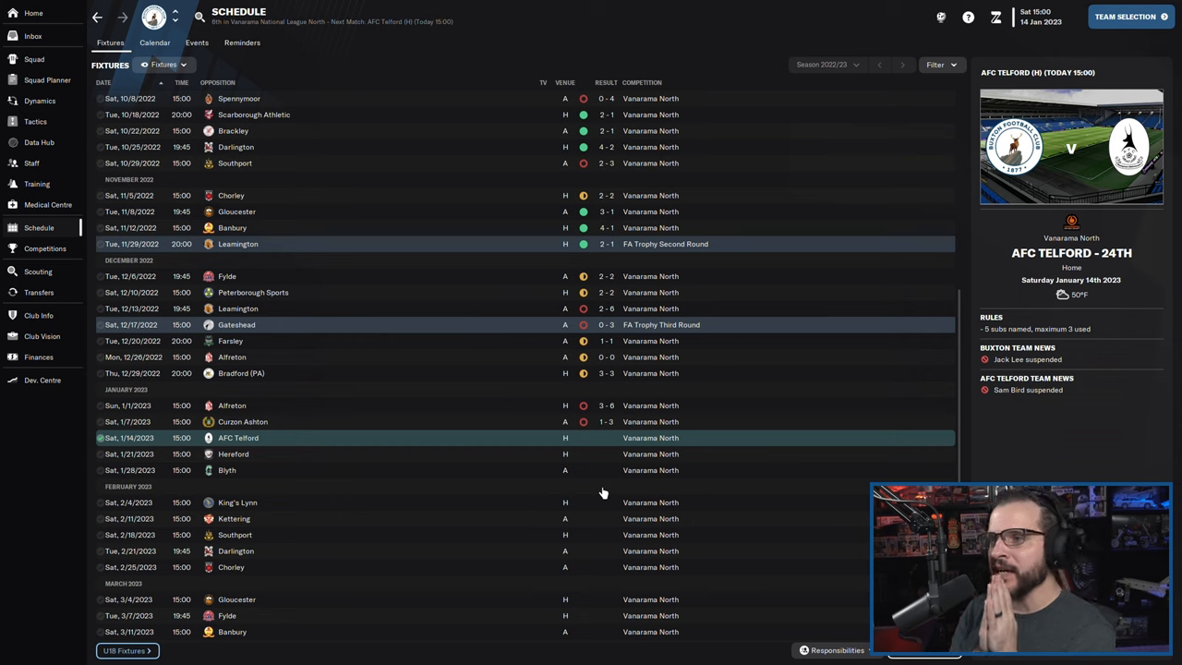
mouse_move(712, 146)
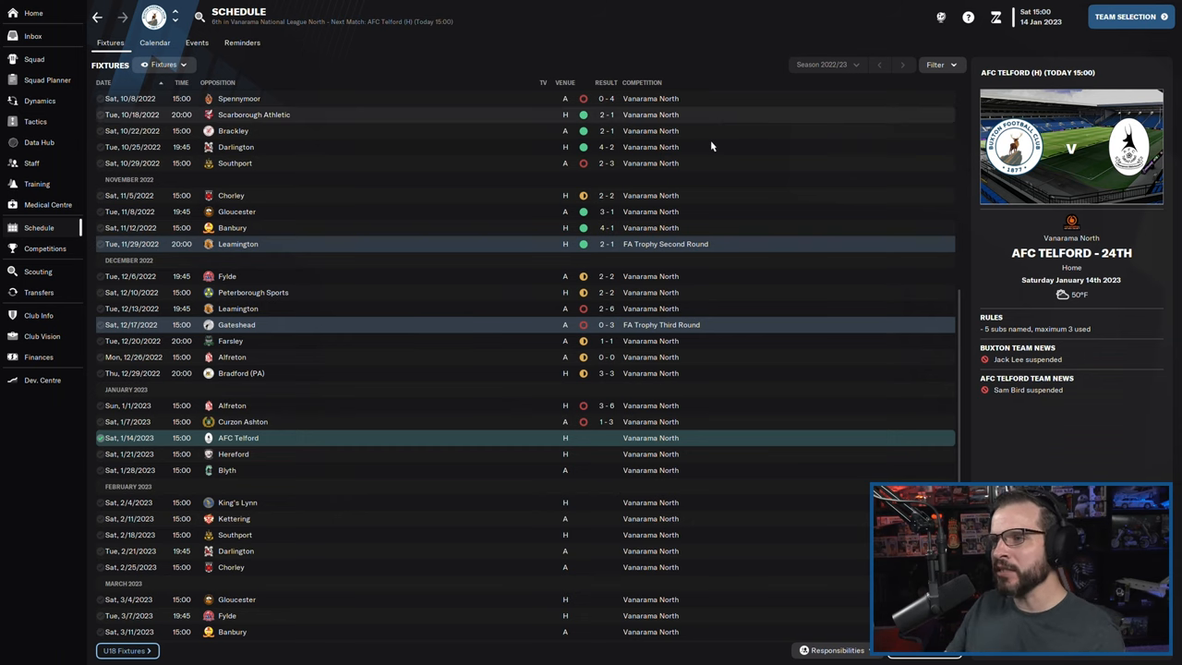
mouse_move(698, 311)
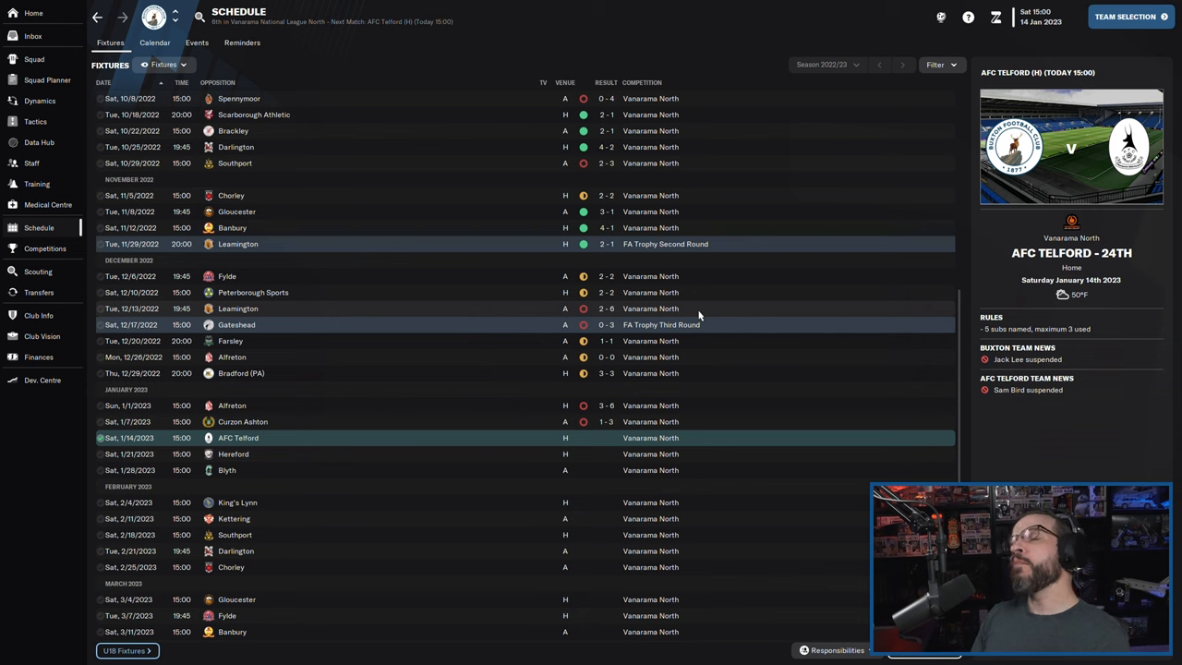
mouse_move(718, 324)
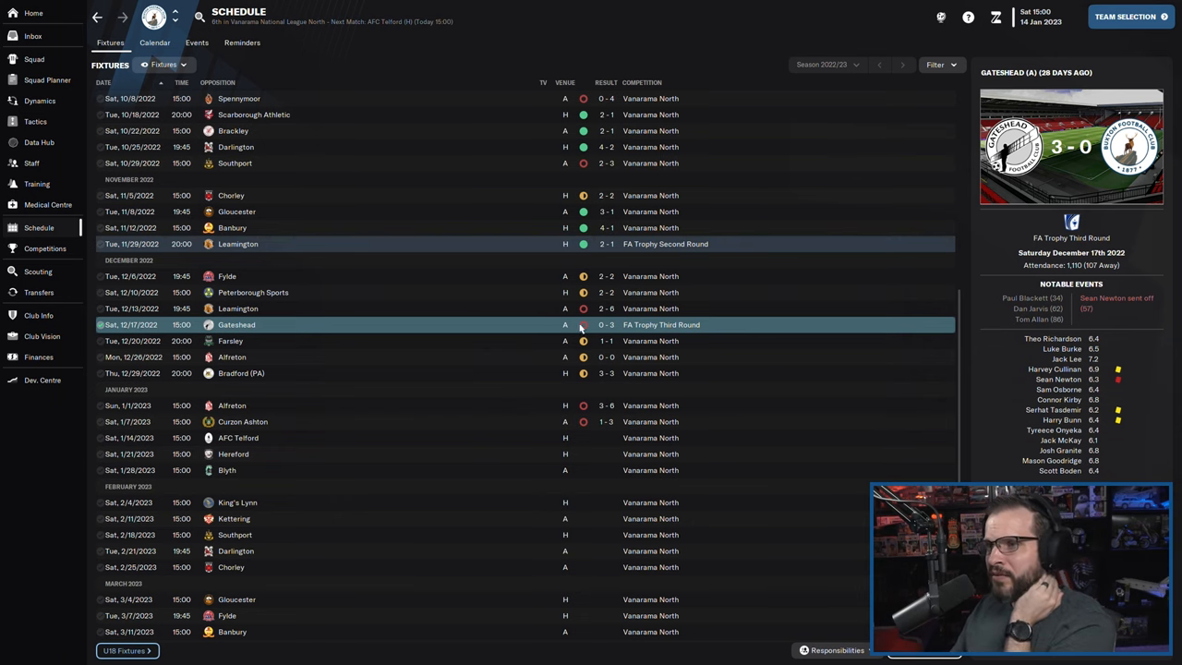
mouse_move(804, 315)
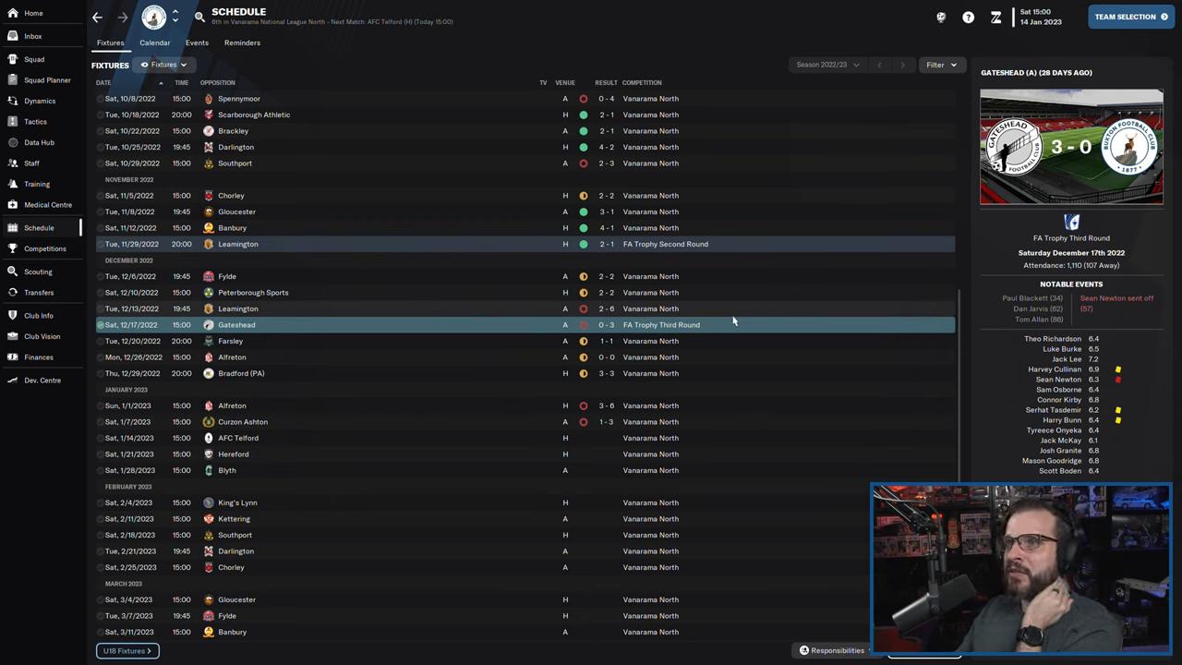
mouse_move(716, 345)
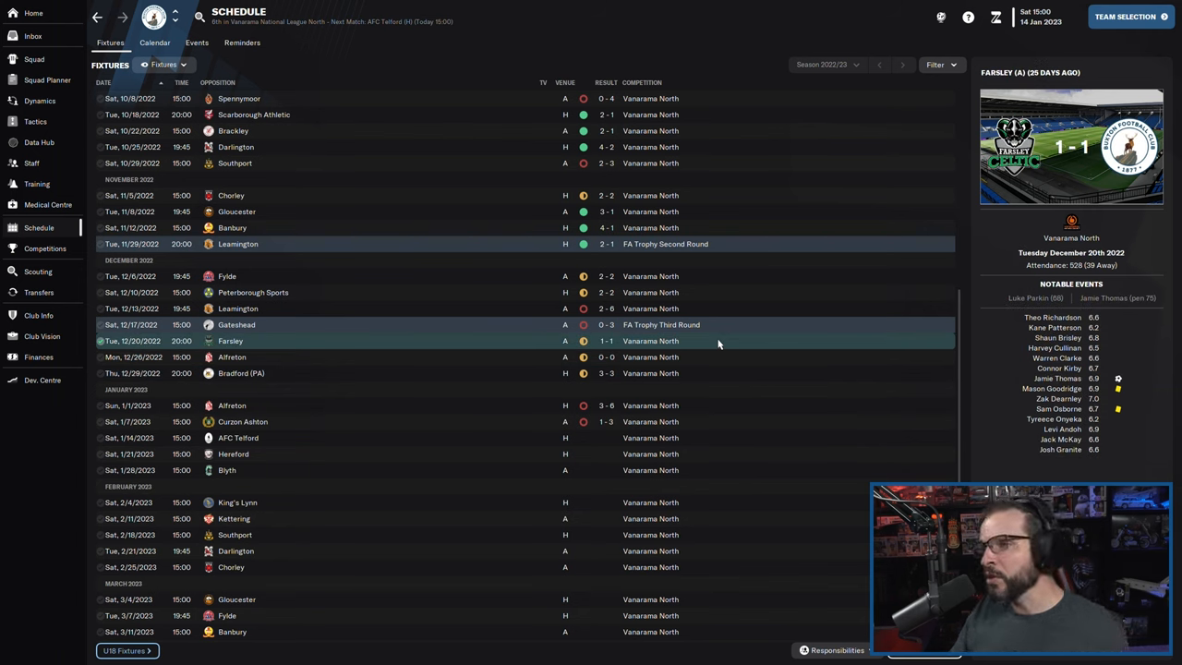
mouse_move(703, 378)
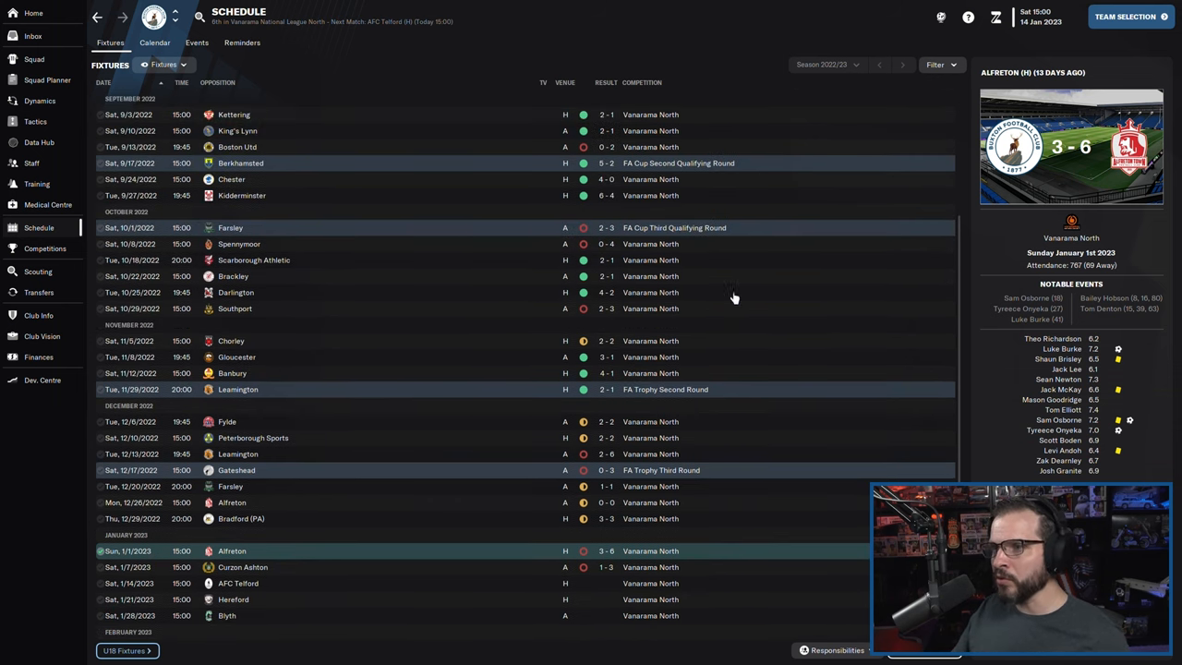
- Scroll the fixture list to review results against Gateshead, Farsley and Alfreton
scroll(down, 3)
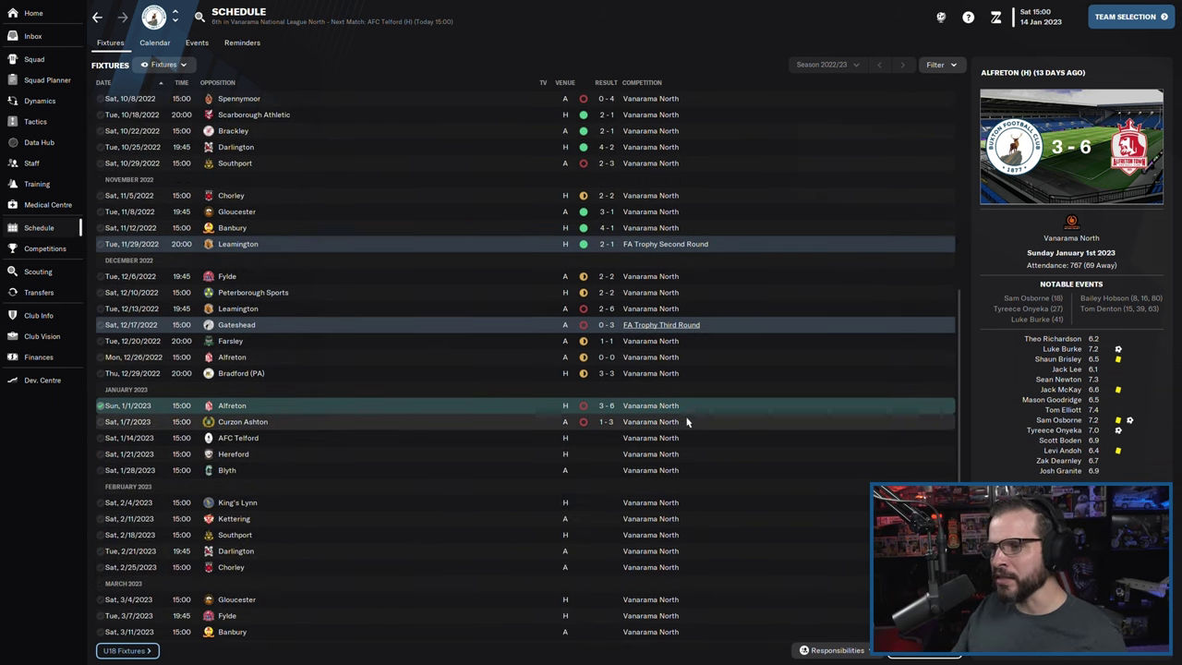
mouse_move(702, 425)
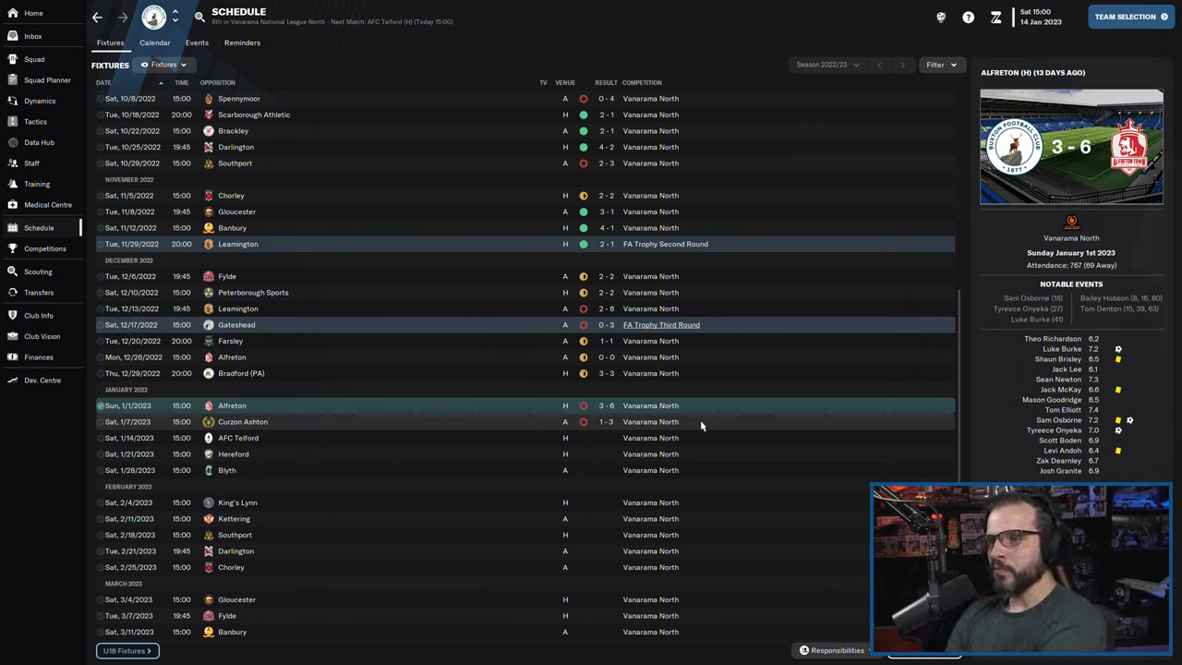
mouse_move(711, 371)
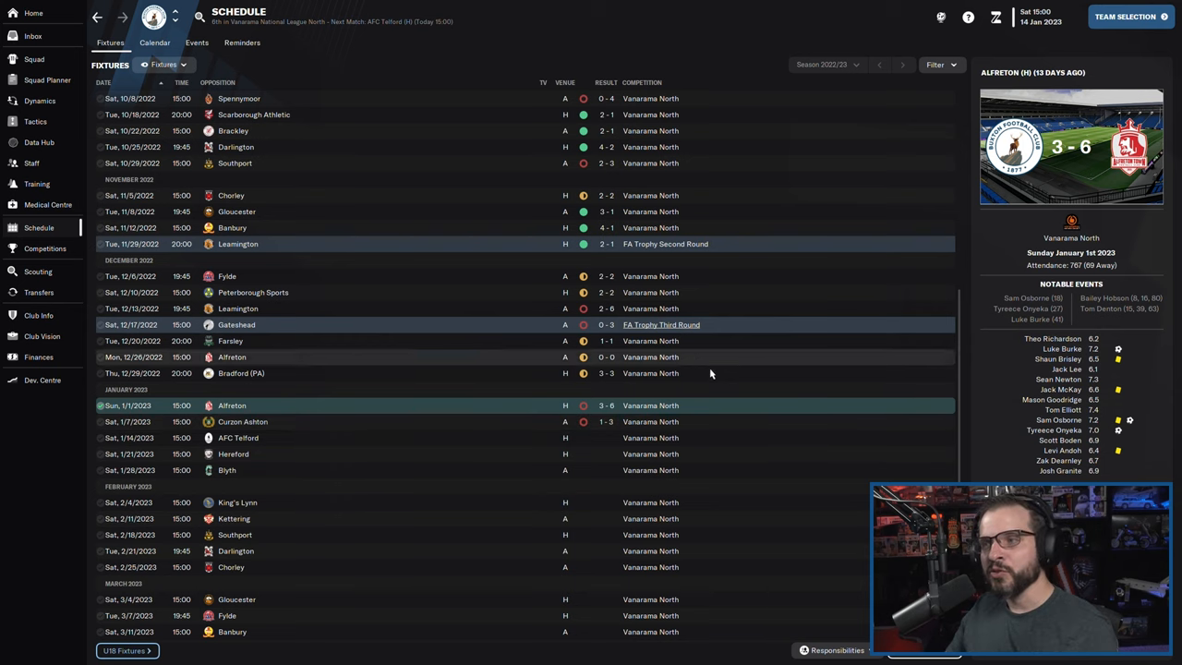
mouse_move(698, 437)
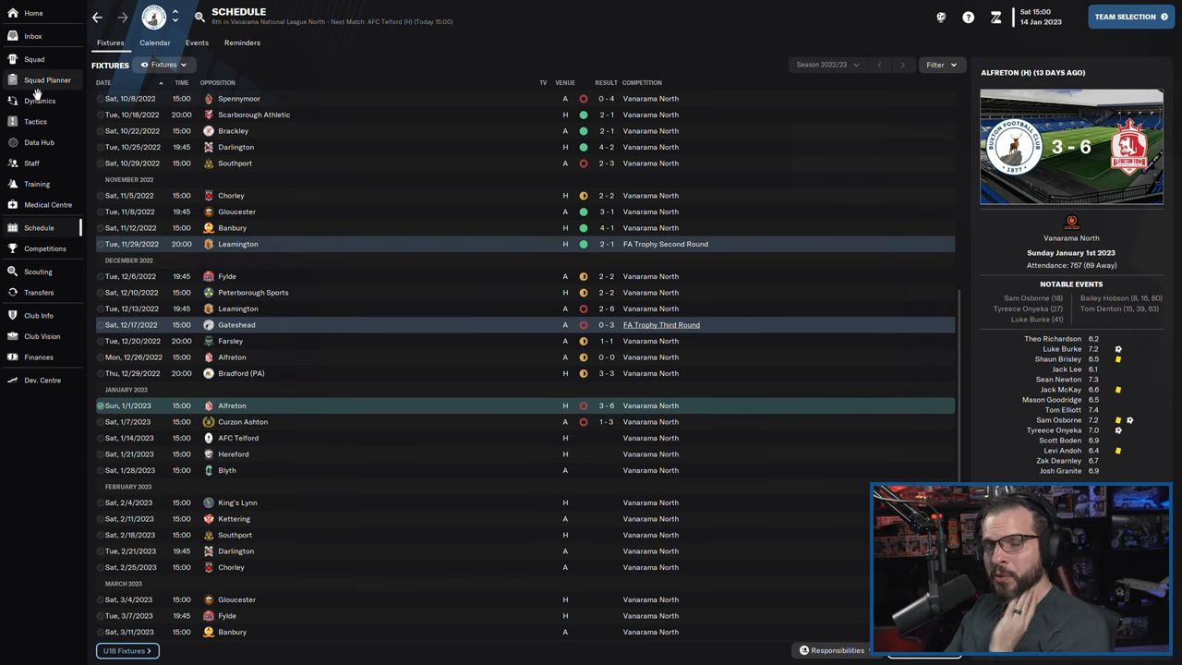
mouse_move(42, 104)
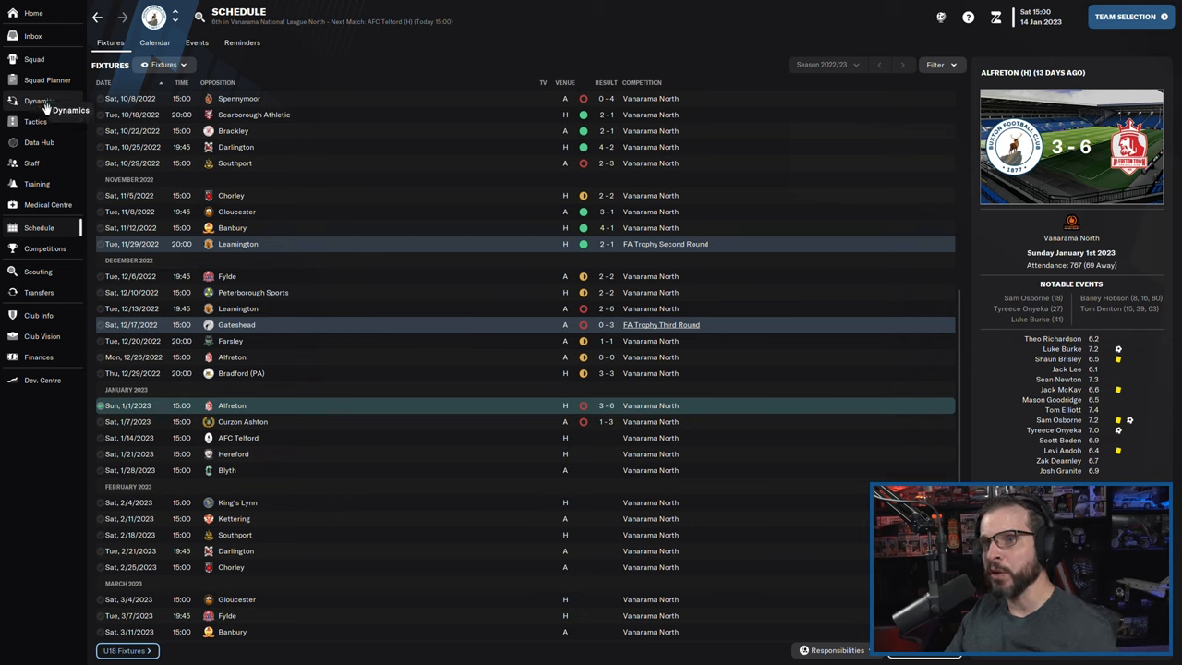
mouse_move(72, 191)
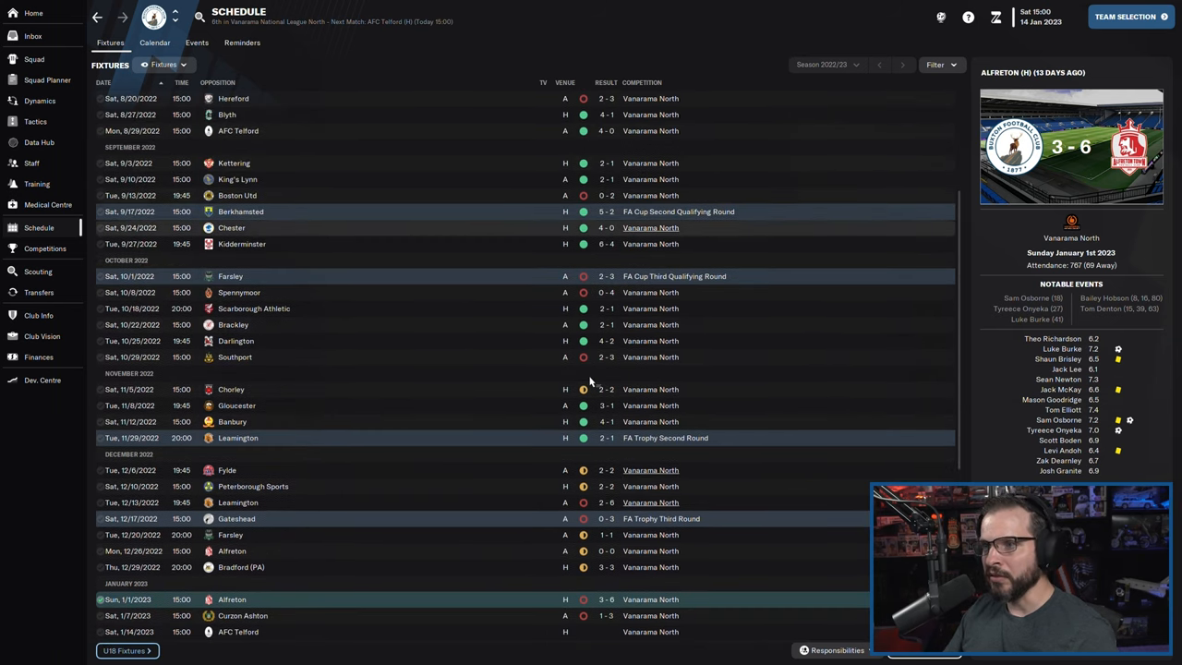
scroll(down, 3)
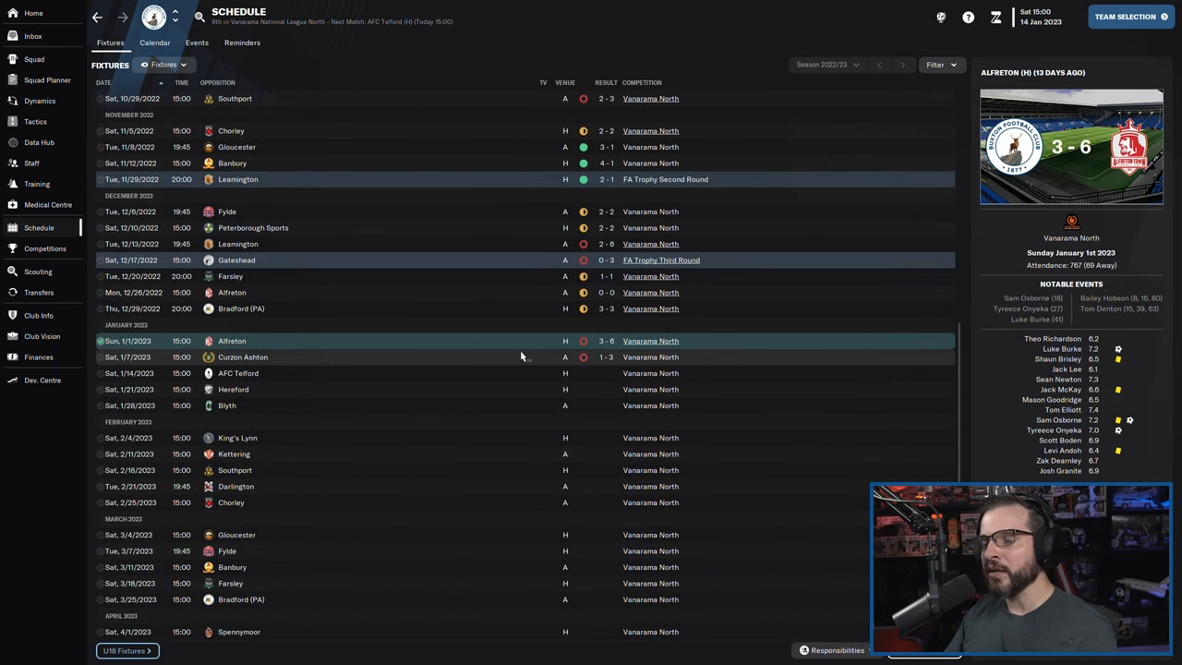
- View the competitions overview with Buxton sixth, then the club's transfer records
click(44, 248)
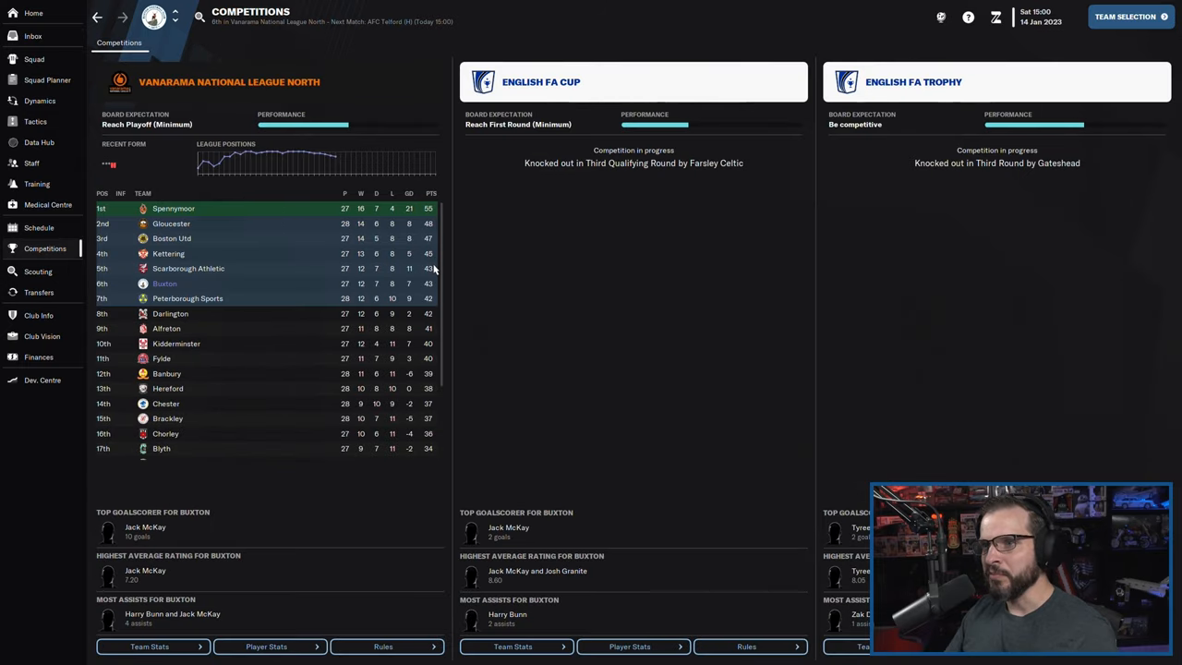
mouse_move(417, 289)
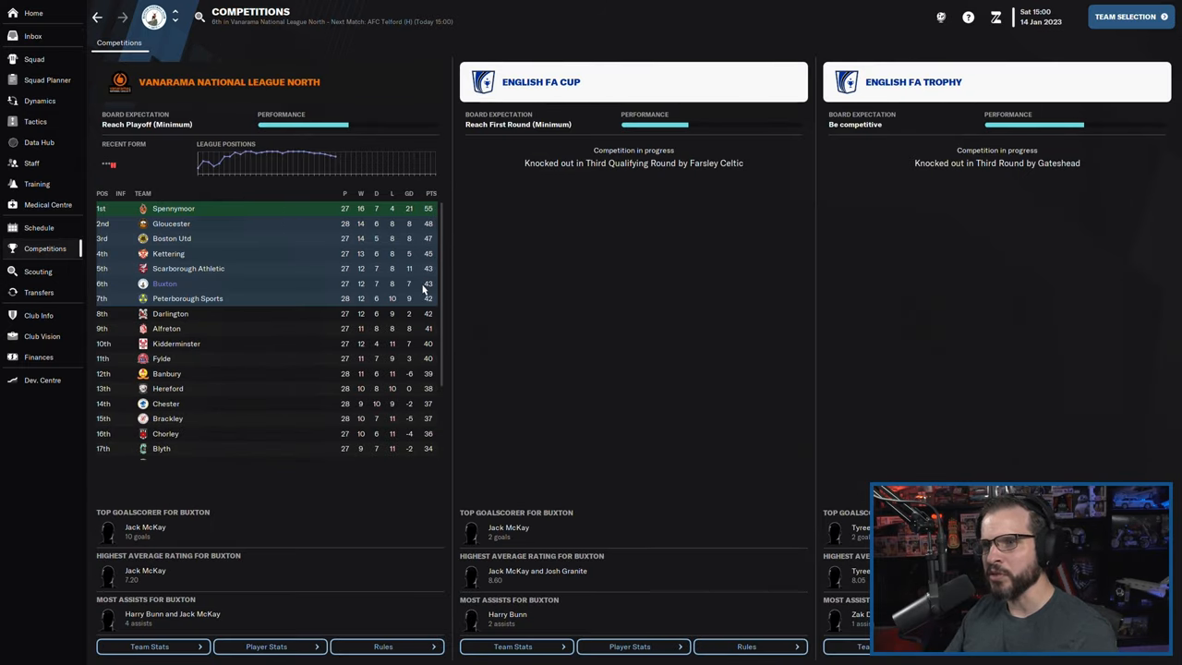
mouse_move(409, 279)
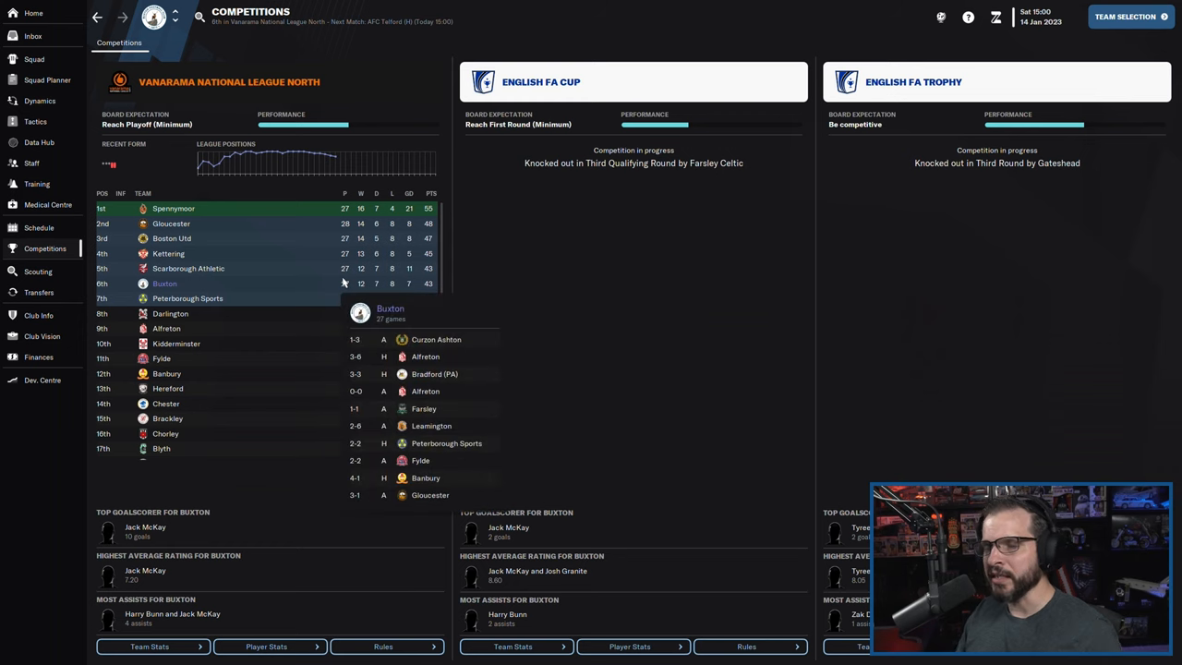
mouse_move(125, 303)
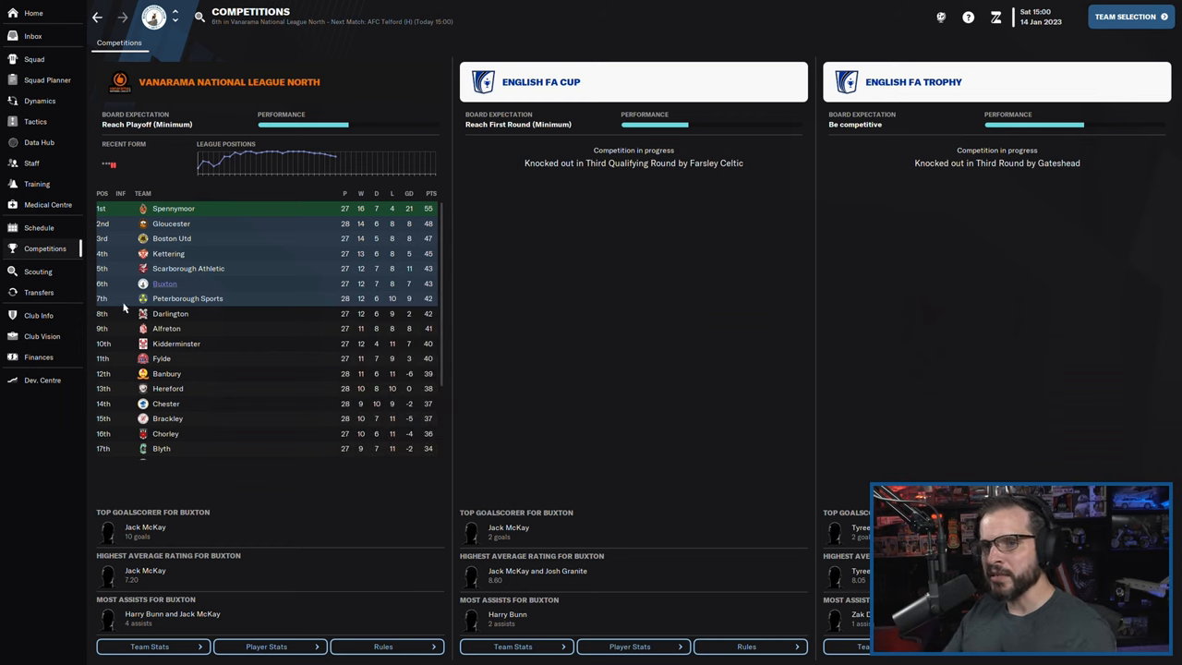
click(39, 292)
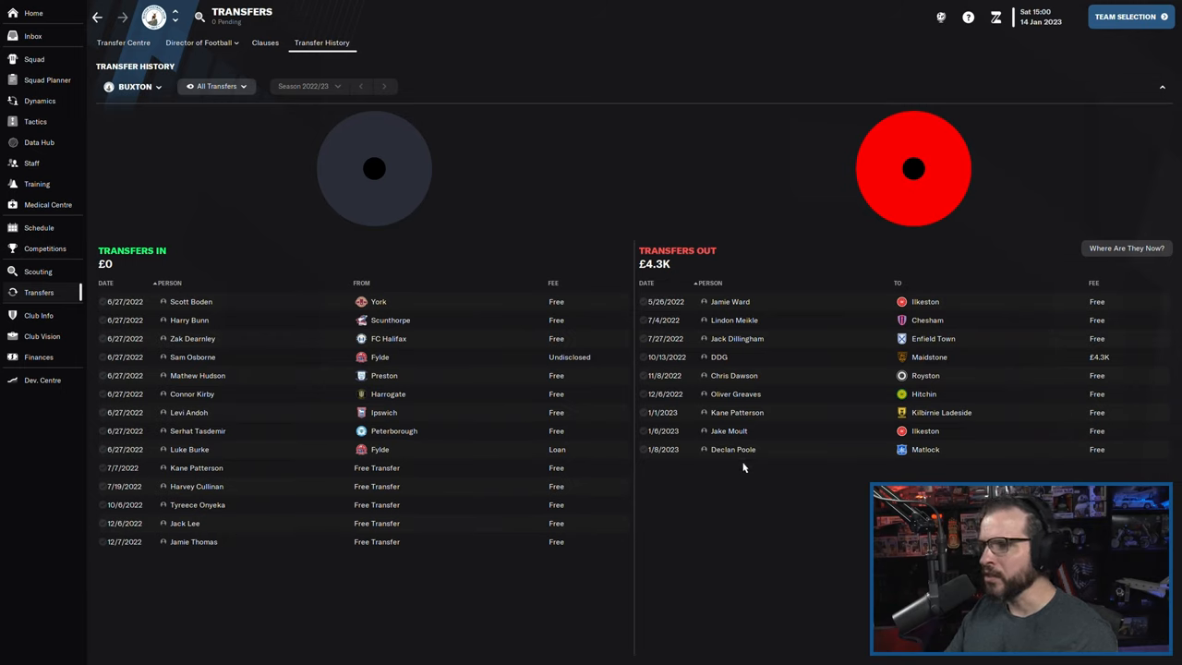
mouse_move(738, 430)
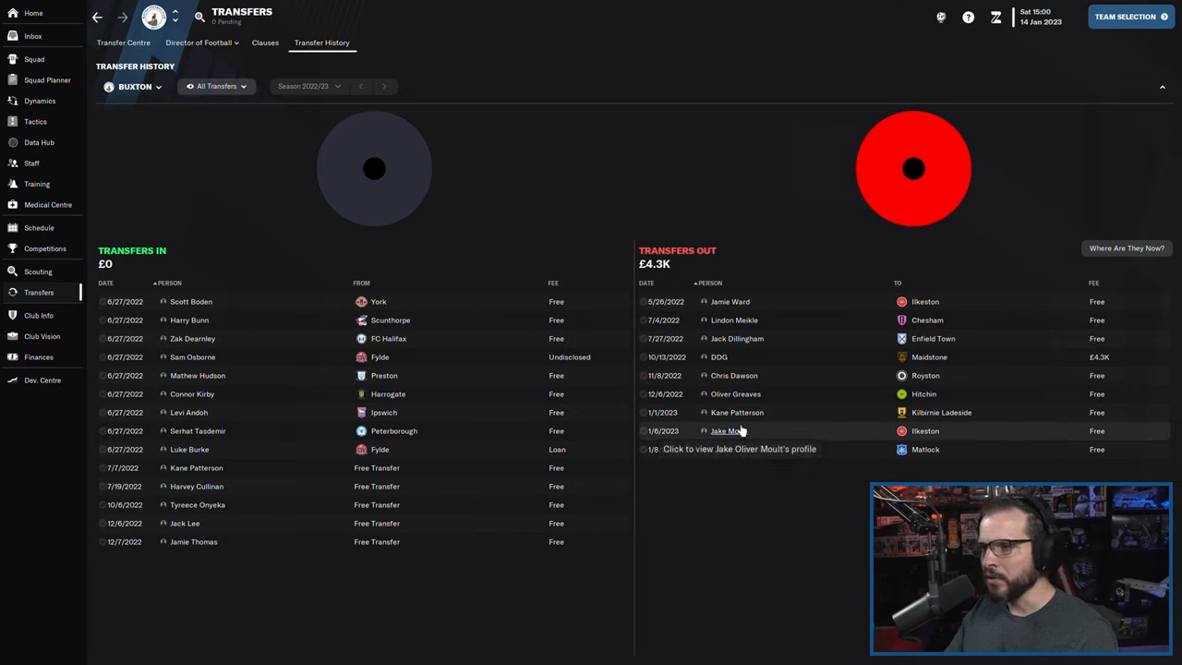
mouse_move(768, 413)
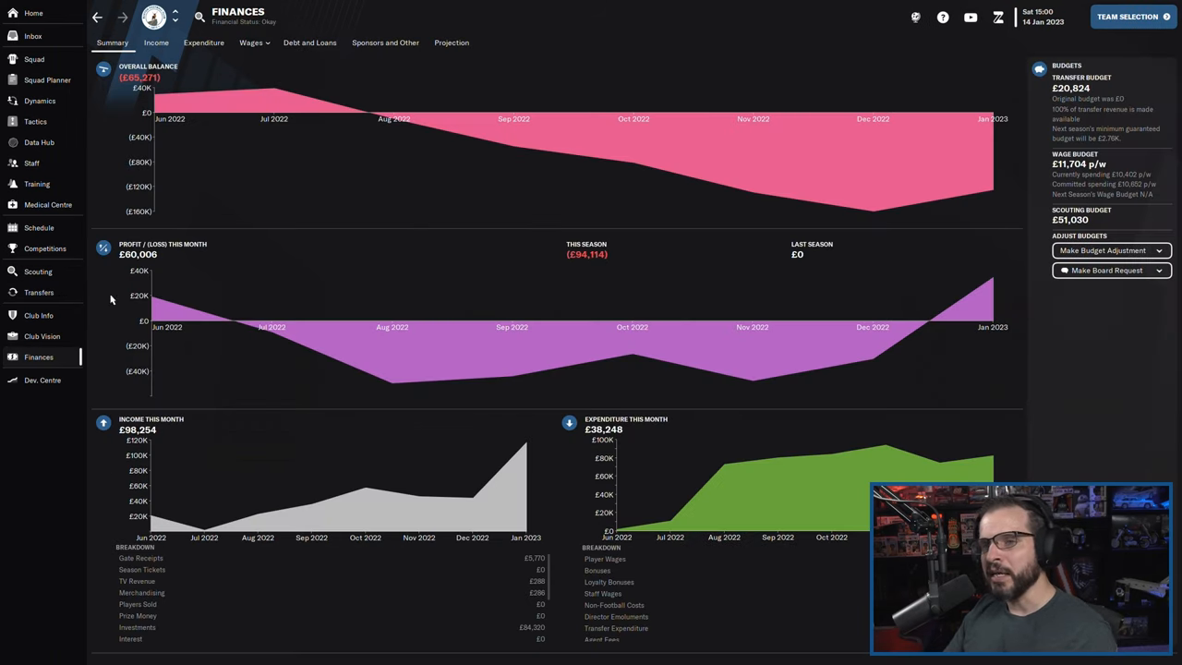
mouse_move(44, 249)
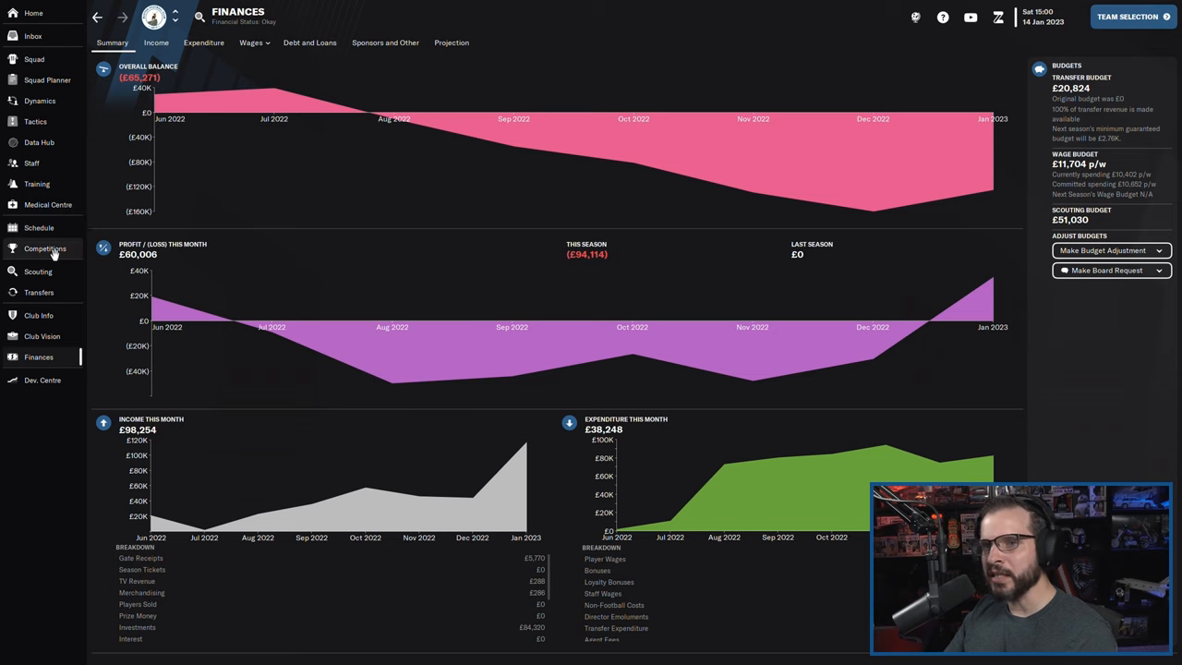
- Review transfer activity: Granite's rejected contract and Thompson's pending offer
click(39, 292)
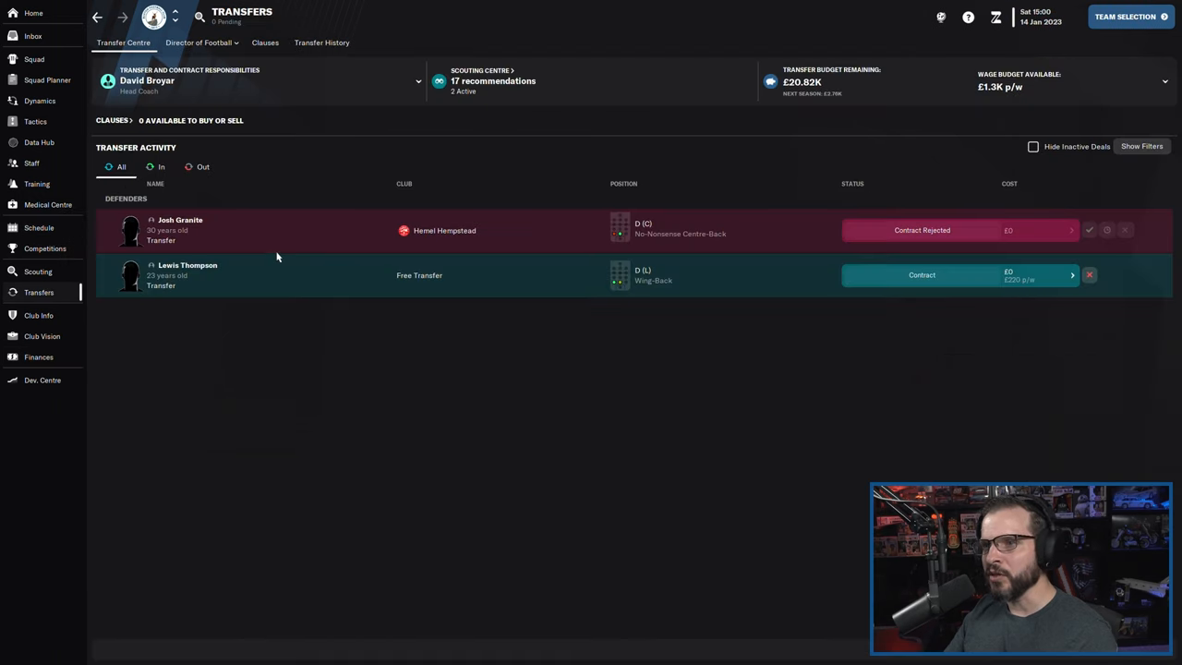
mouse_move(870, 285)
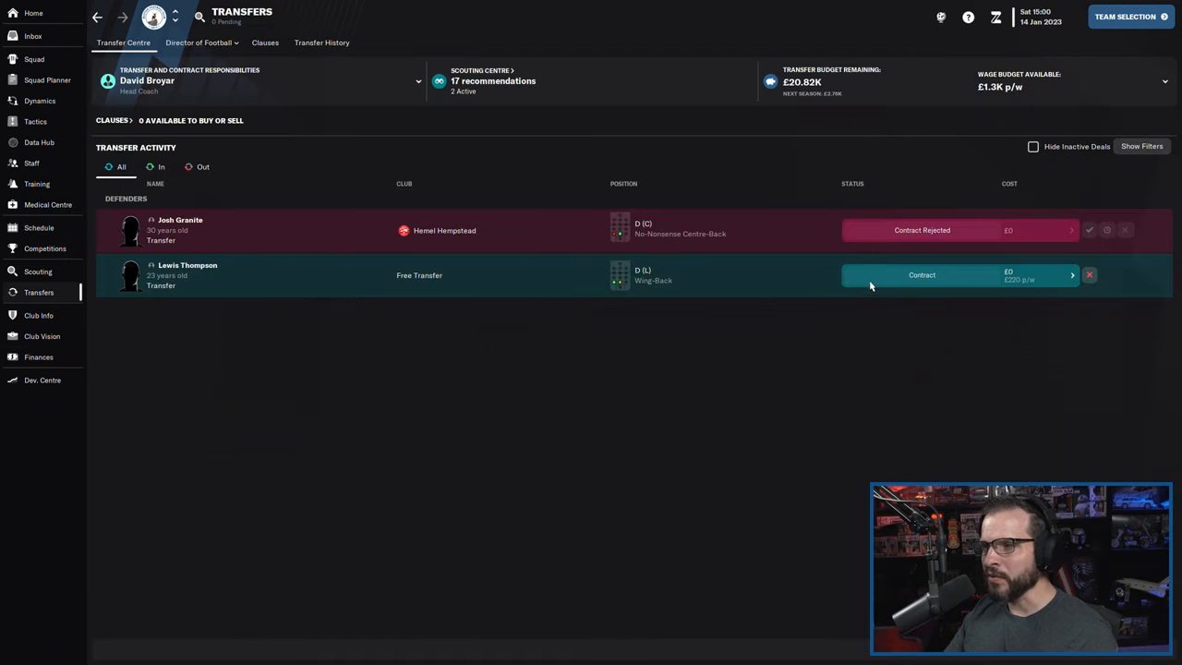
mouse_move(616, 289)
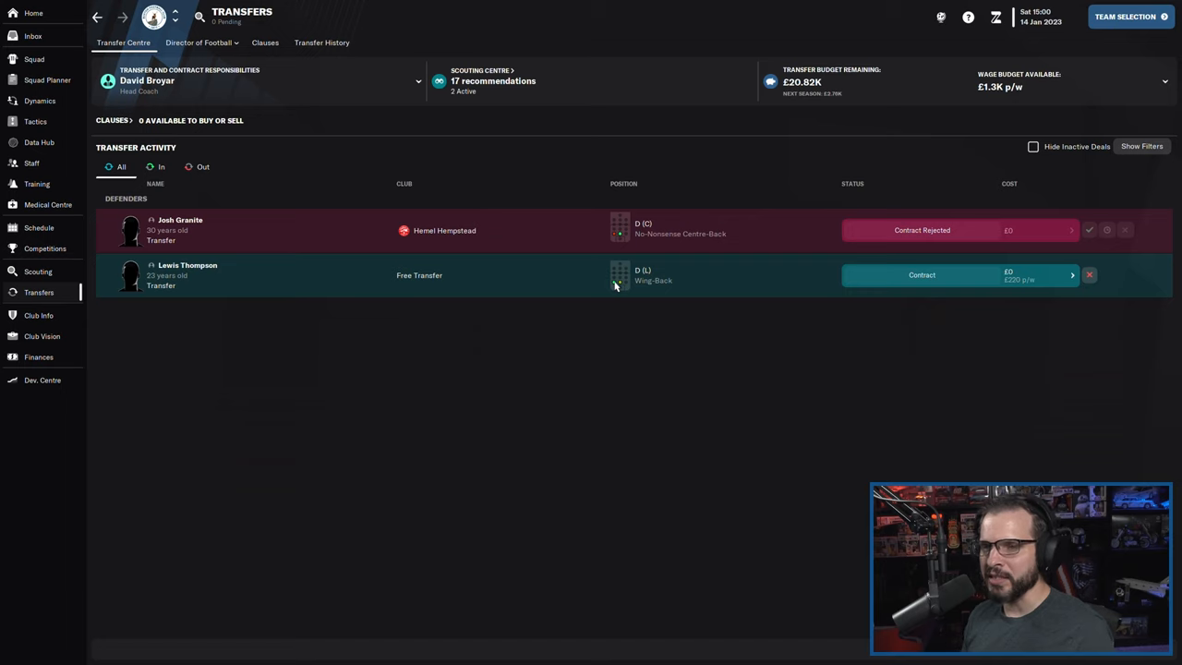
mouse_move(388, 269)
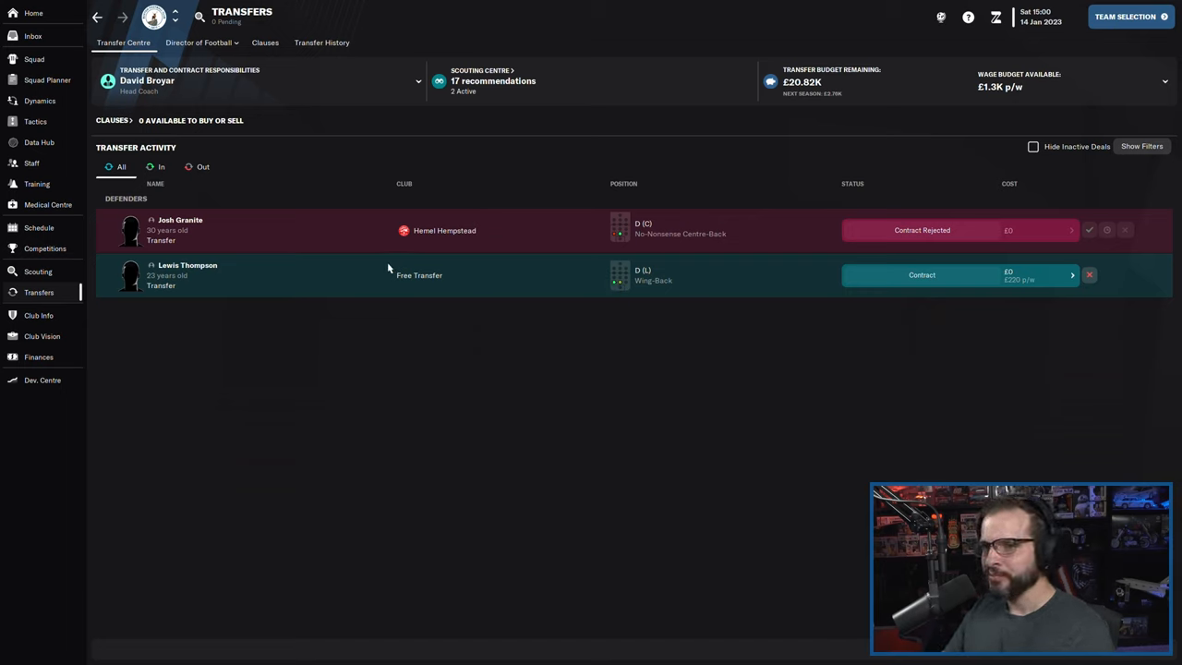
mouse_move(86, 130)
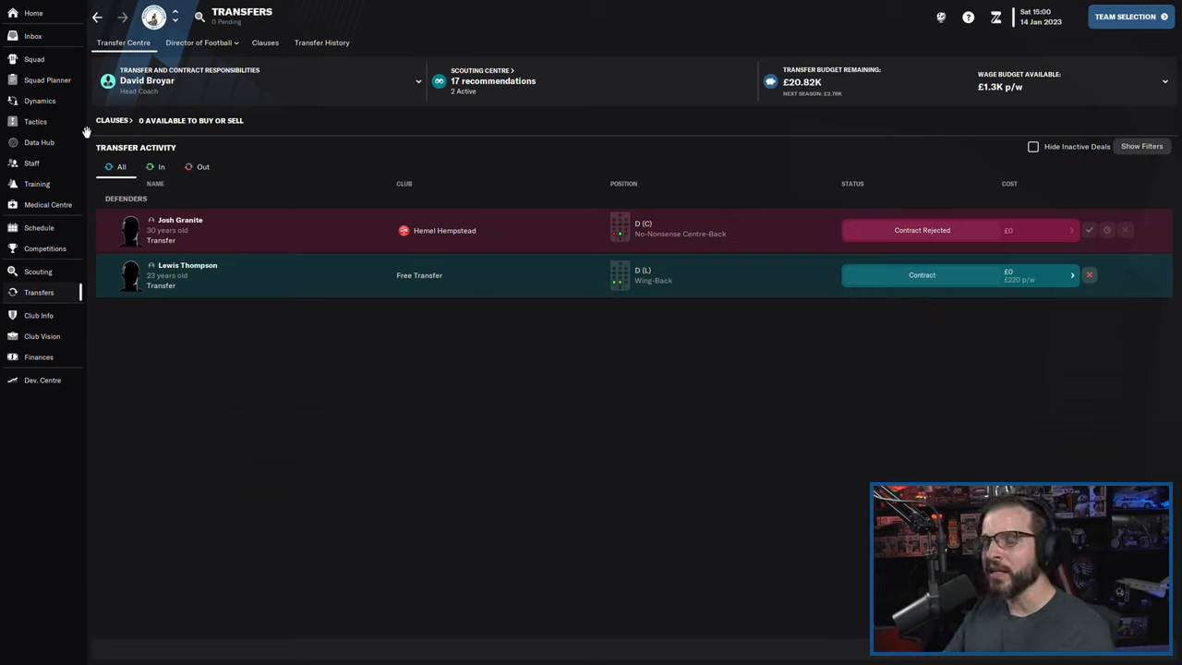
- Switch Brisley and Cullinan to Central Defender on defend duty in Tactics
click(35, 121)
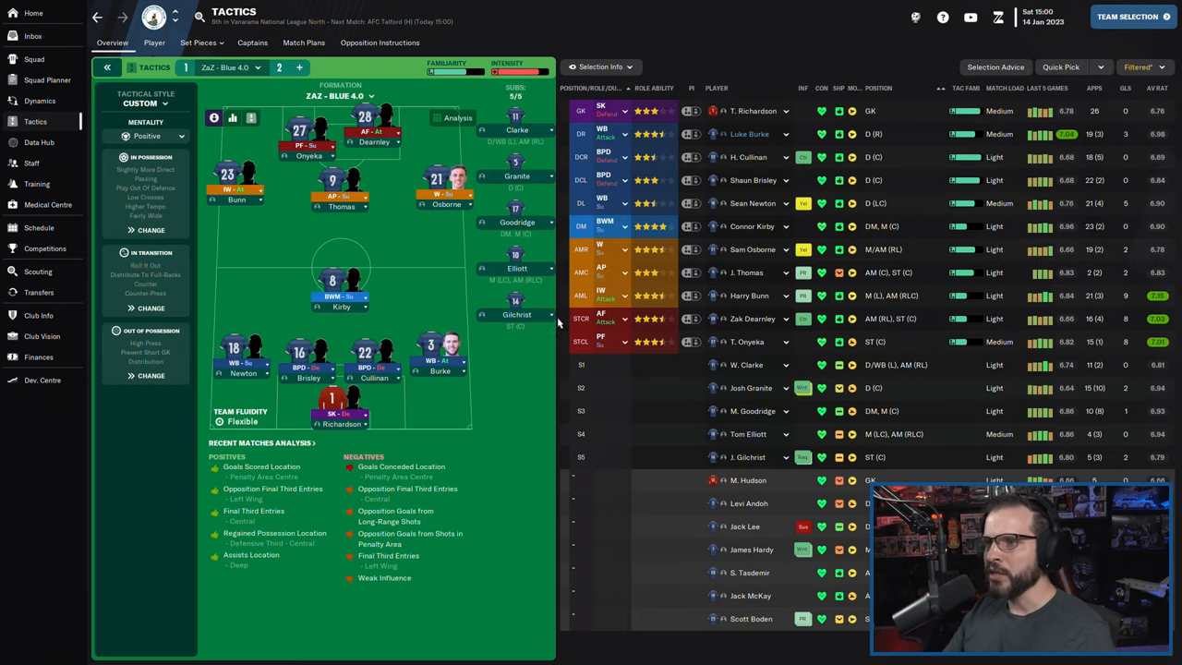
mouse_move(518, 421)
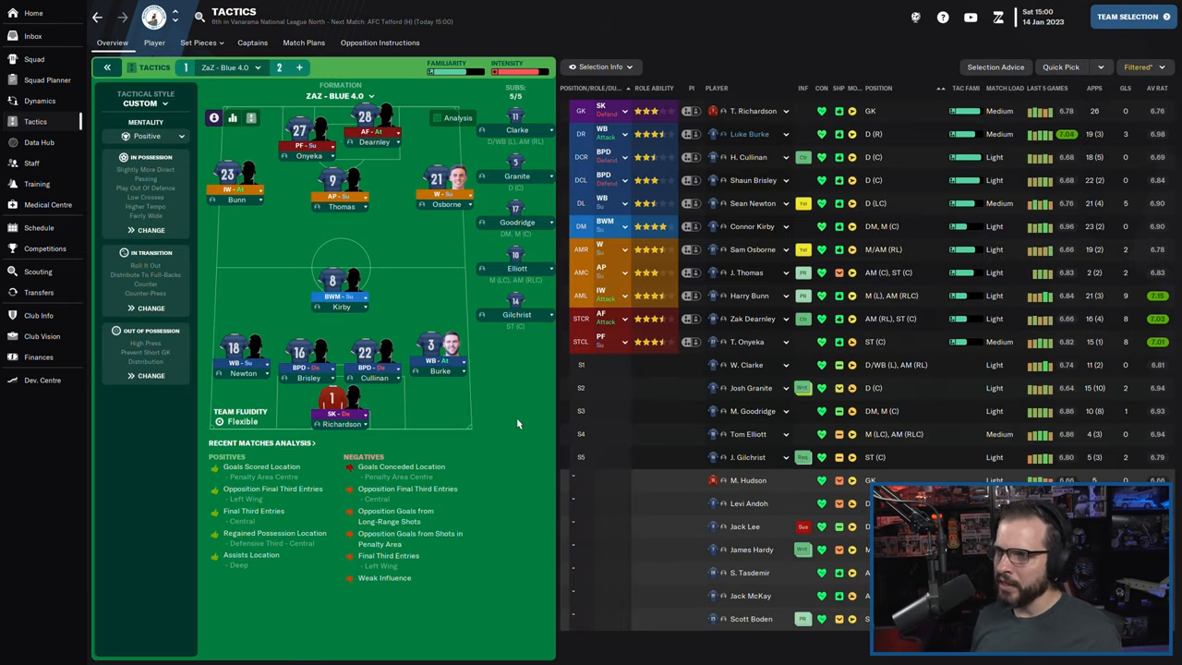
mouse_move(434, 376)
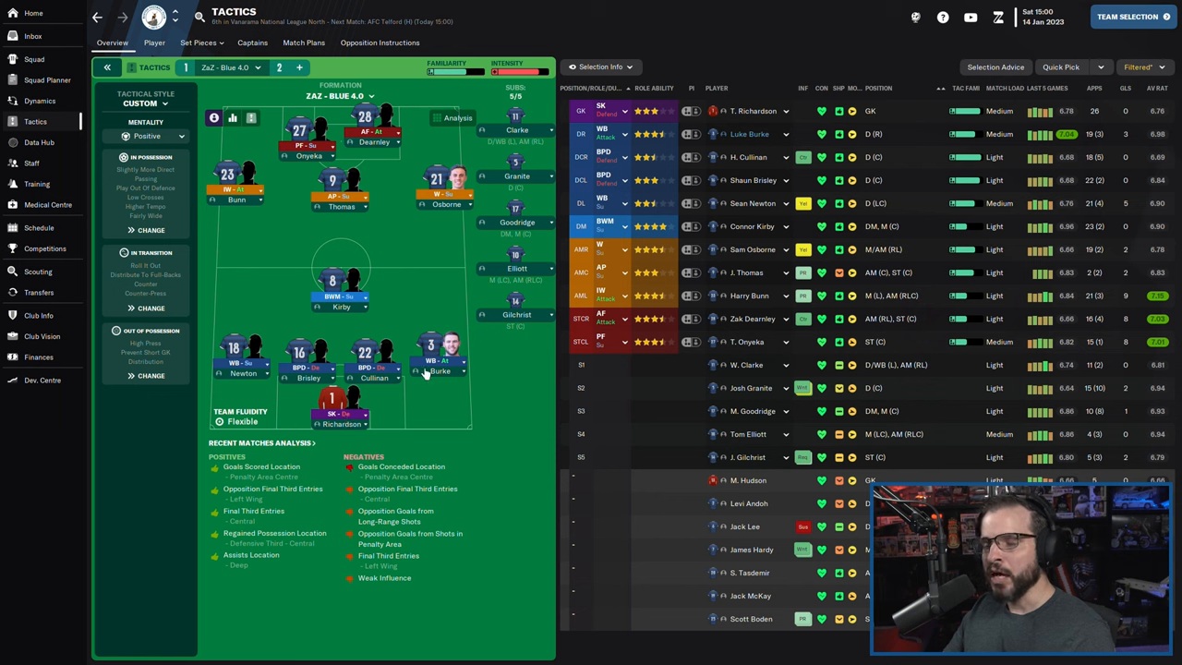
mouse_move(243, 374)
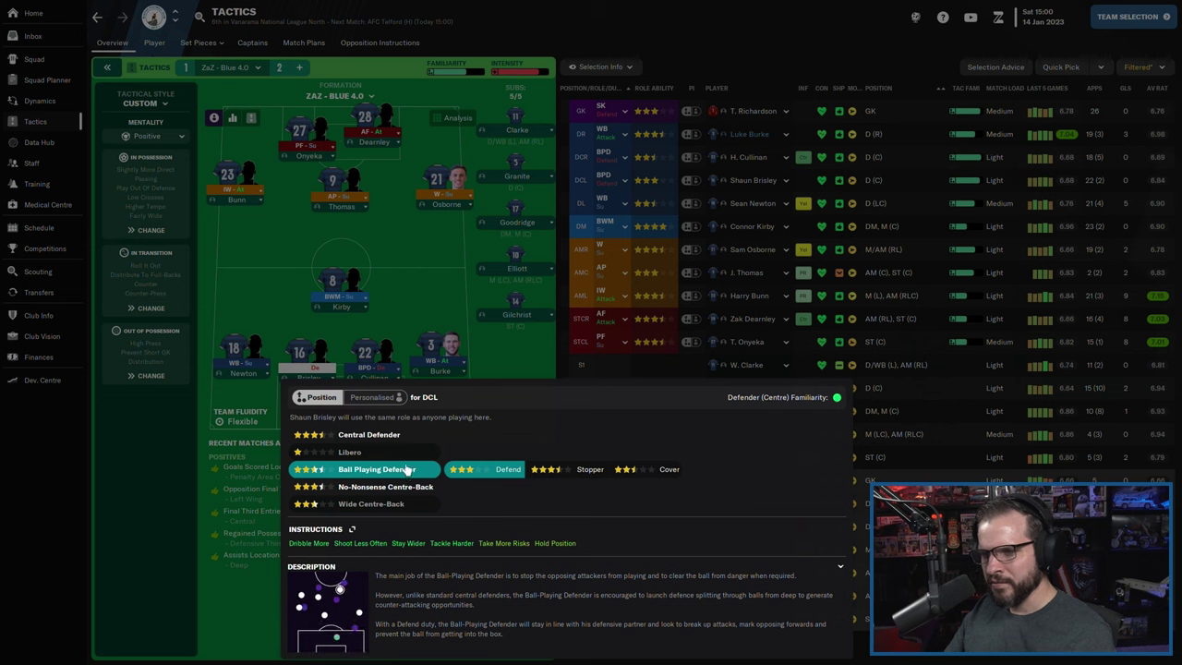
click(380, 486)
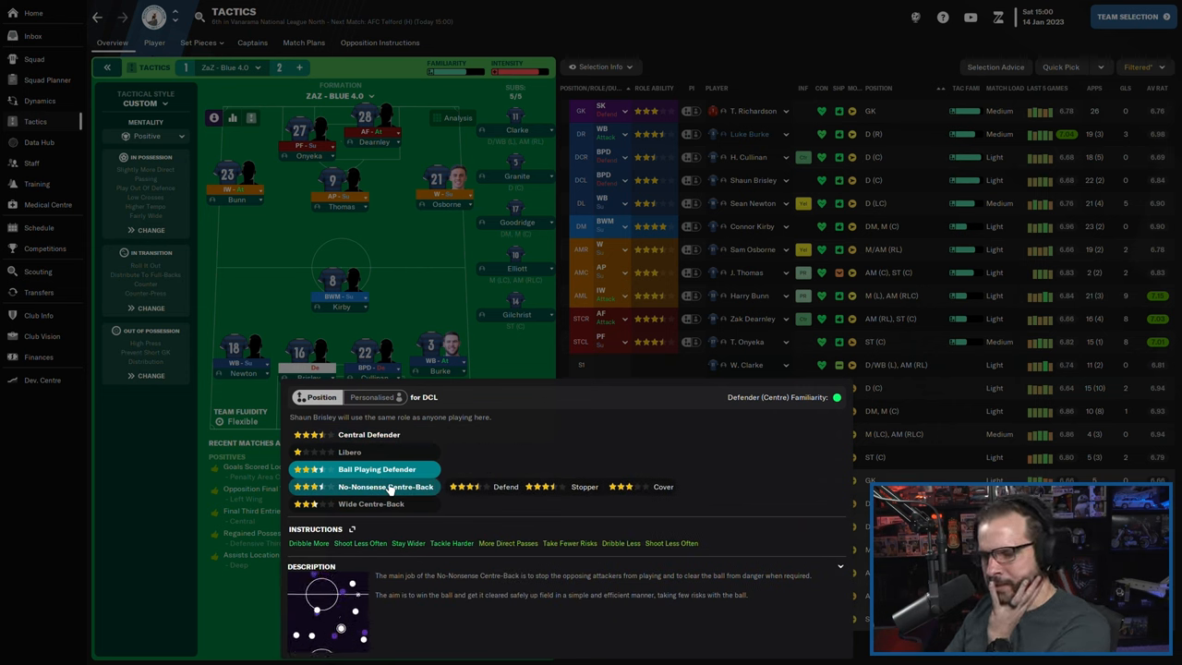
click(369, 434)
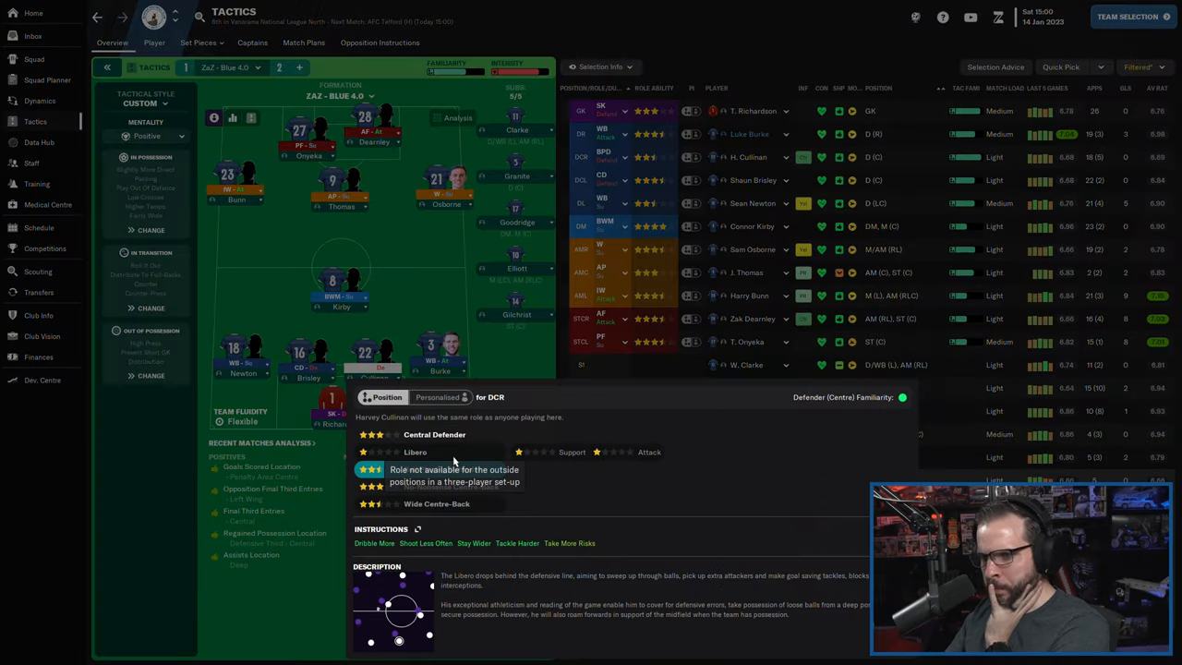
click(433, 434)
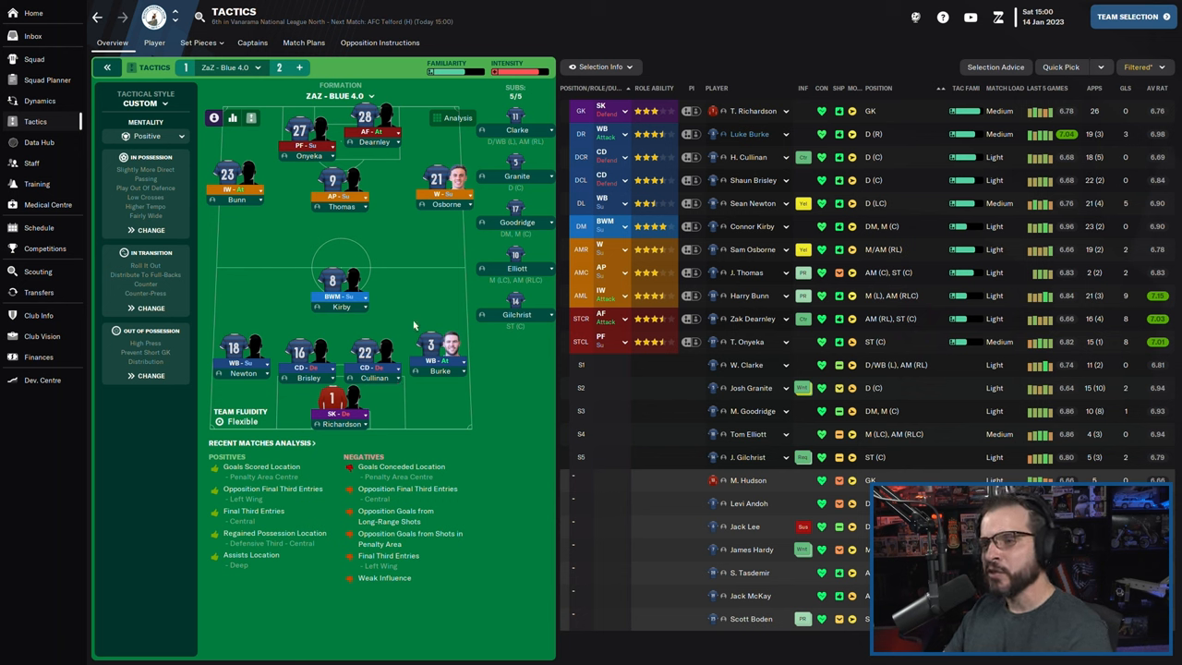
mouse_move(402, 391)
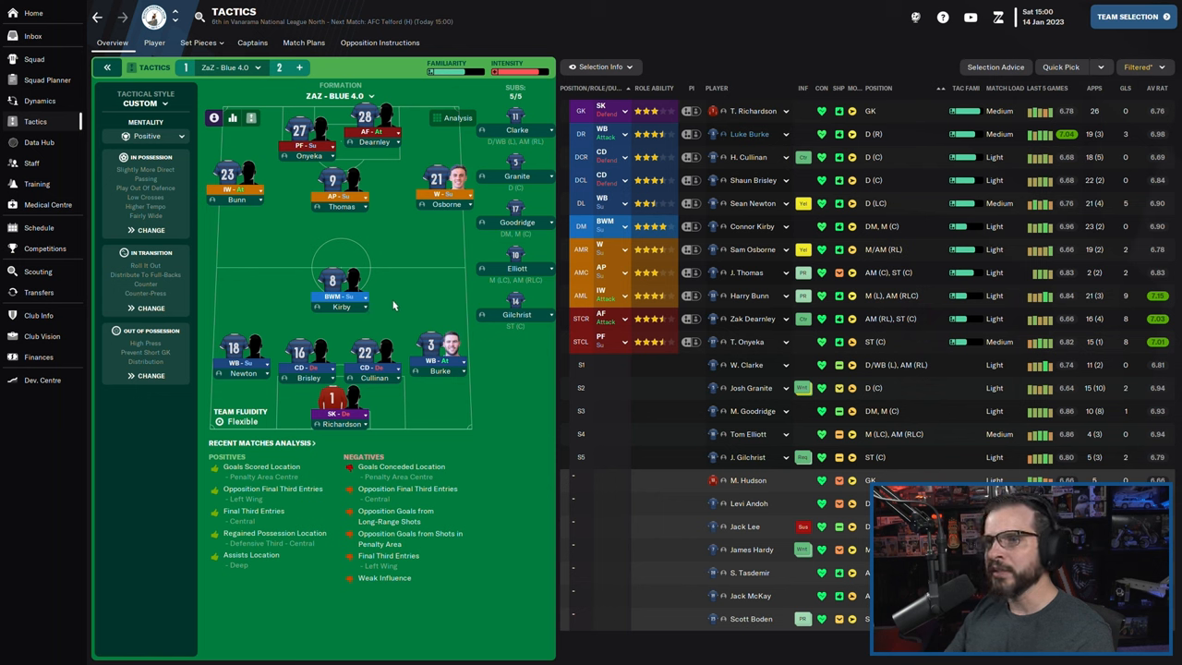
mouse_move(292, 207)
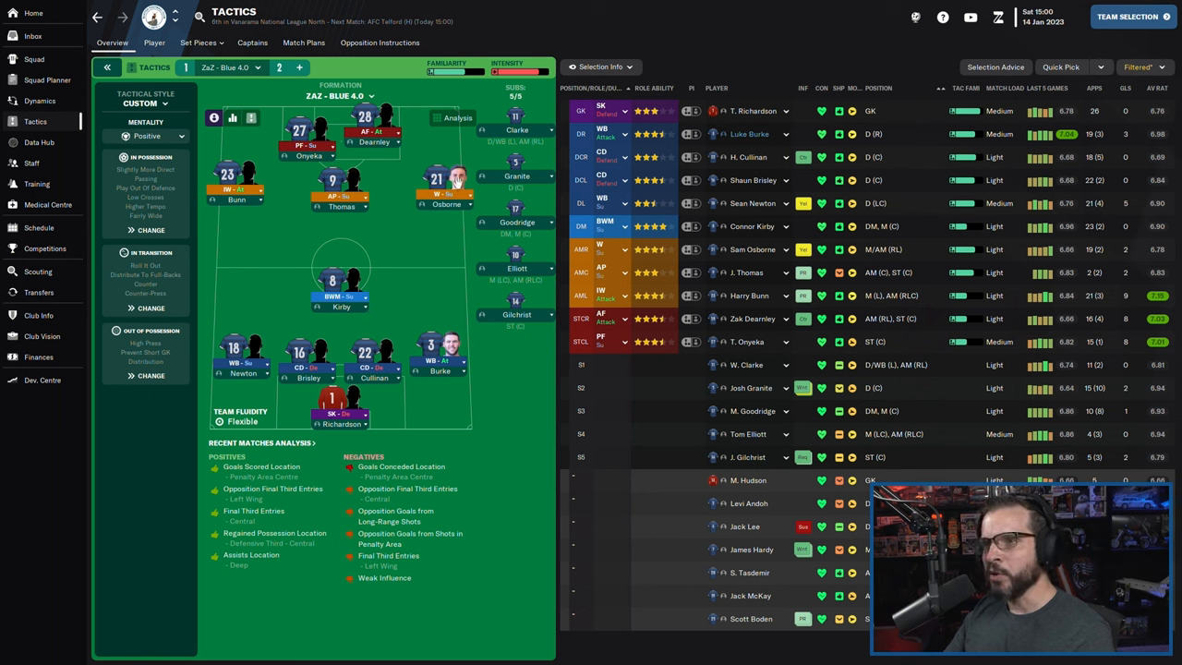
mouse_move(286, 206)
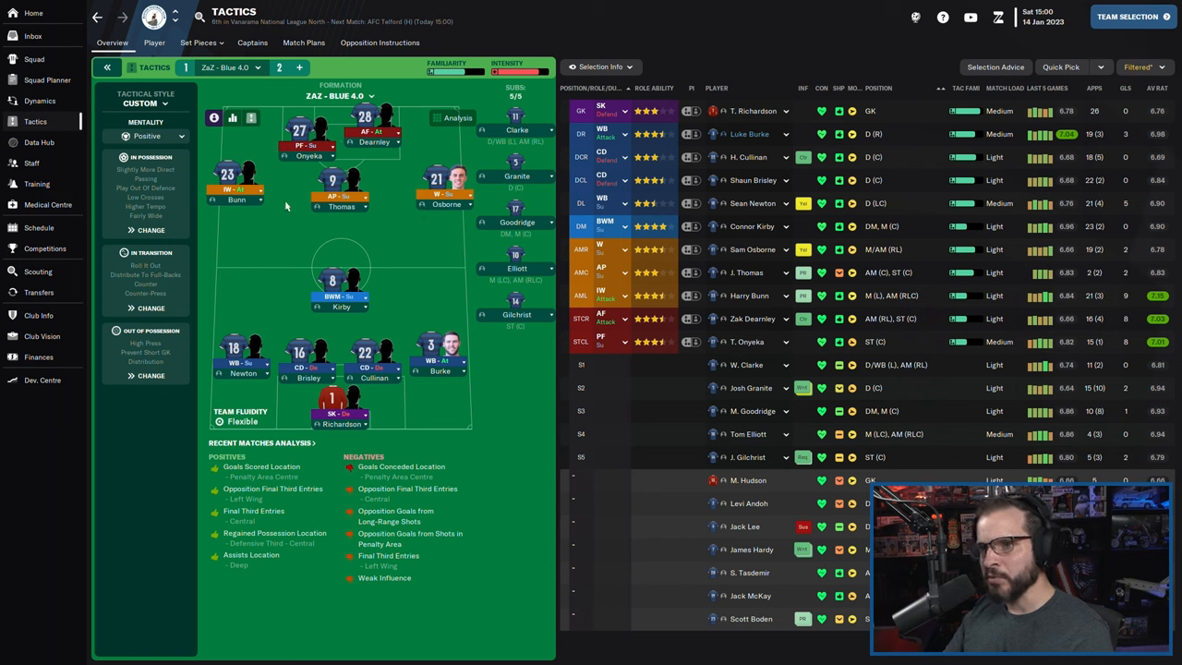
mouse_move(252, 207)
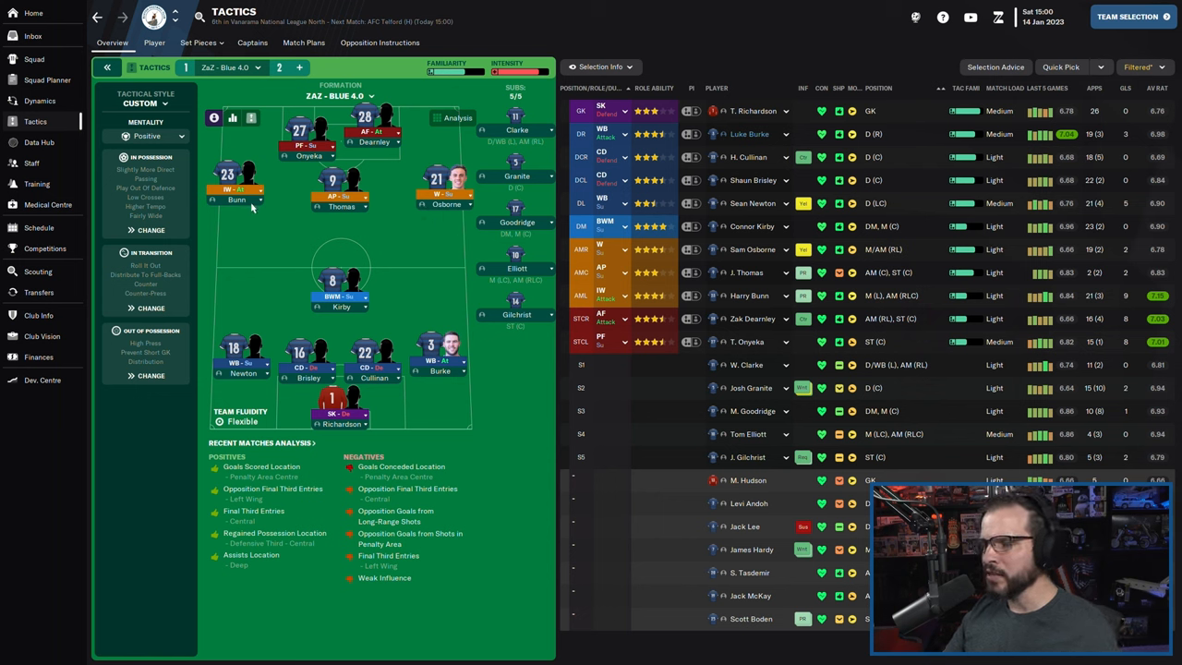
mouse_move(345, 222)
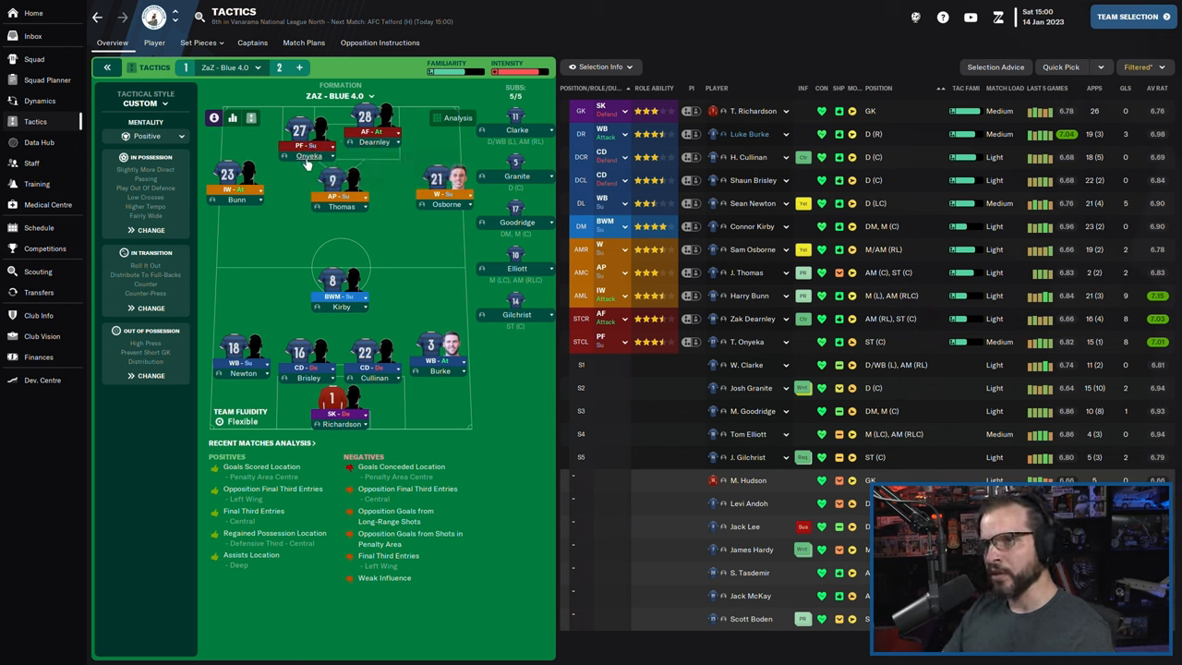
mouse_move(315, 154)
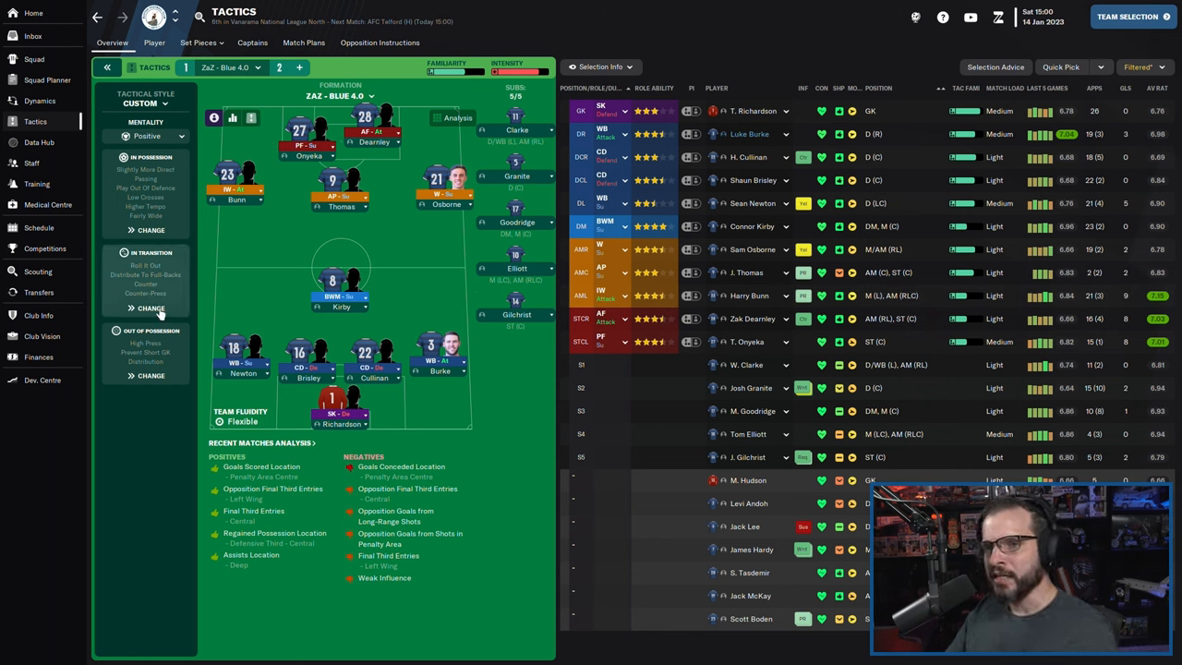
mouse_move(182, 330)
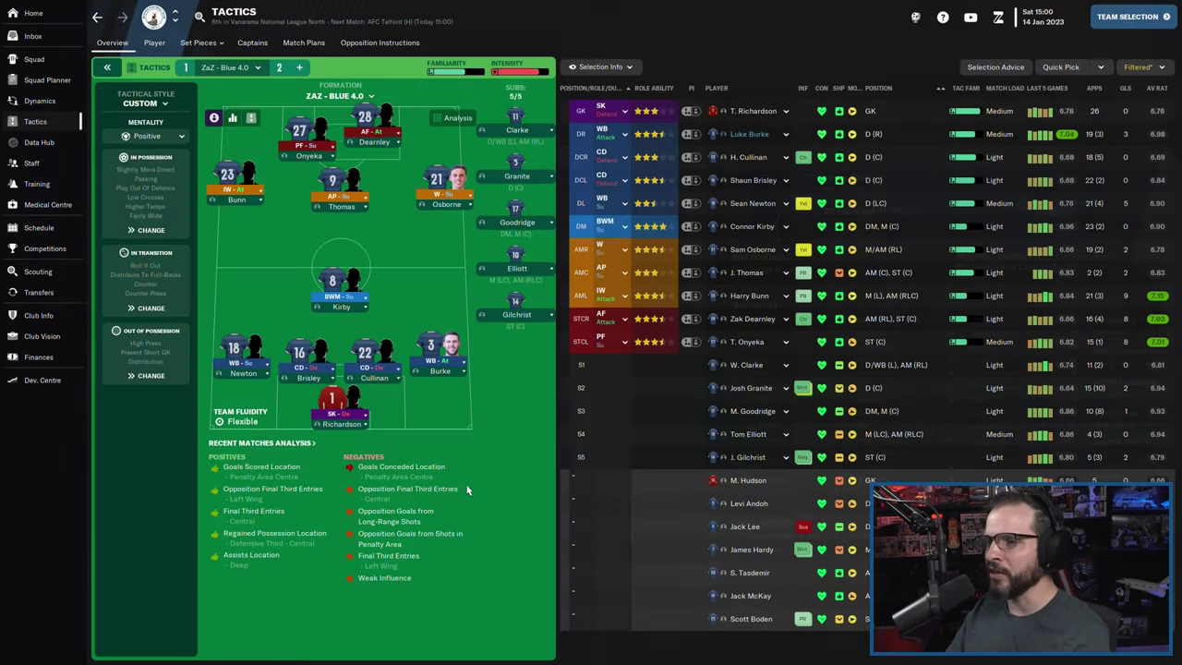
mouse_move(518, 402)
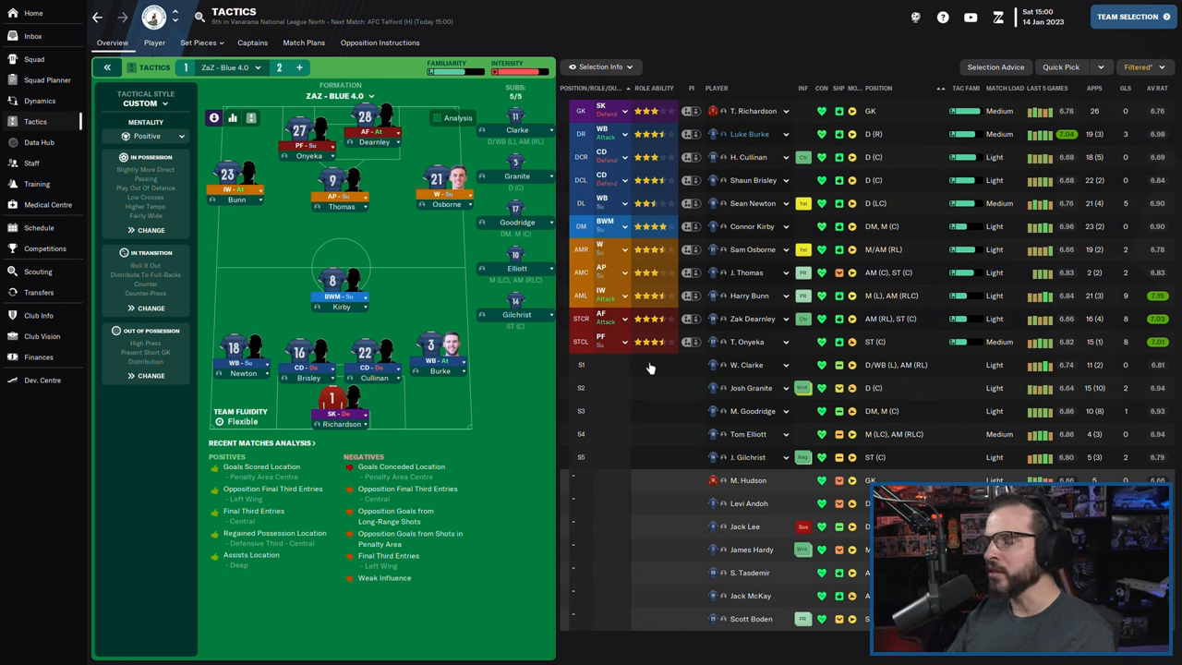
mouse_move(591, 395)
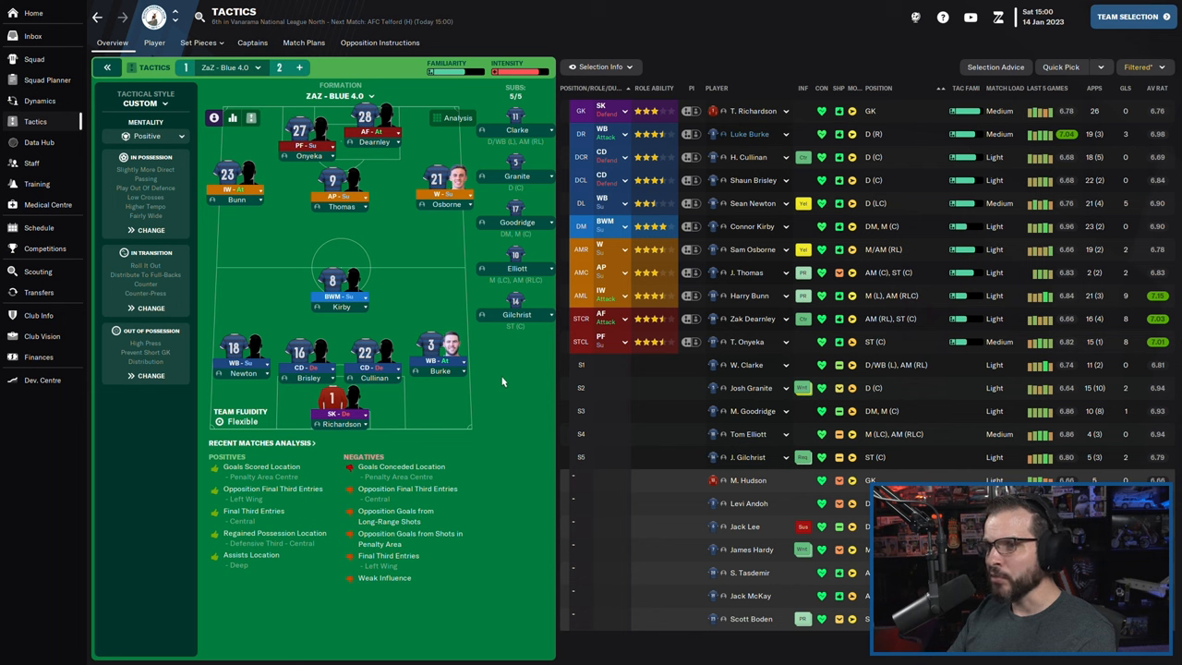
mouse_move(431, 365)
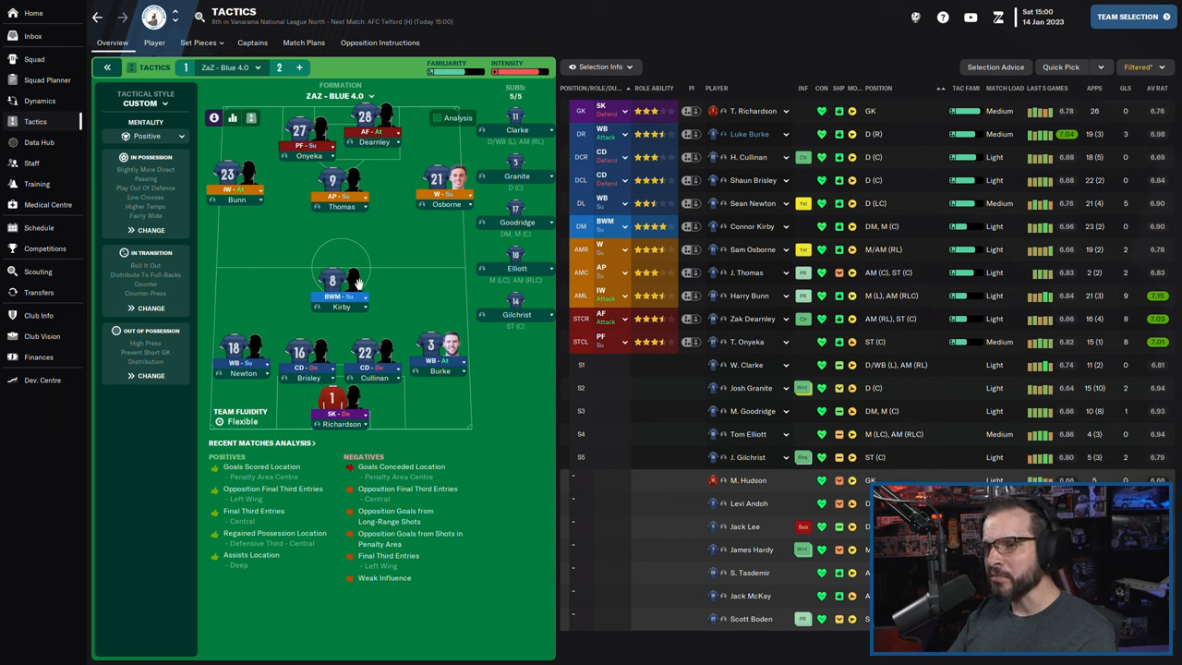
mouse_move(333, 287)
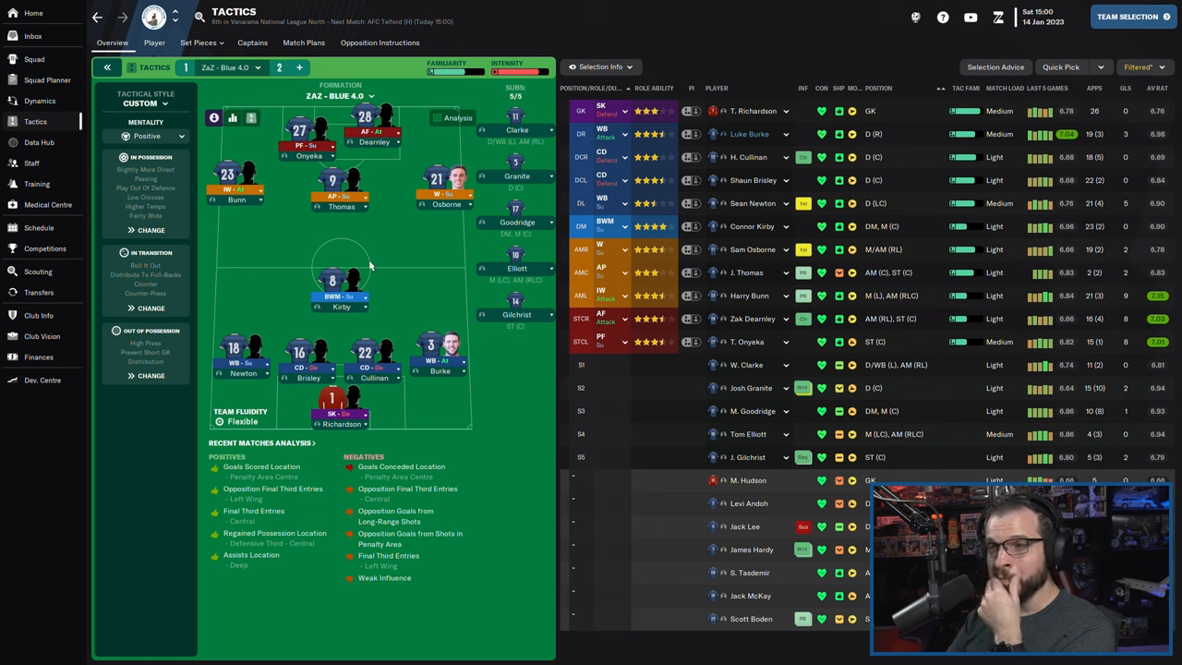
mouse_move(731, 243)
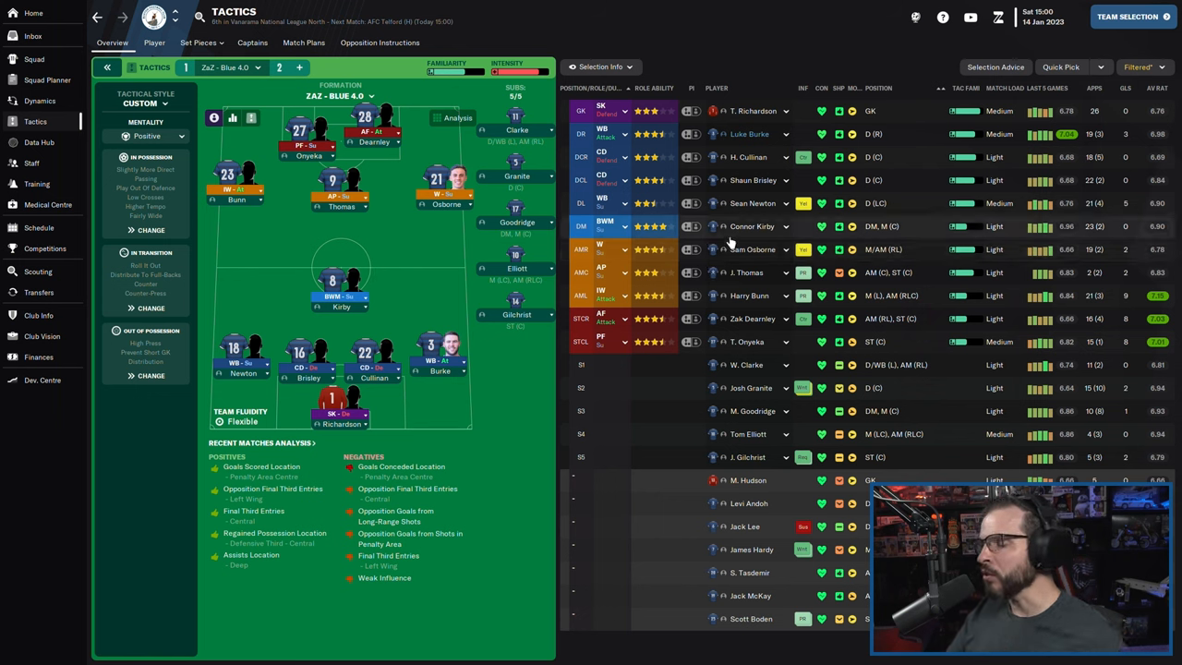
mouse_move(1086, 45)
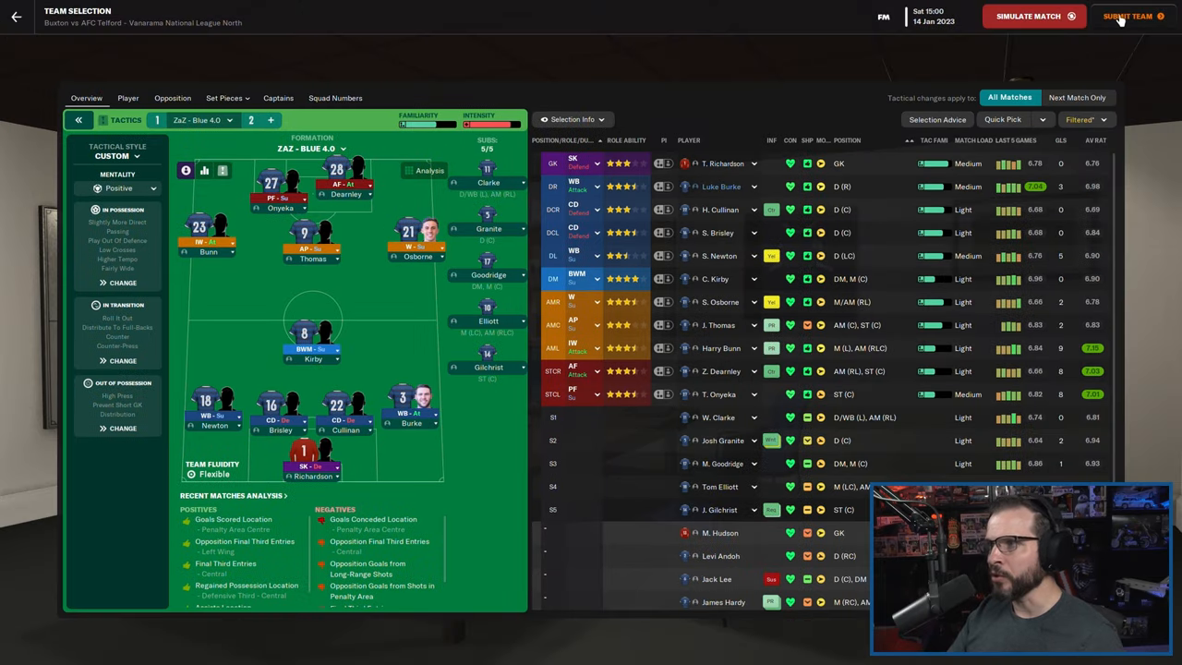
- Confirm the lineup despite the sharpness warning and move past briefing and team news
click(1133, 17)
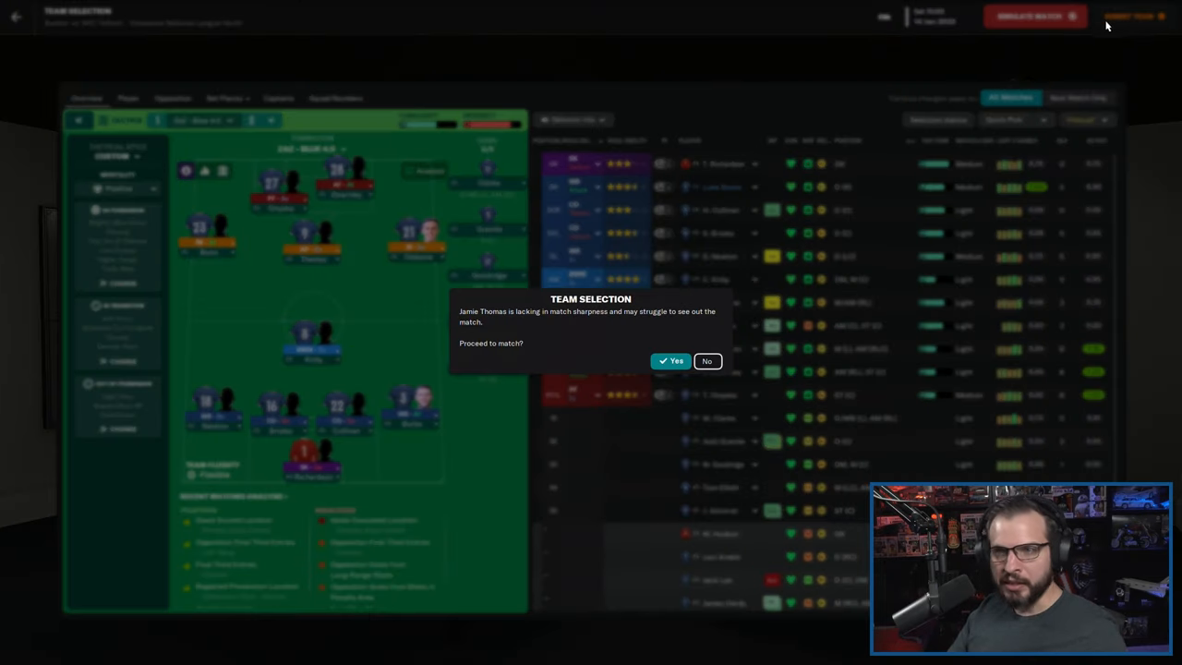
click(672, 361)
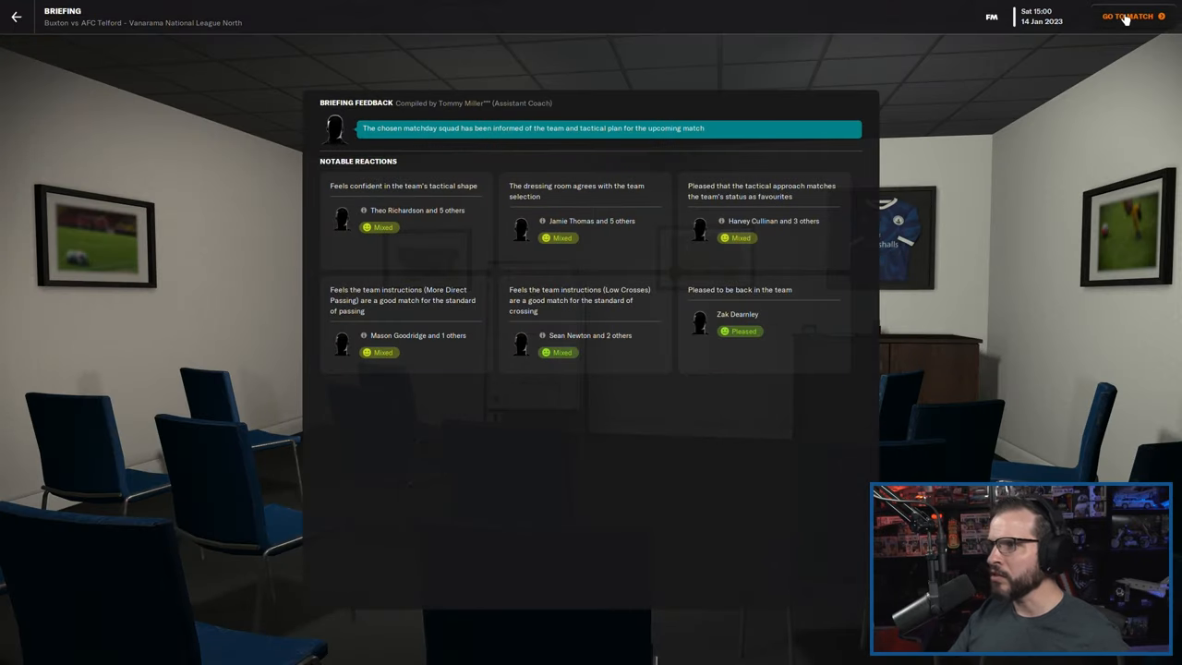
click(1124, 16)
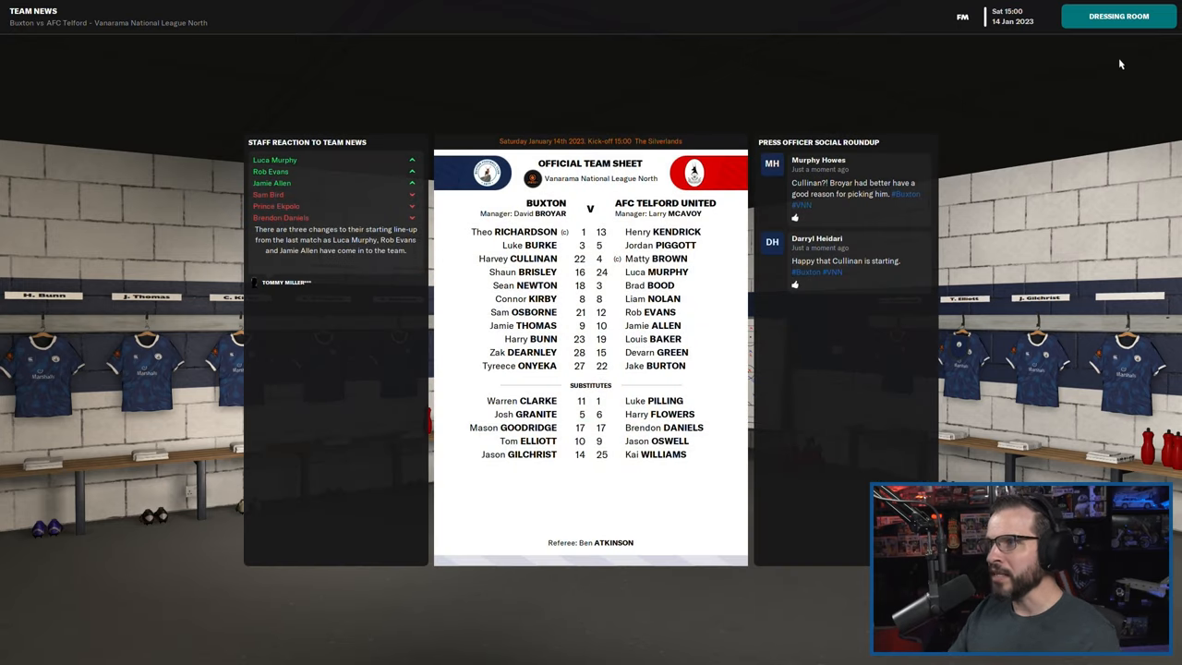
click(1118, 17)
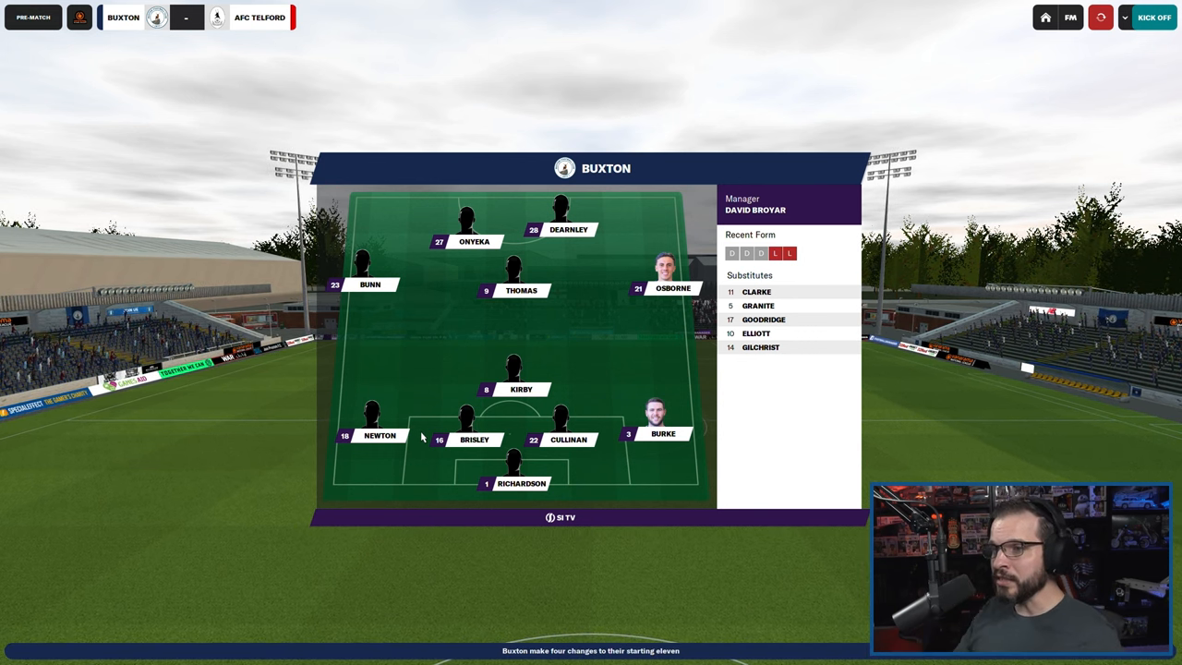
- Kick off the Buxton vs AFC Telford match
click(1160, 19)
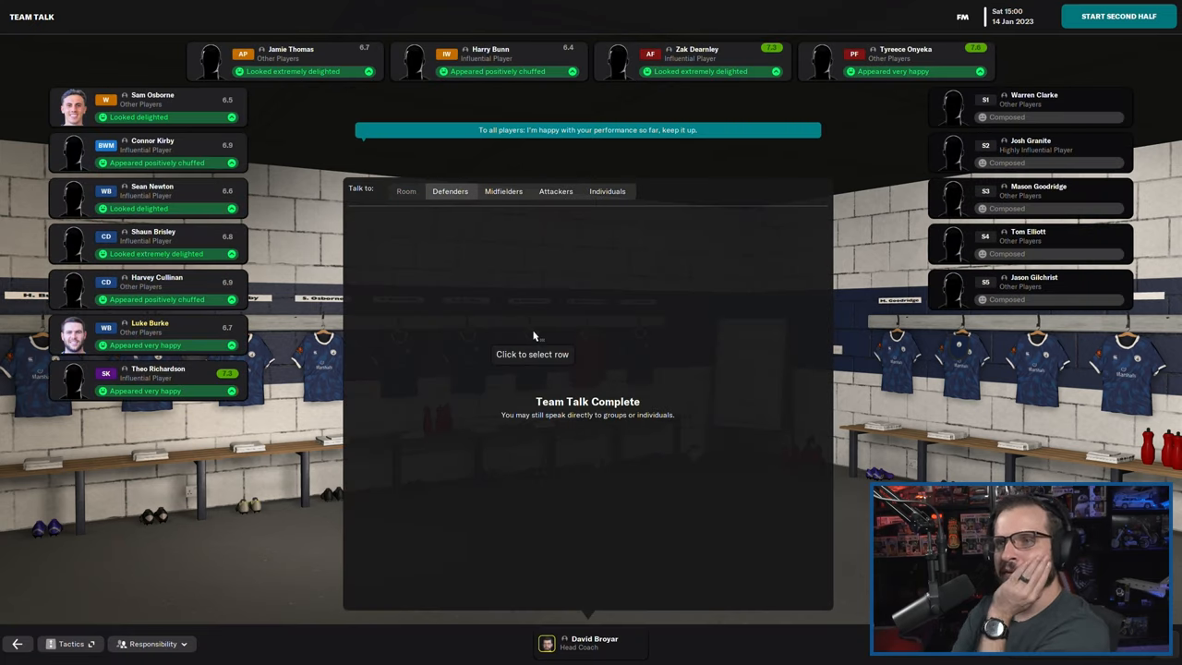
- Start the second half with Buxton leading AFC Telford 2-1
click(1118, 19)
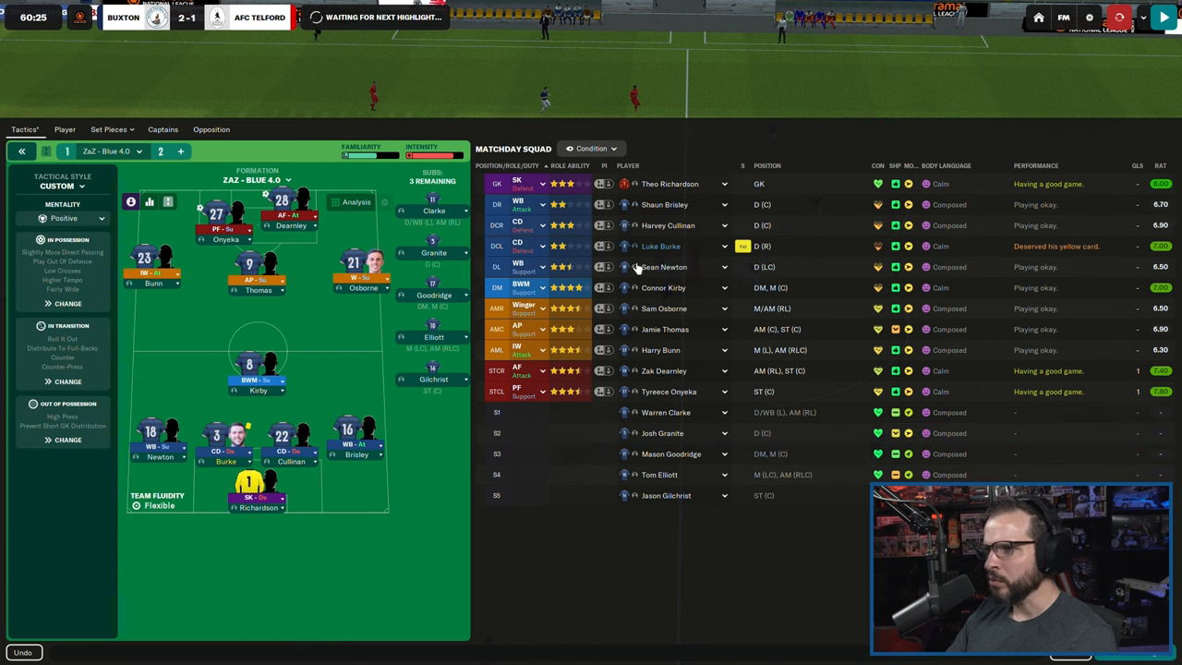
- Bring on Josh Granite for the booked Luke Burke and resume the match
click(735, 246)
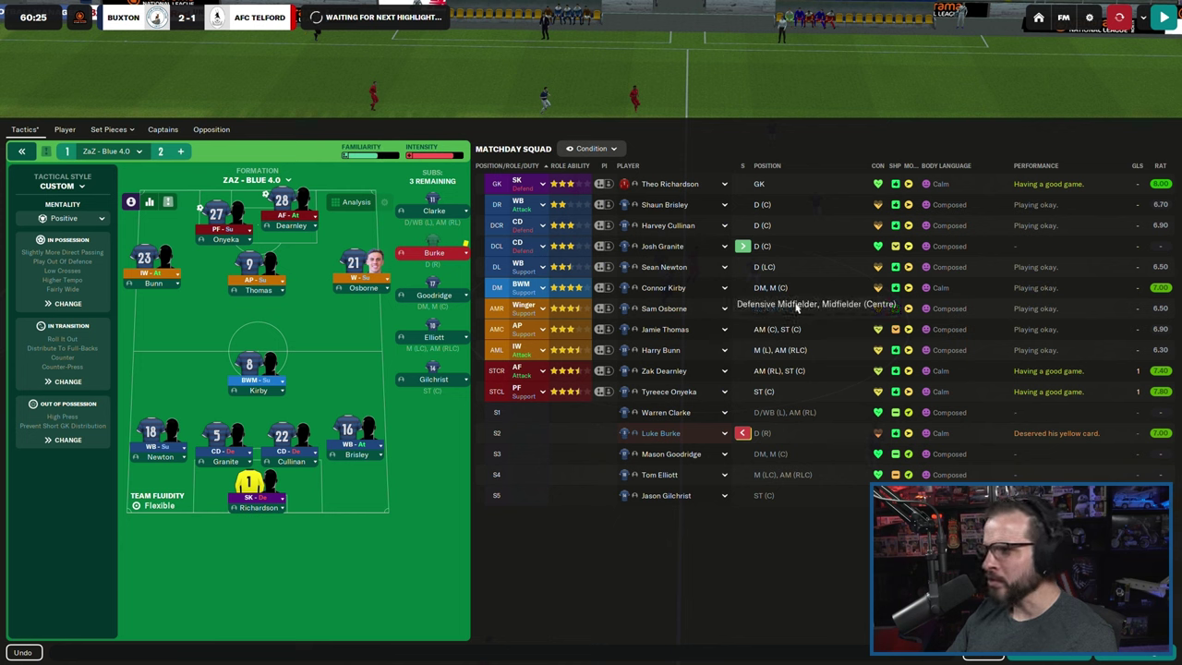
mouse_move(707, 309)
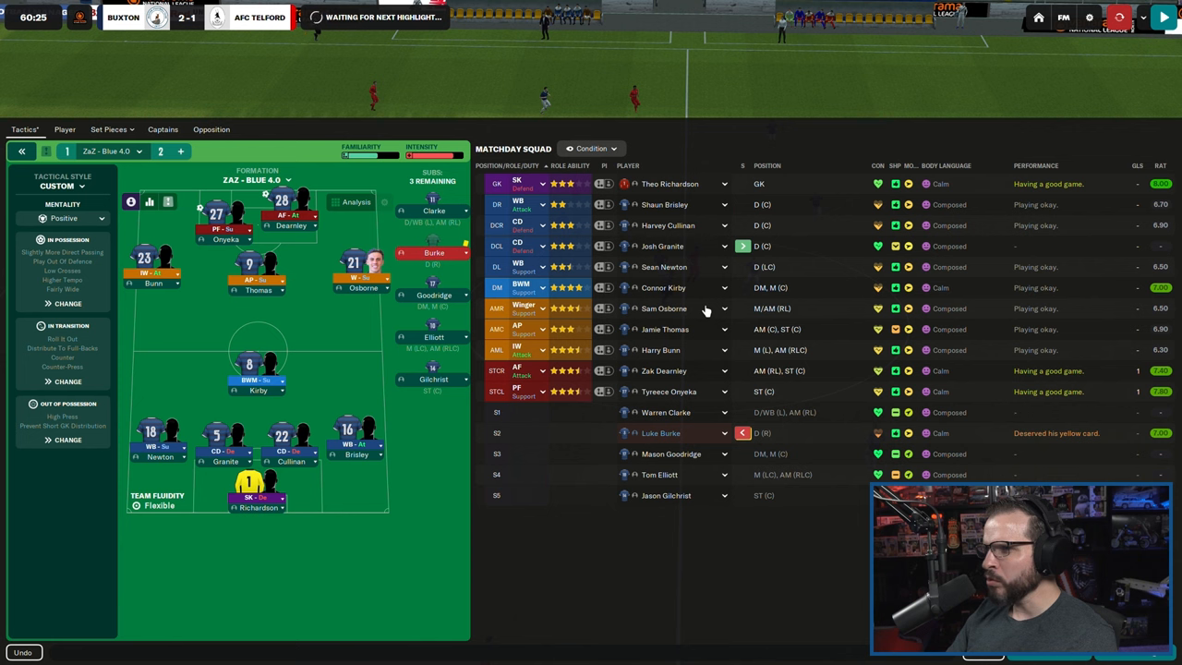
mouse_move(705, 283)
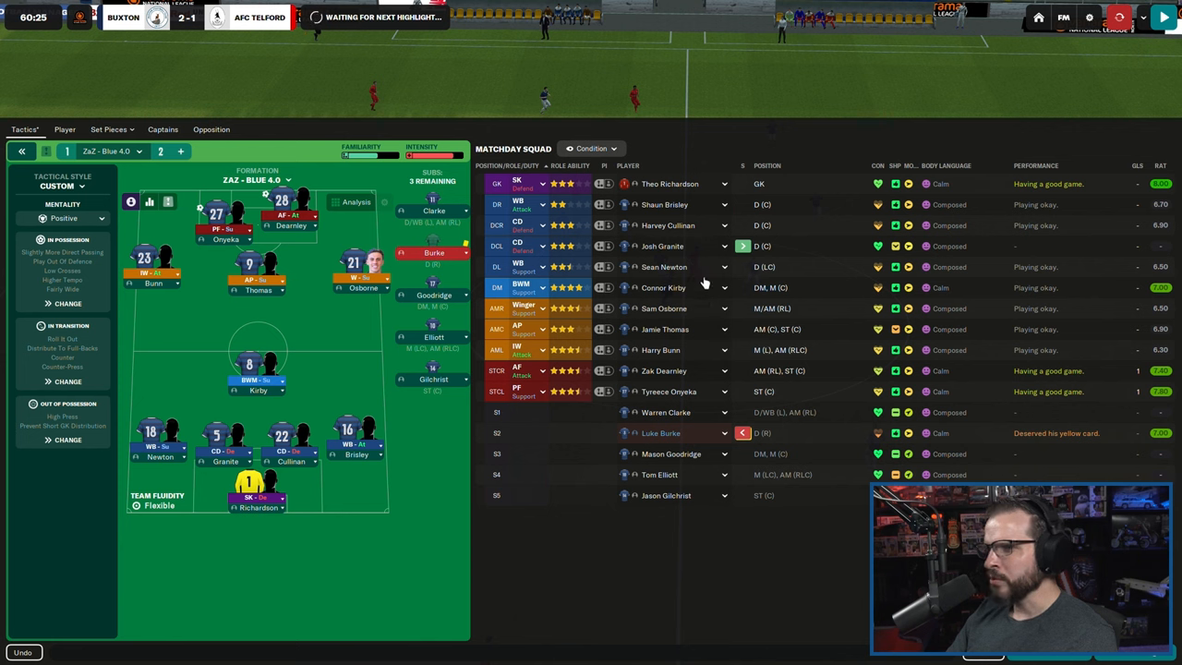
mouse_move(702, 317)
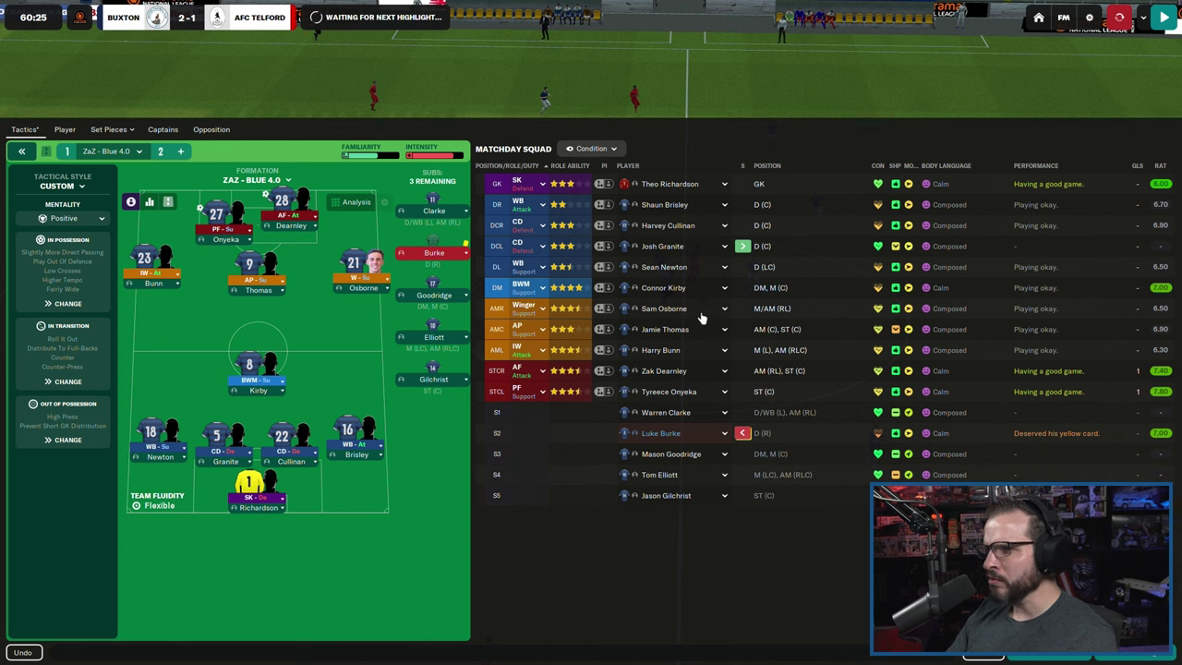
click(723, 308)
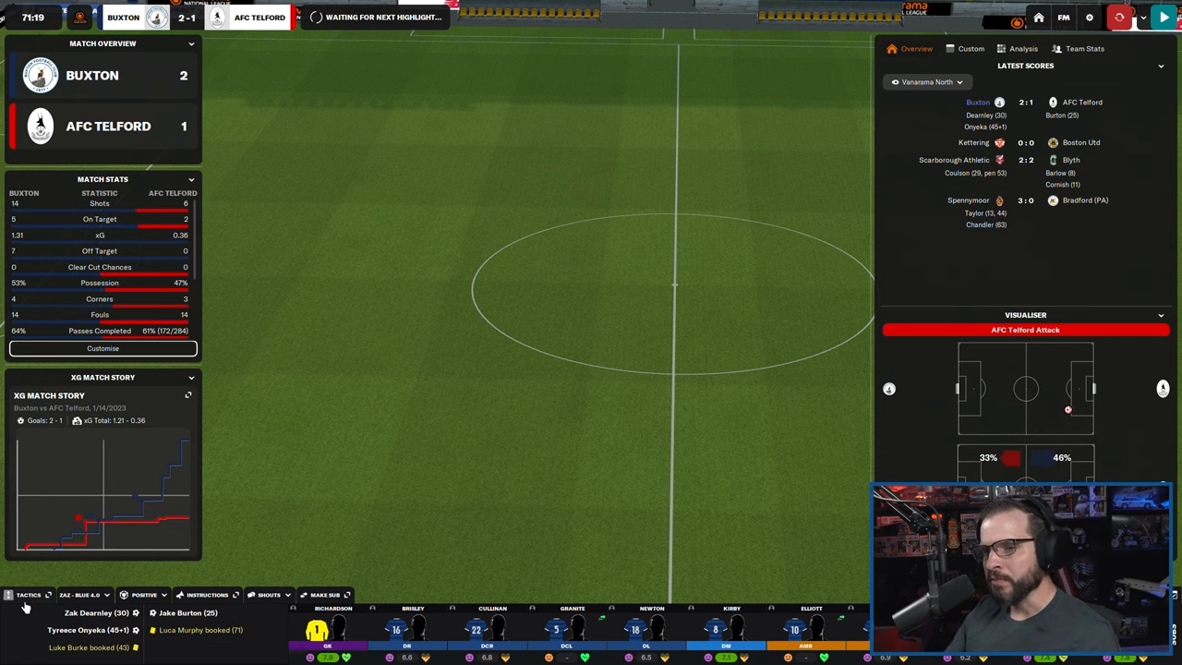
- Show in-match tactics and list candidates for the left inside winger slot
click(18, 592)
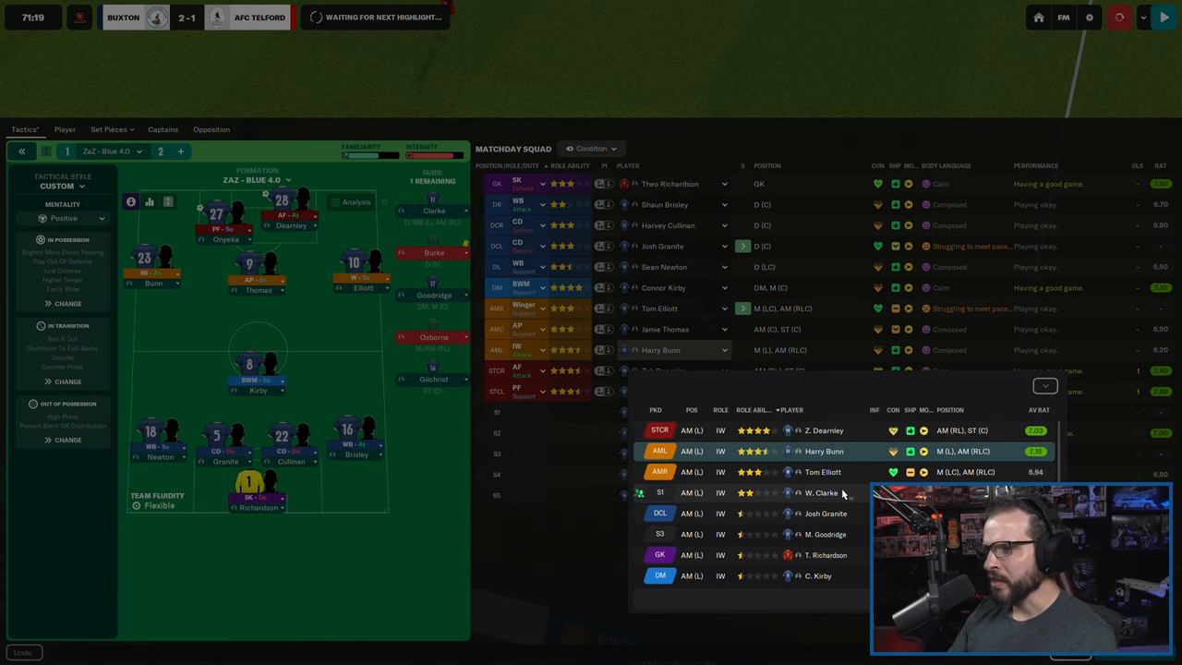
click(829, 492)
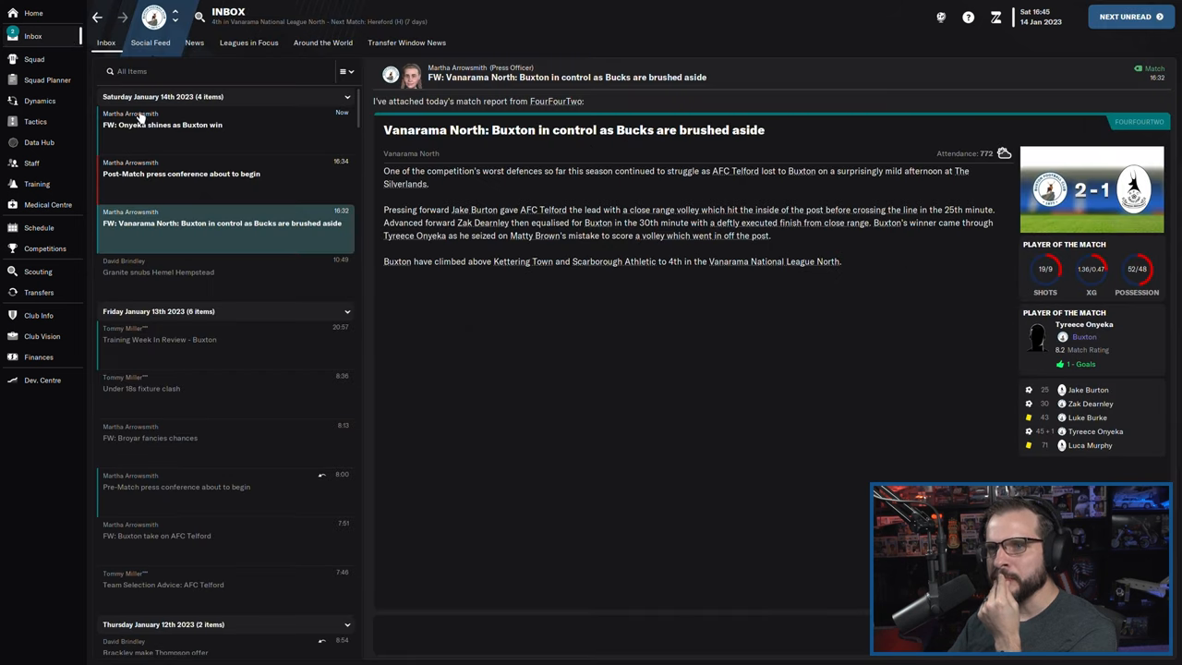
- Read the newest inbox story about the 2-1 win over AFC Telford
click(181, 174)
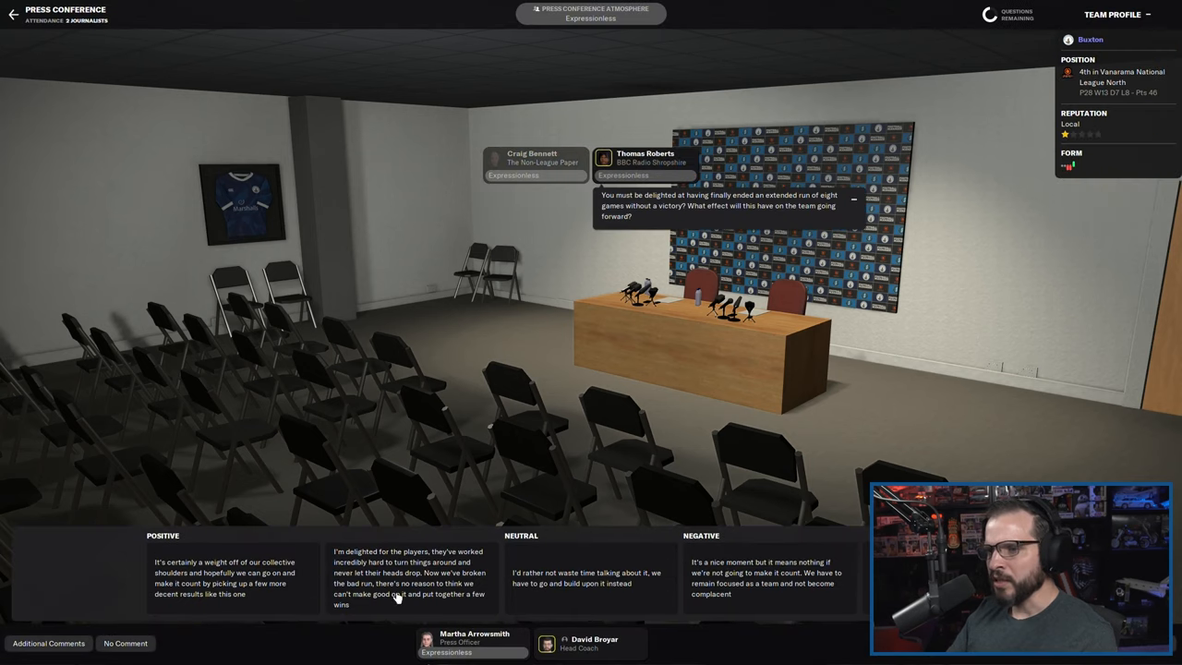
- Answer the journalist positively by praising the players, then leave the press conference
click(400, 591)
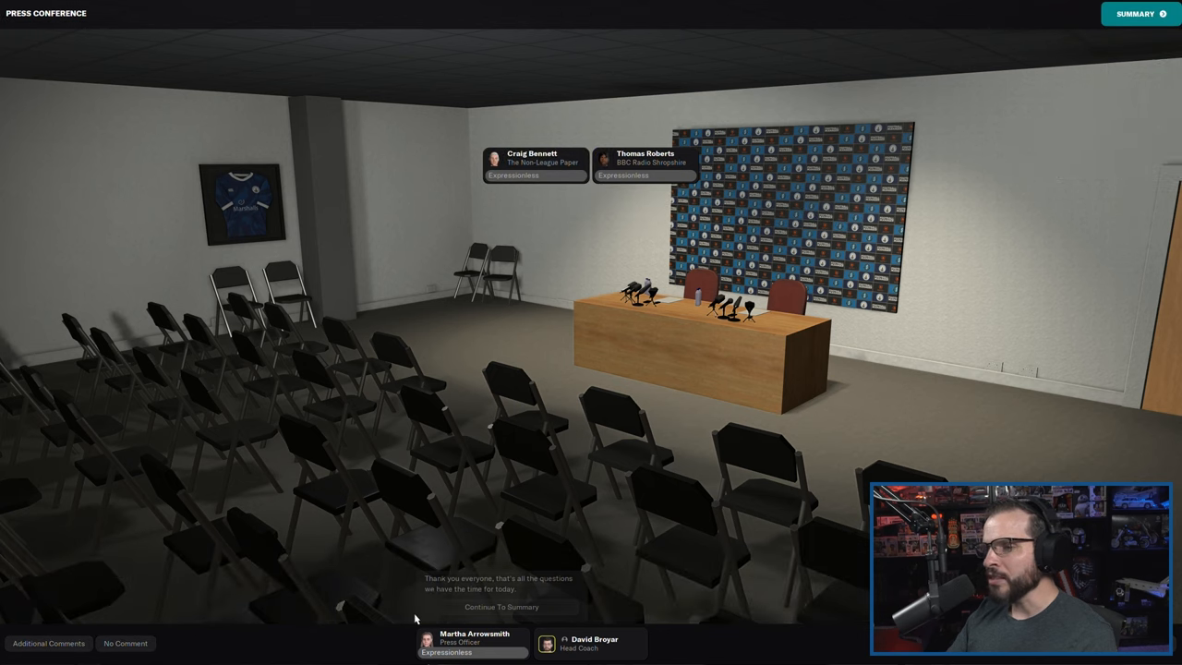
click(508, 606)
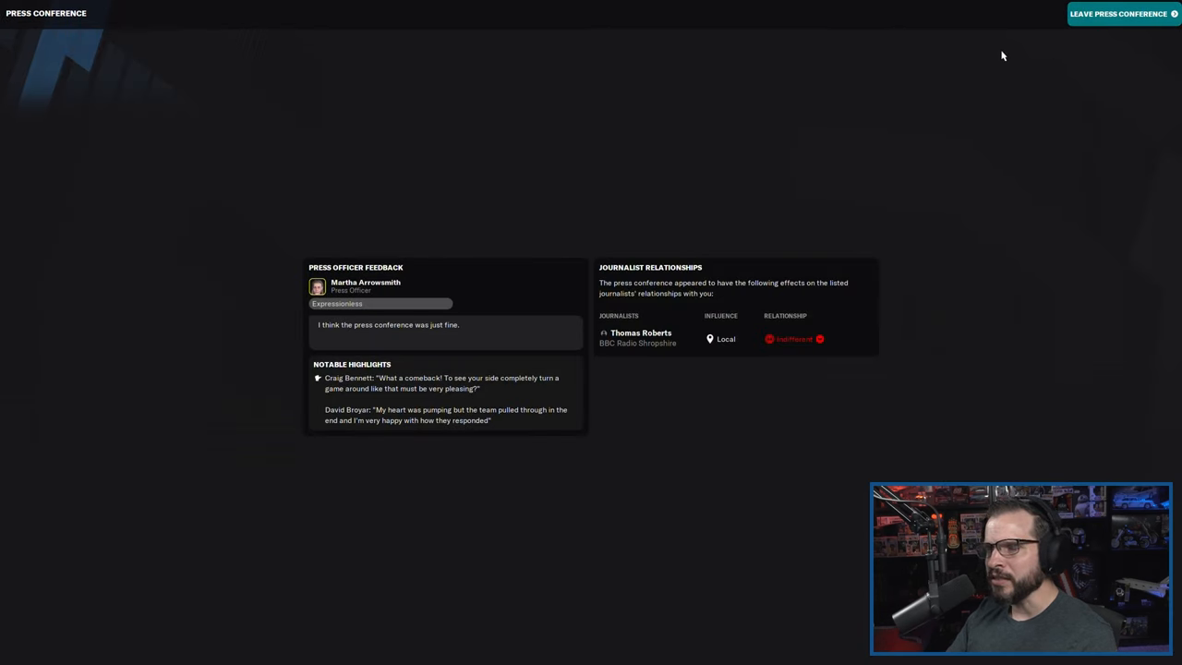
click(1116, 14)
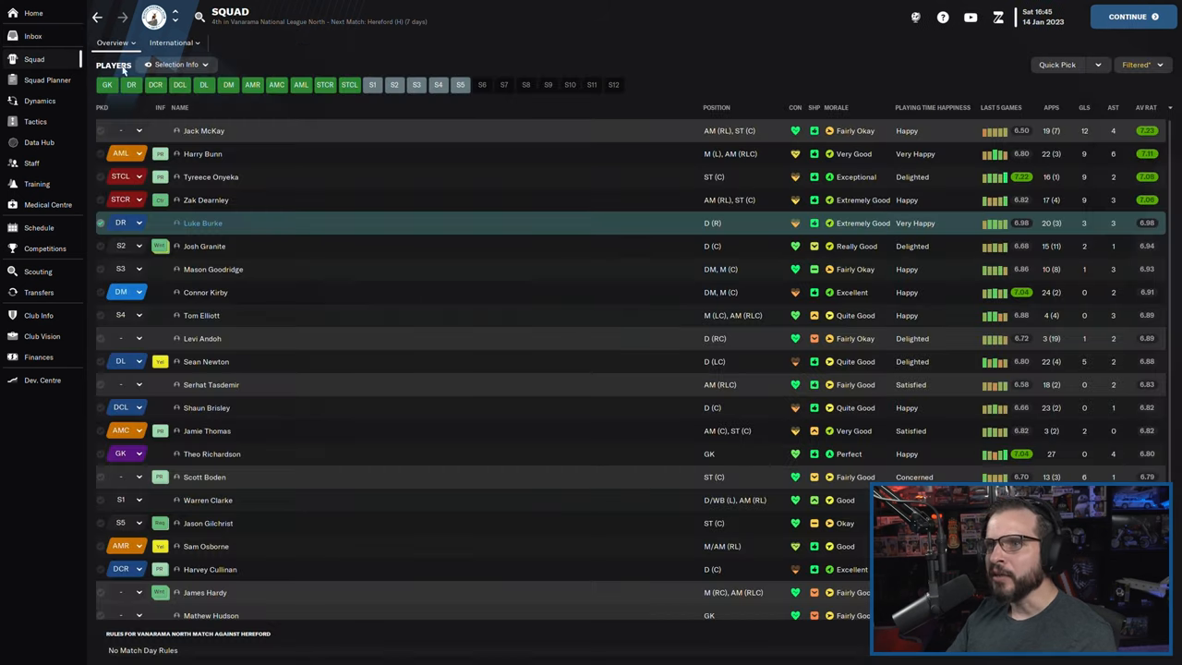
- Open the Squad Planner and show every pitch position in the right centre-back depth chart
click(46, 79)
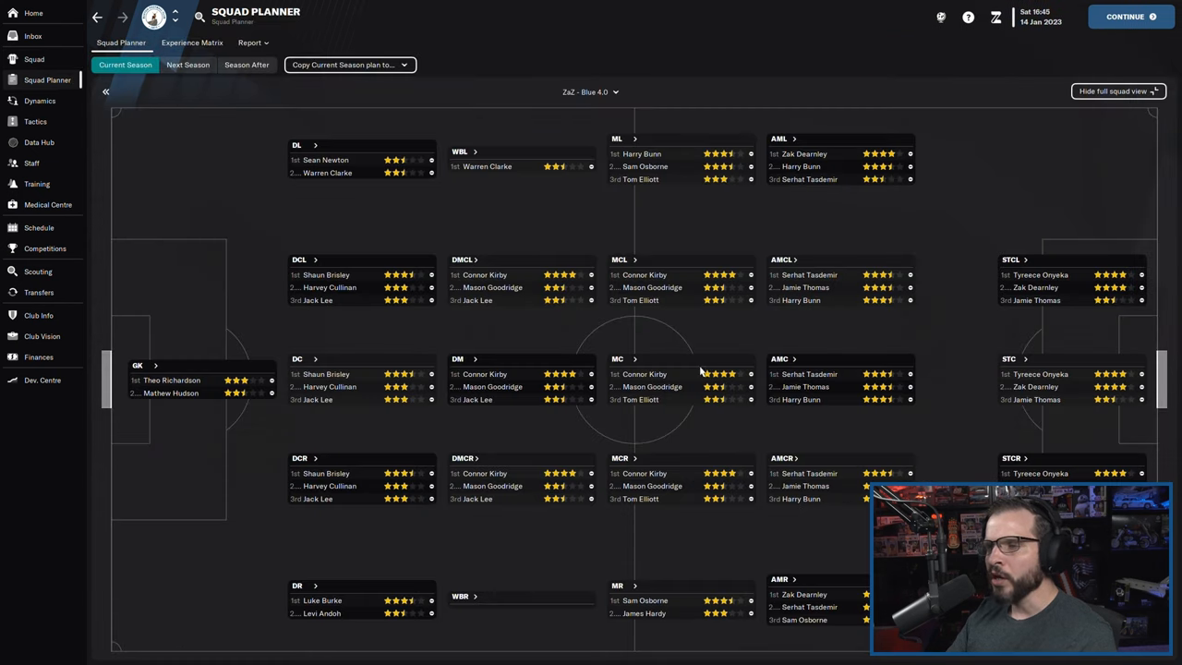
mouse_move(737, 366)
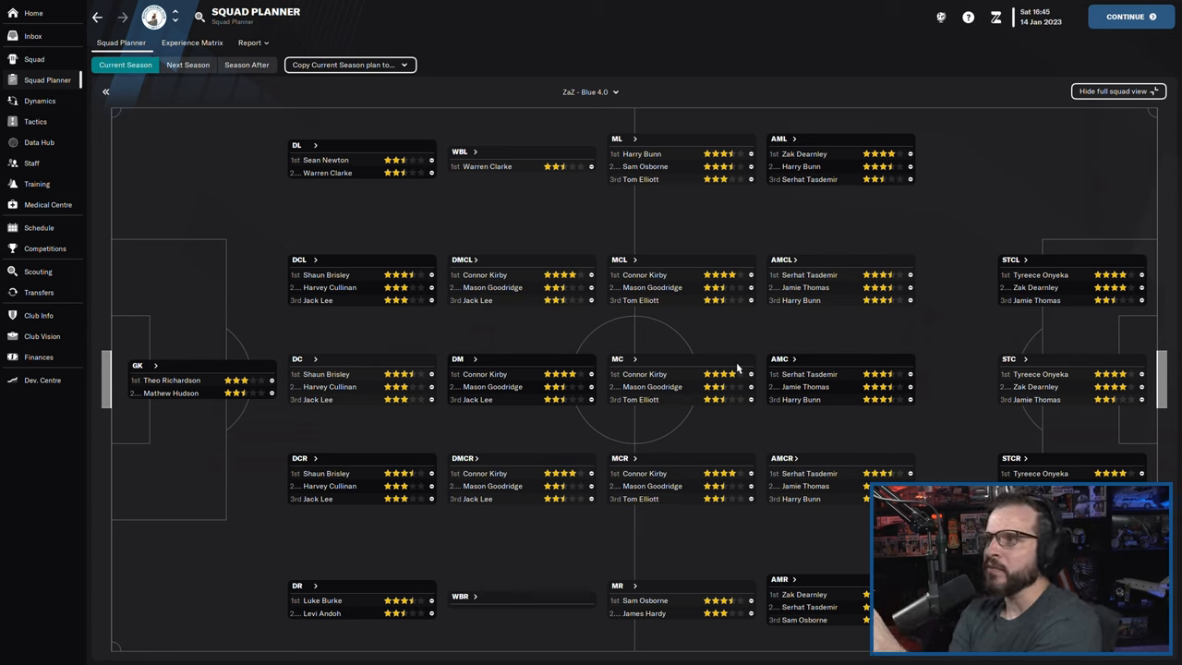
mouse_move(109, 92)
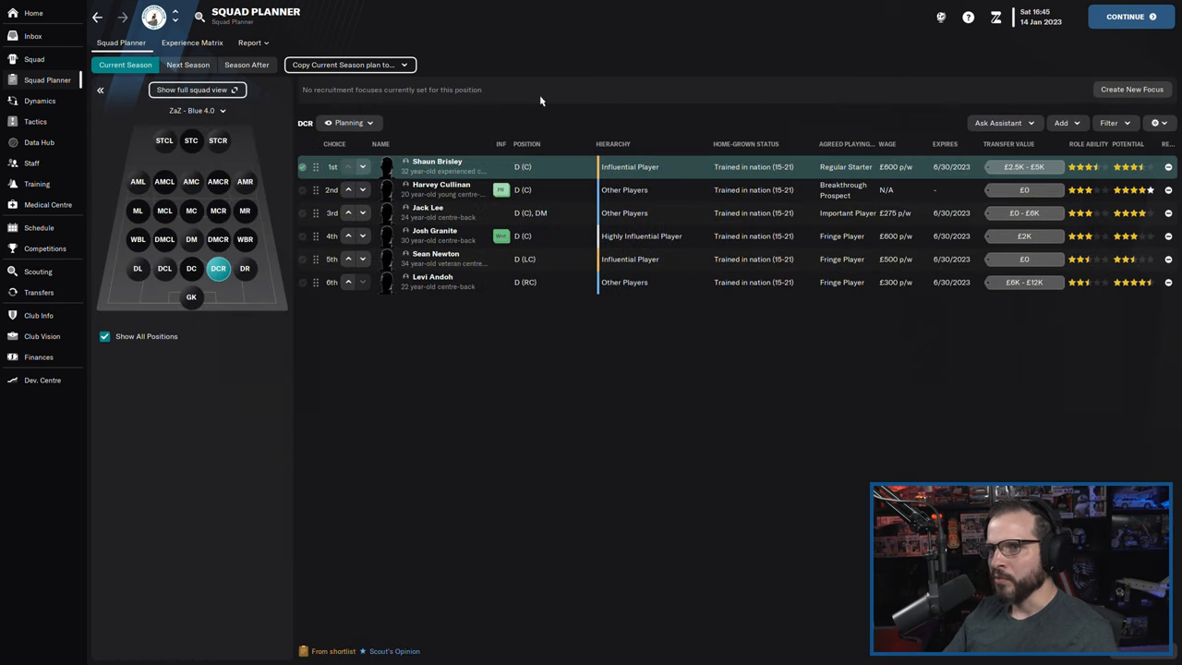
mouse_move(221, 213)
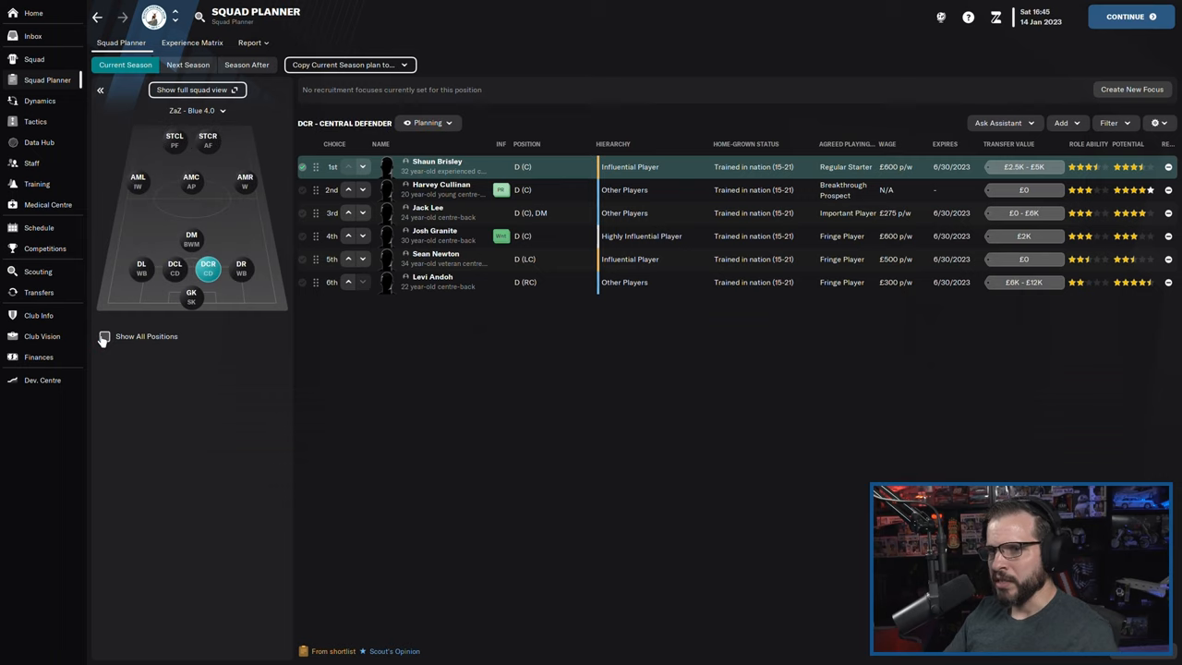
click(103, 336)
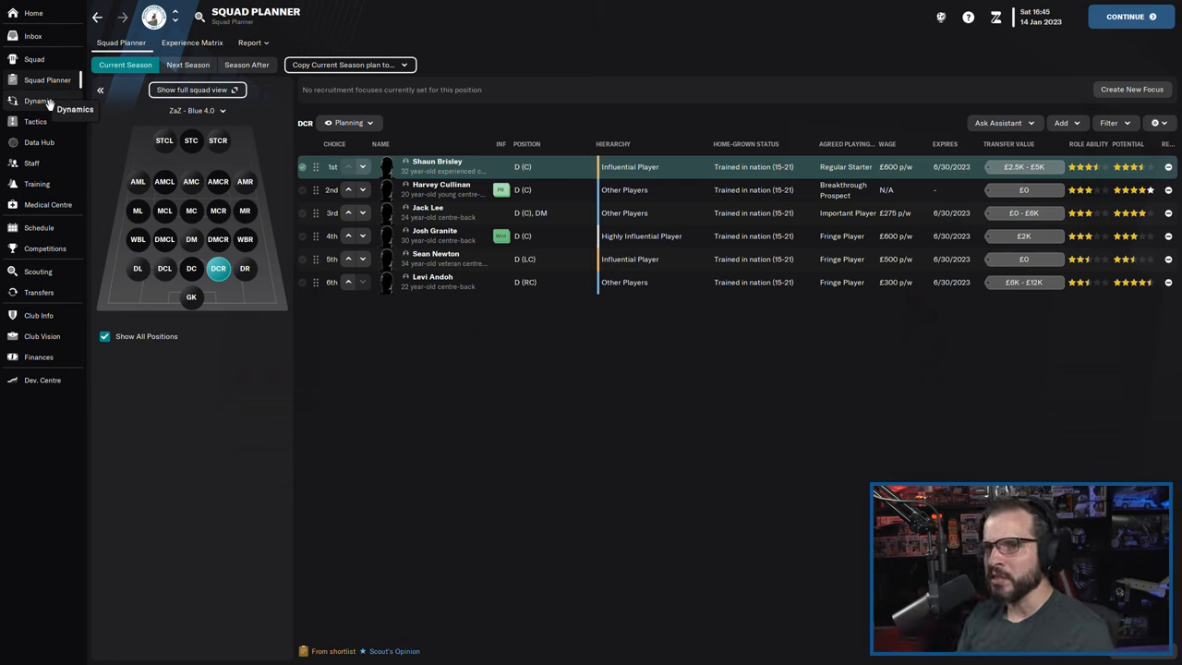
- View the Data Hub's shot accuracy report, then return to the Squad Planner depth chart
click(39, 142)
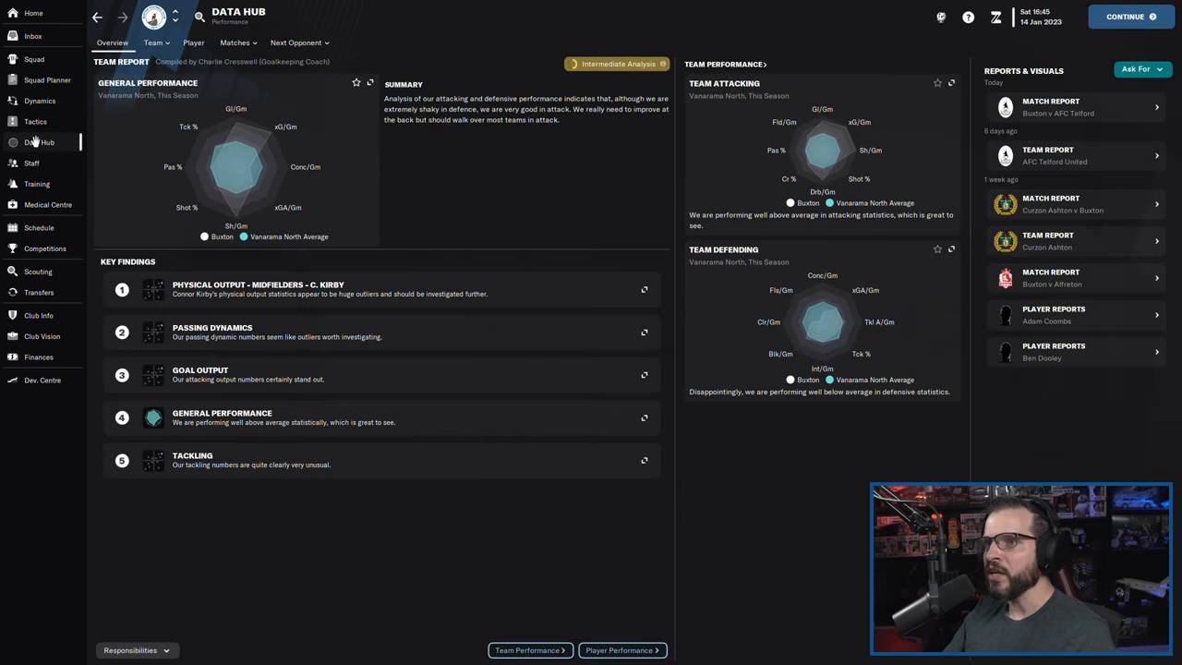
click(154, 43)
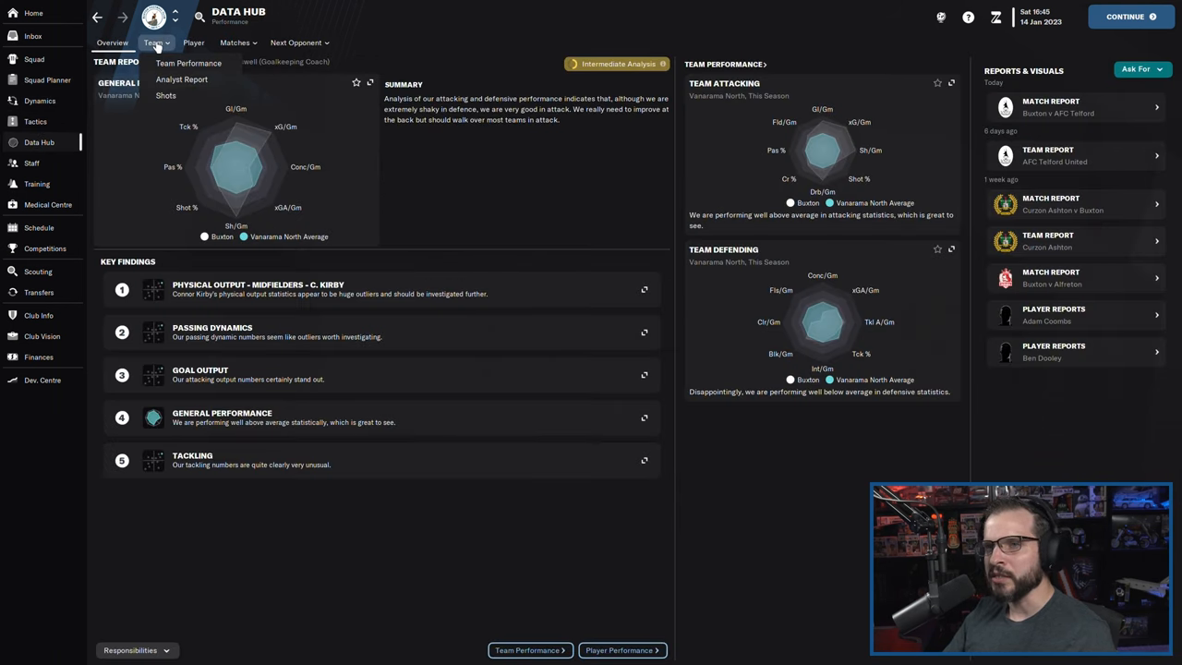
click(183, 79)
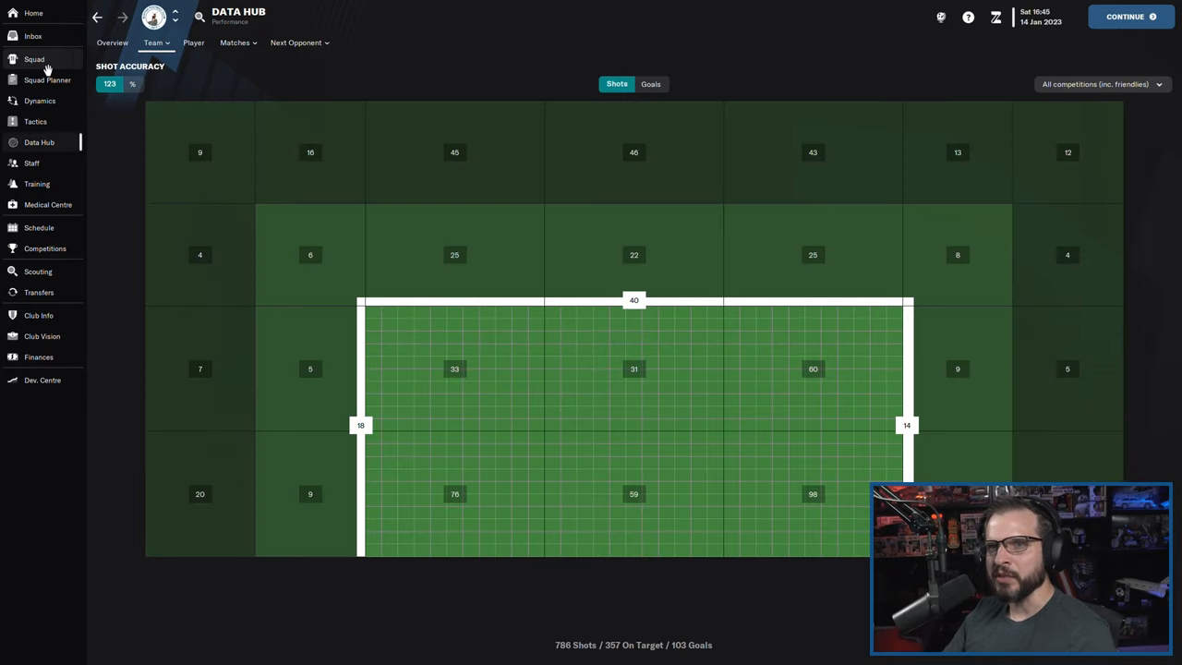
click(34, 59)
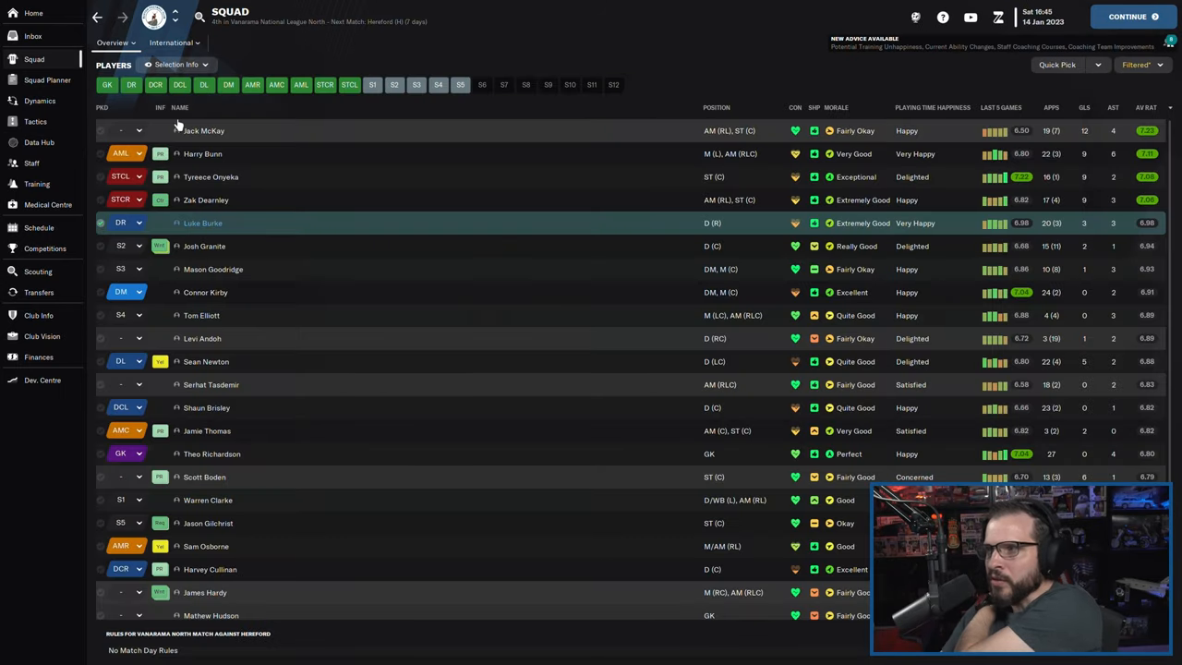
click(46, 80)
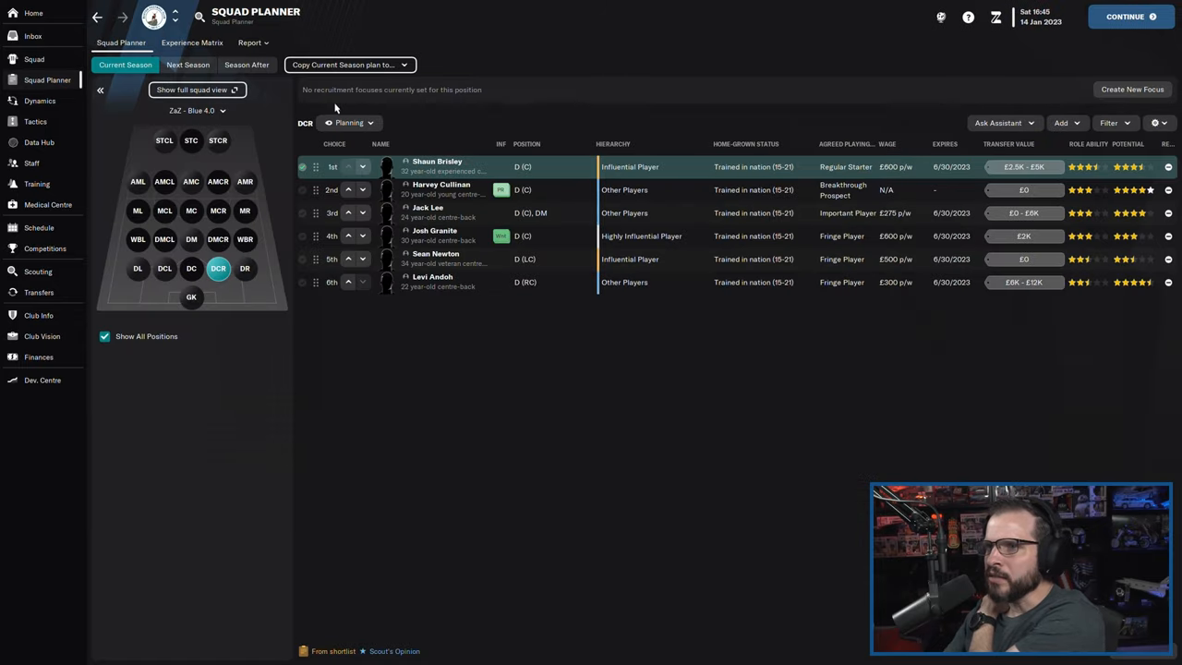
click(255, 42)
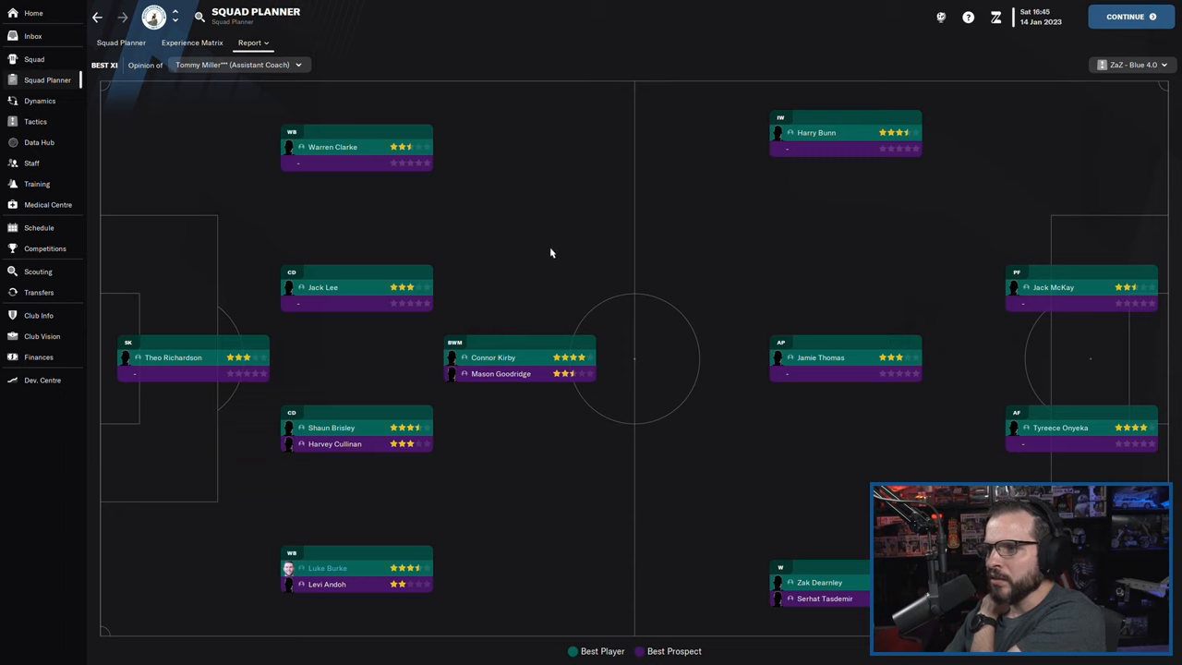
click(253, 43)
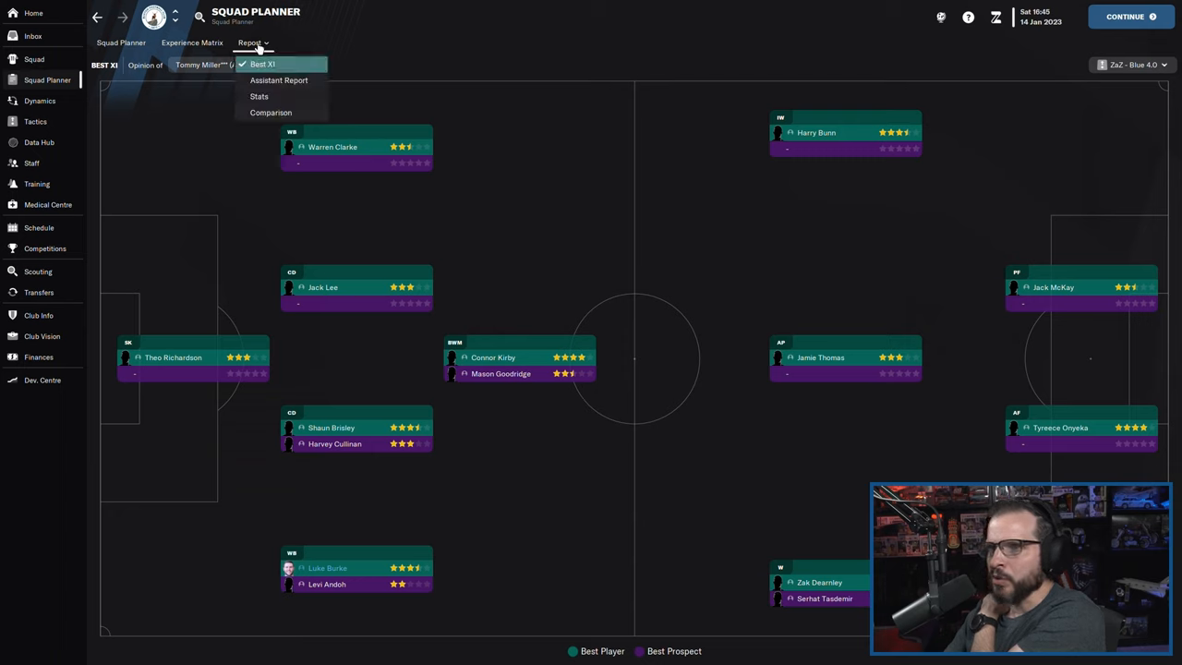
click(1131, 64)
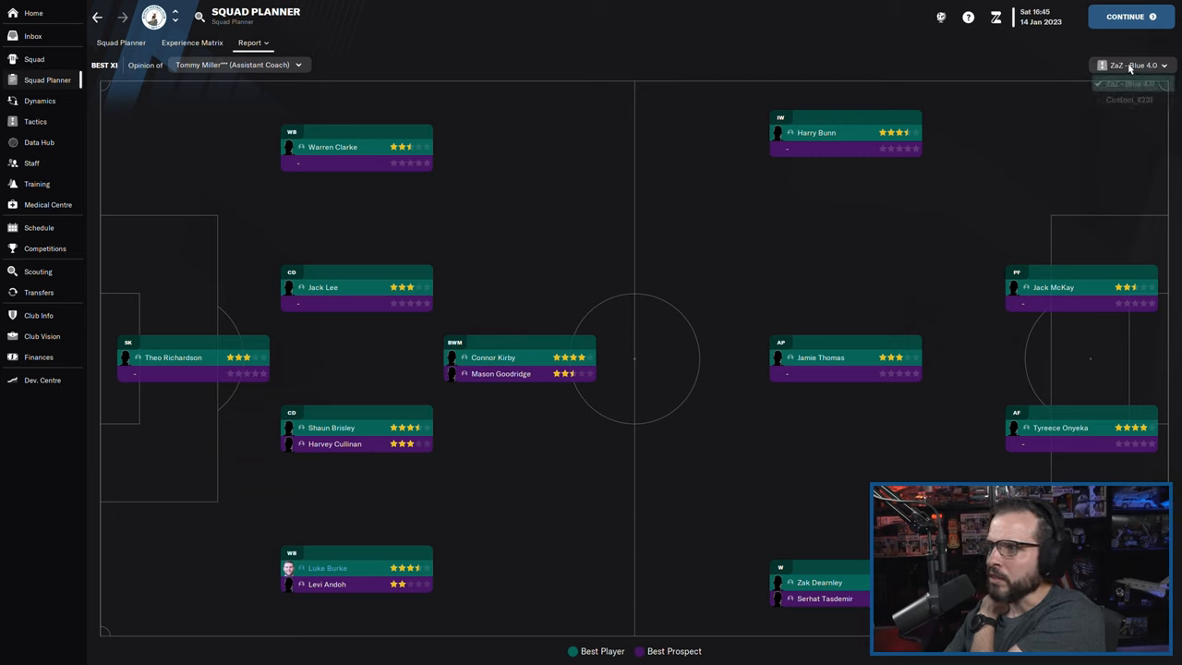
click(256, 42)
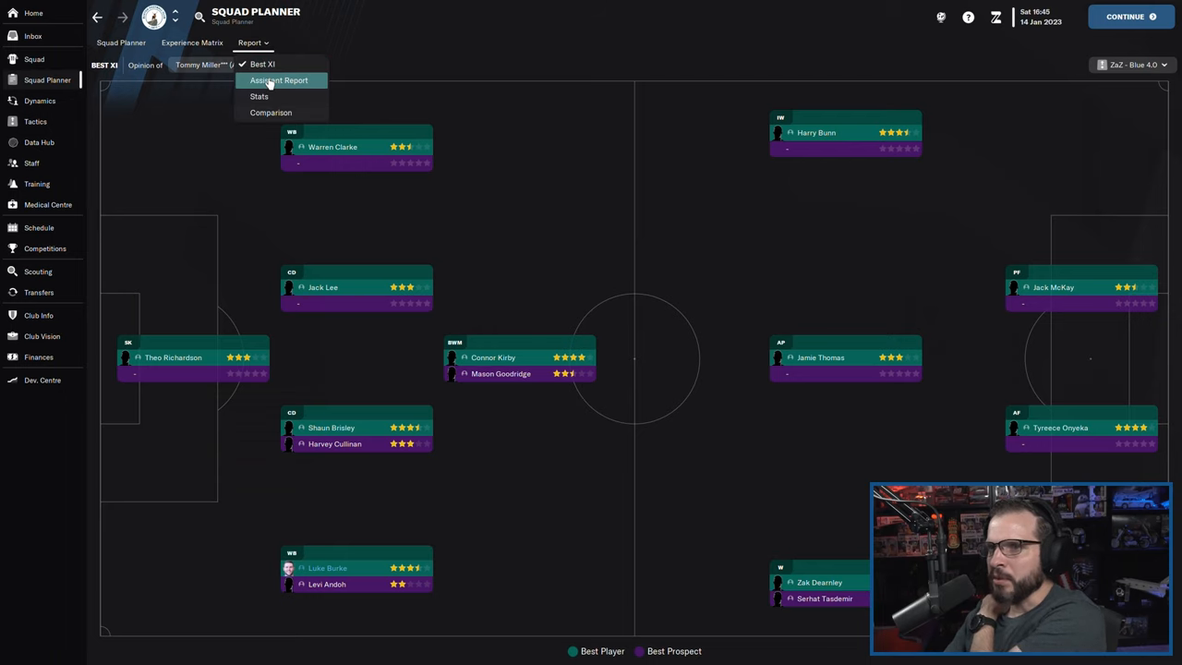
click(259, 96)
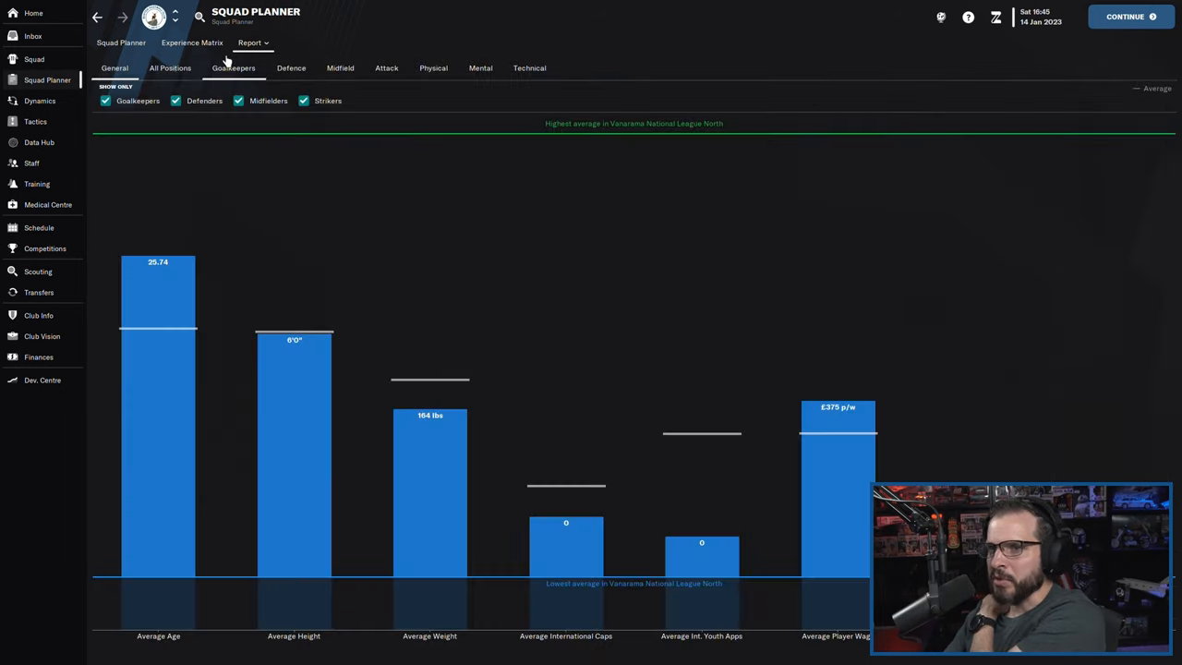
click(192, 42)
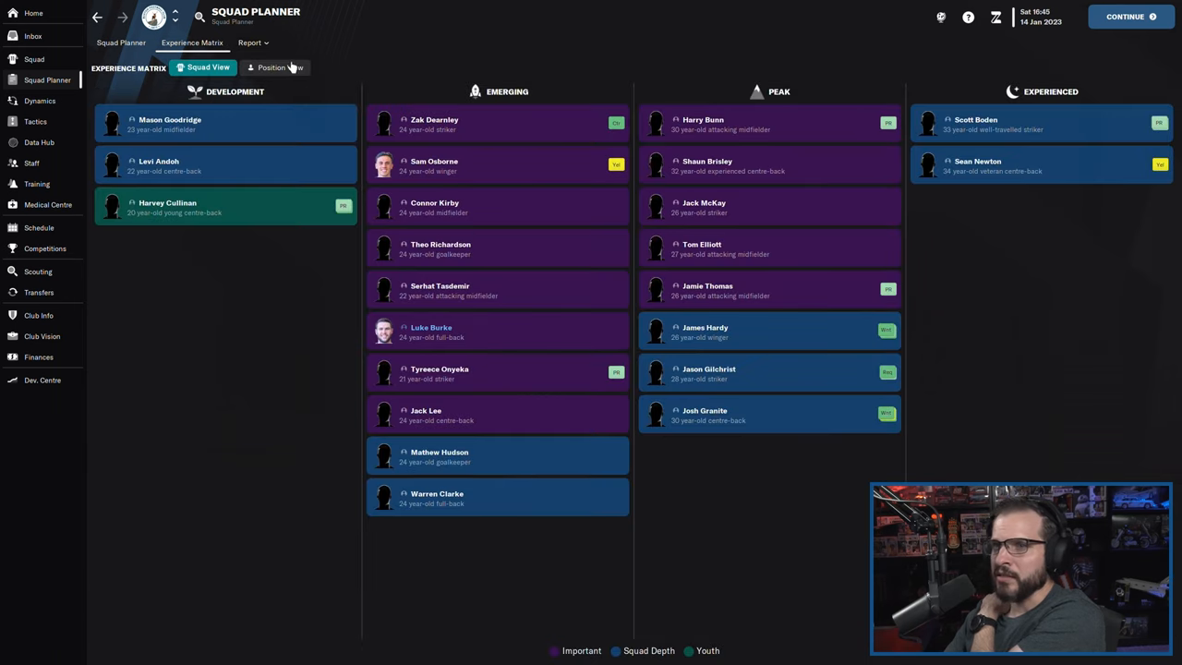
click(275, 67)
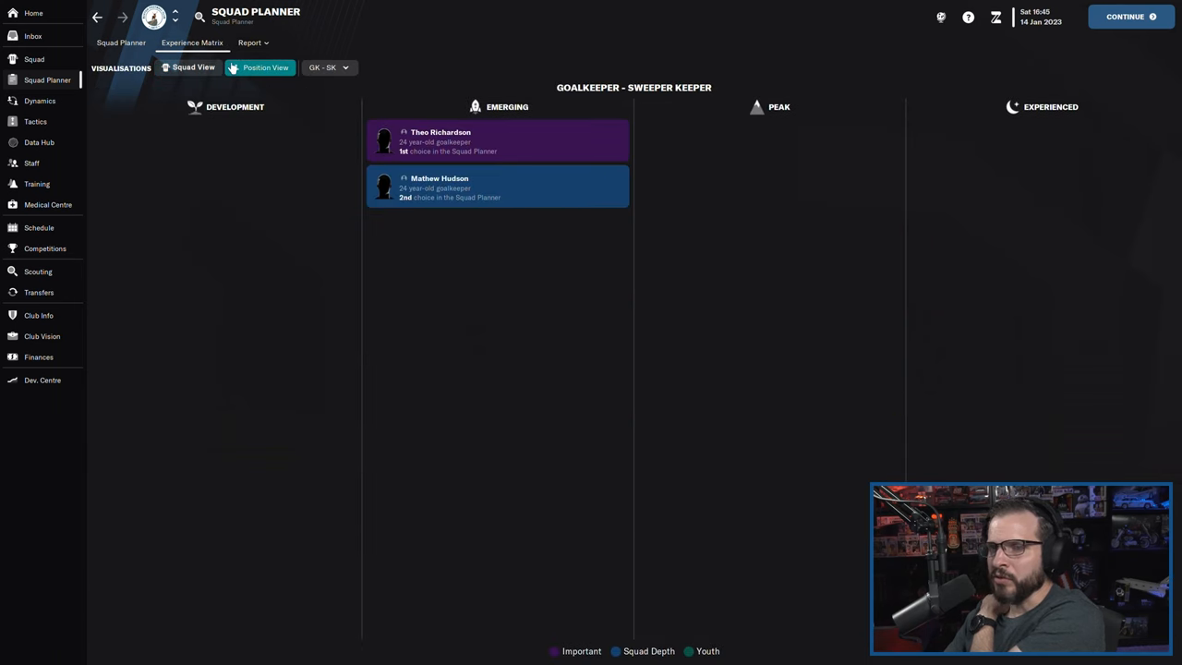
click(185, 66)
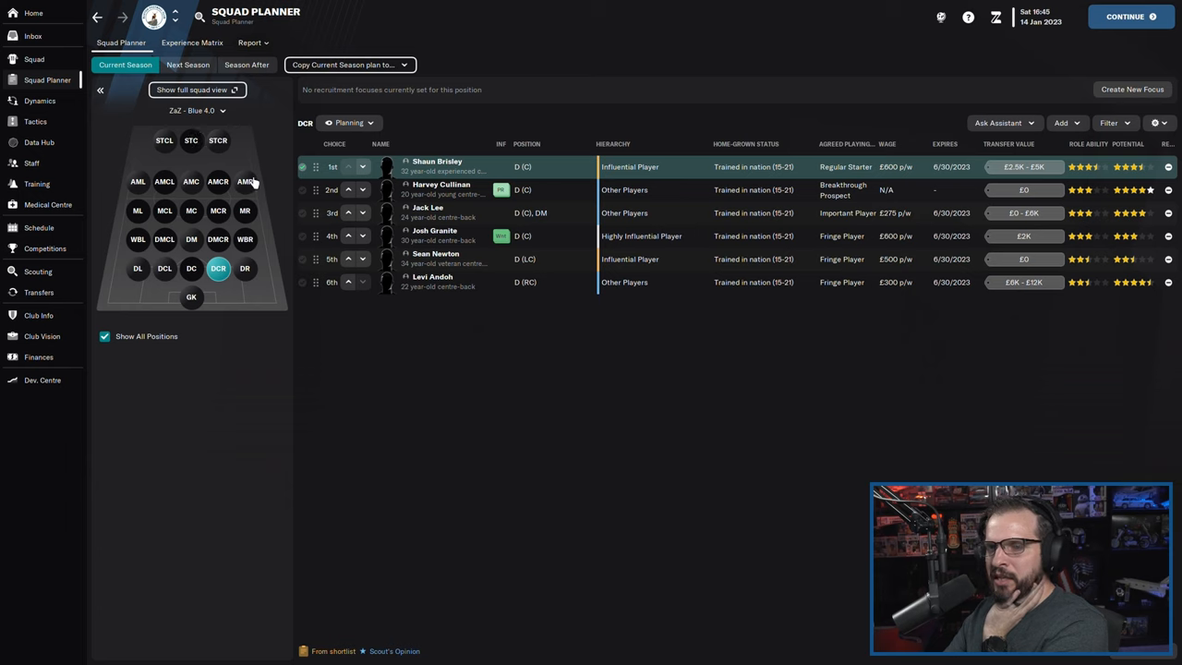
mouse_move(234, 225)
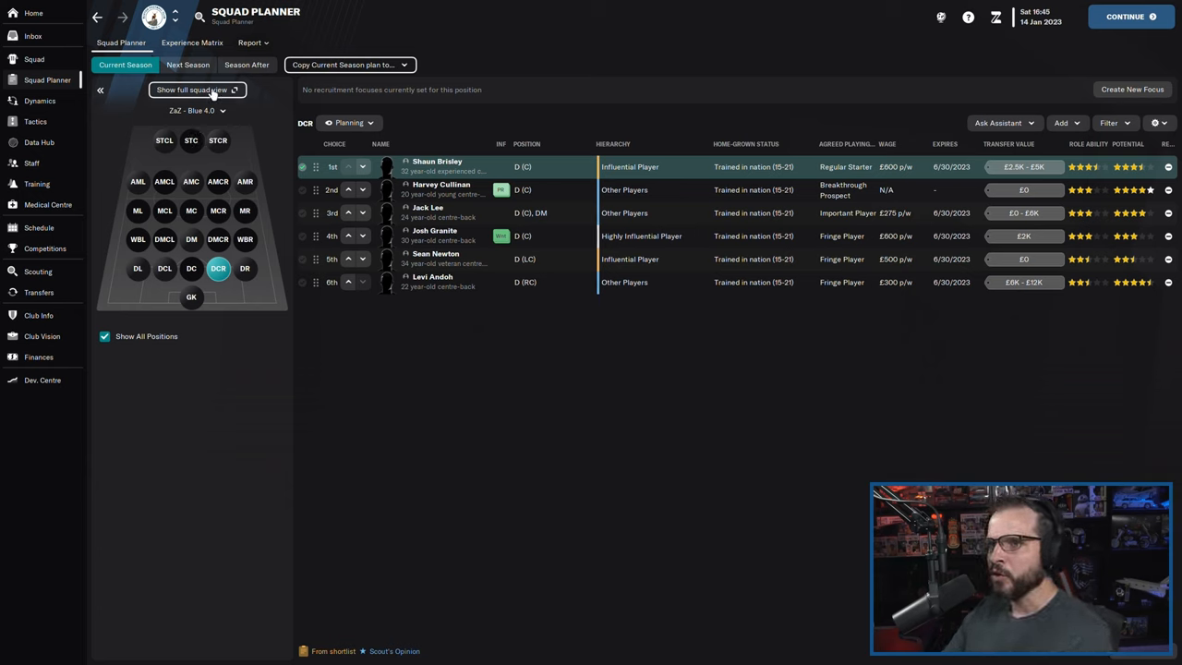
- Review depth charts for every position in full squad view, then bring up the fixture schedule
click(197, 90)
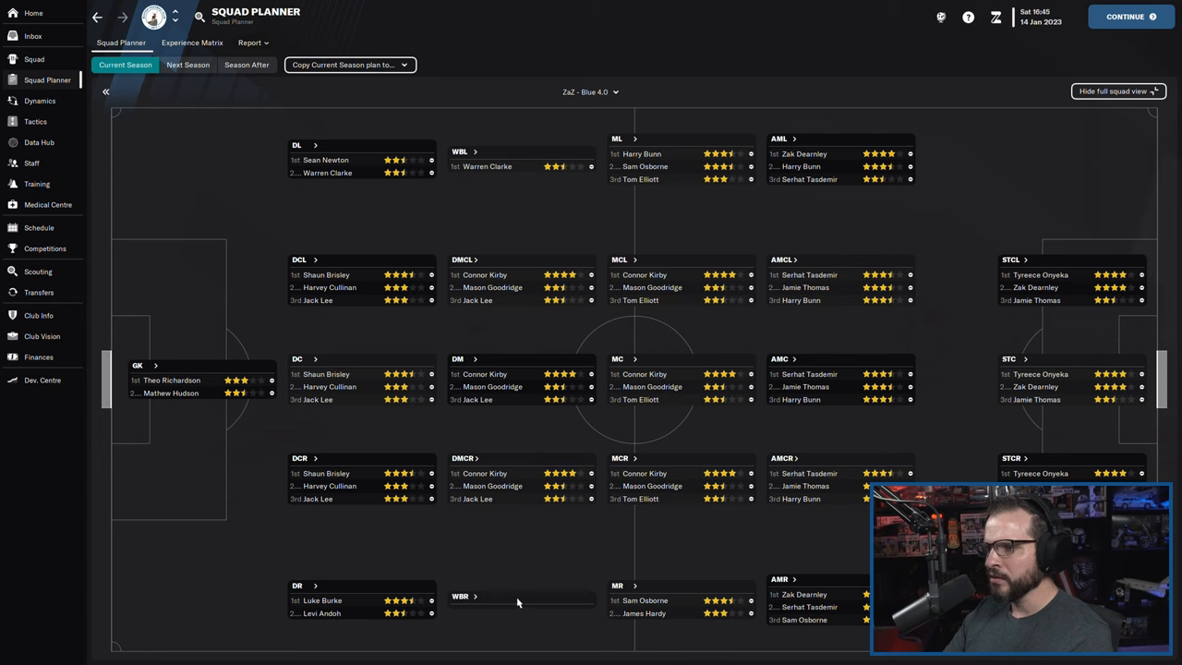
mouse_move(878, 390)
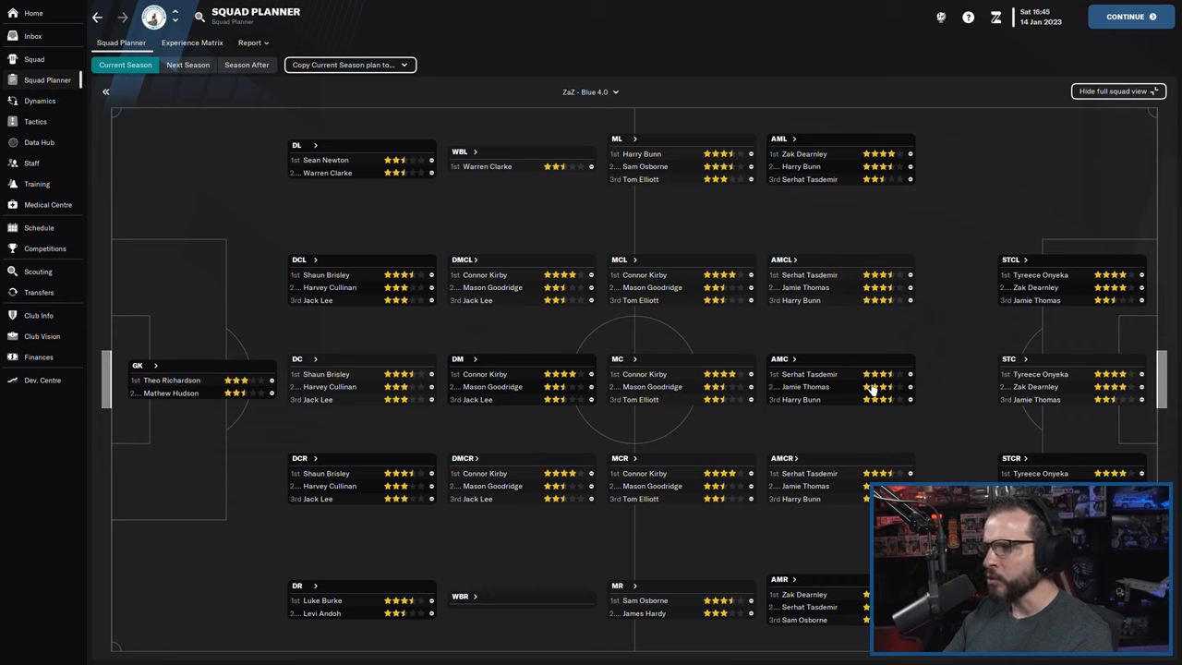
mouse_move(836, 411)
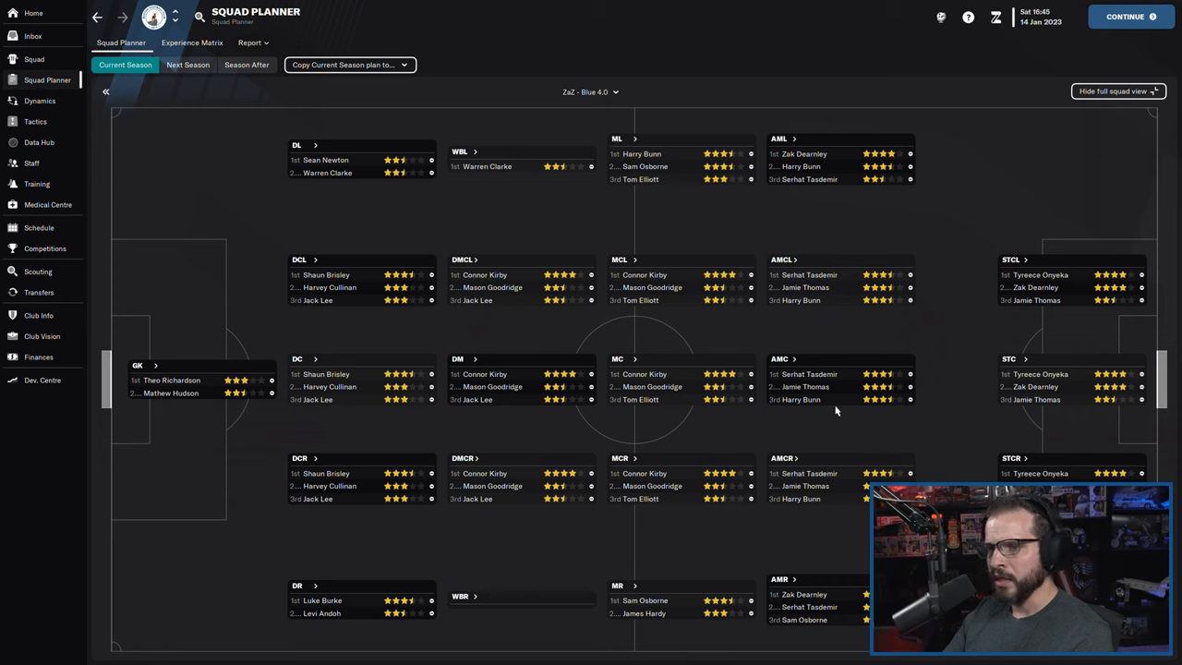
mouse_move(993, 346)
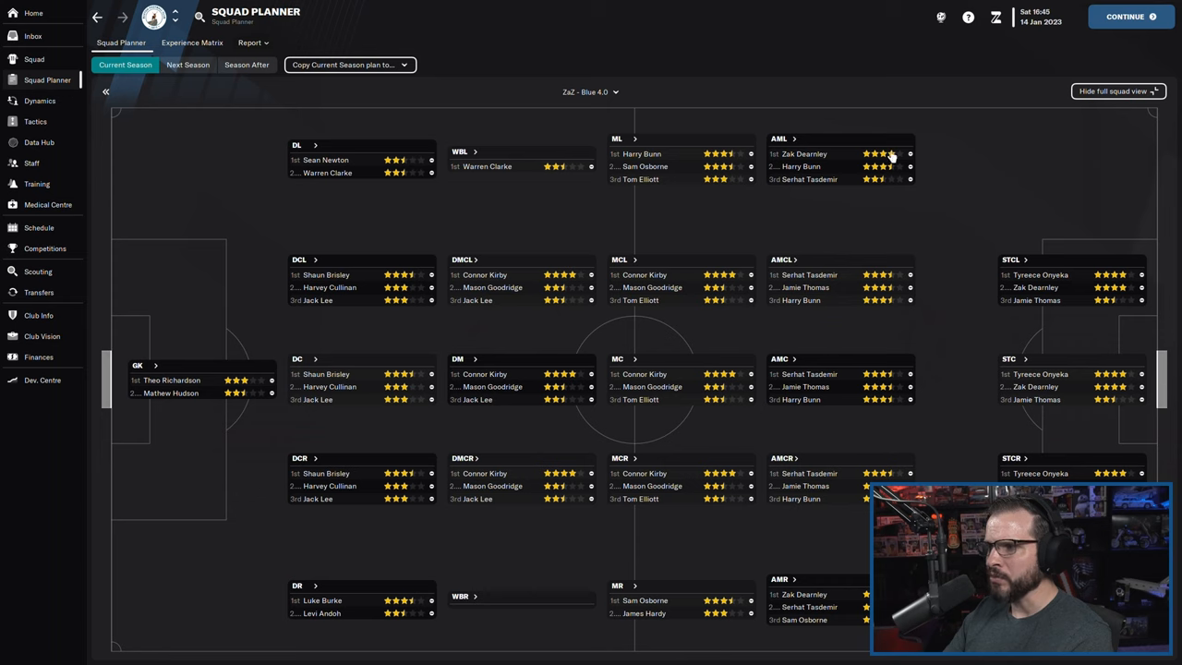
mouse_move(665, 387)
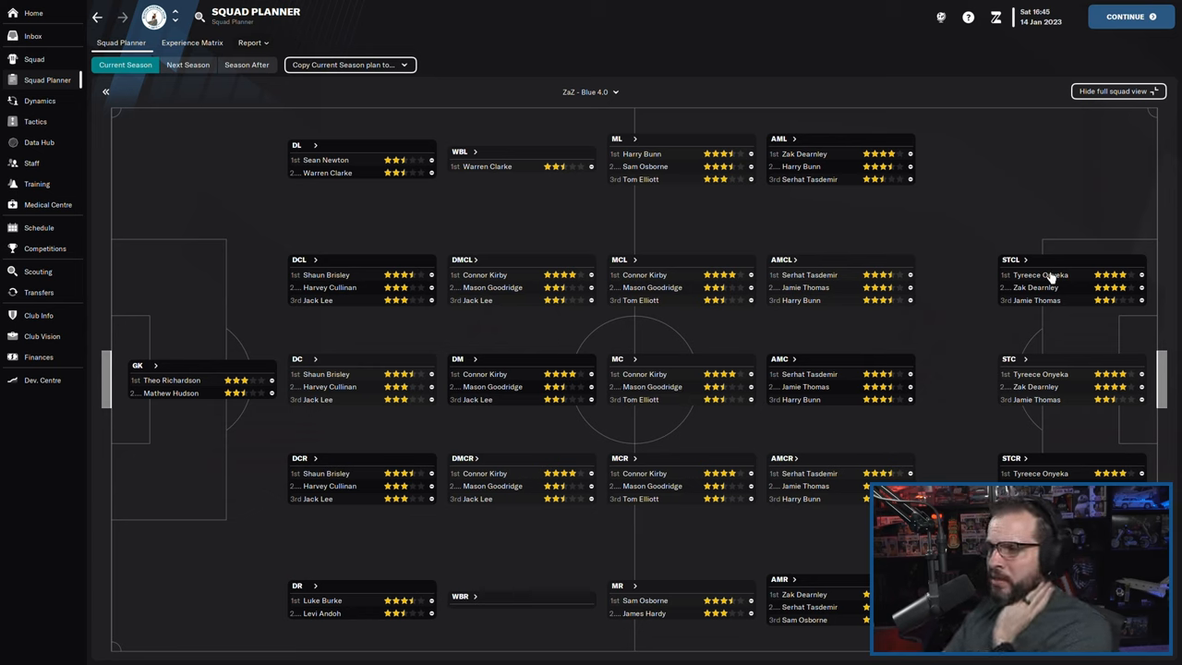
mouse_move(876, 201)
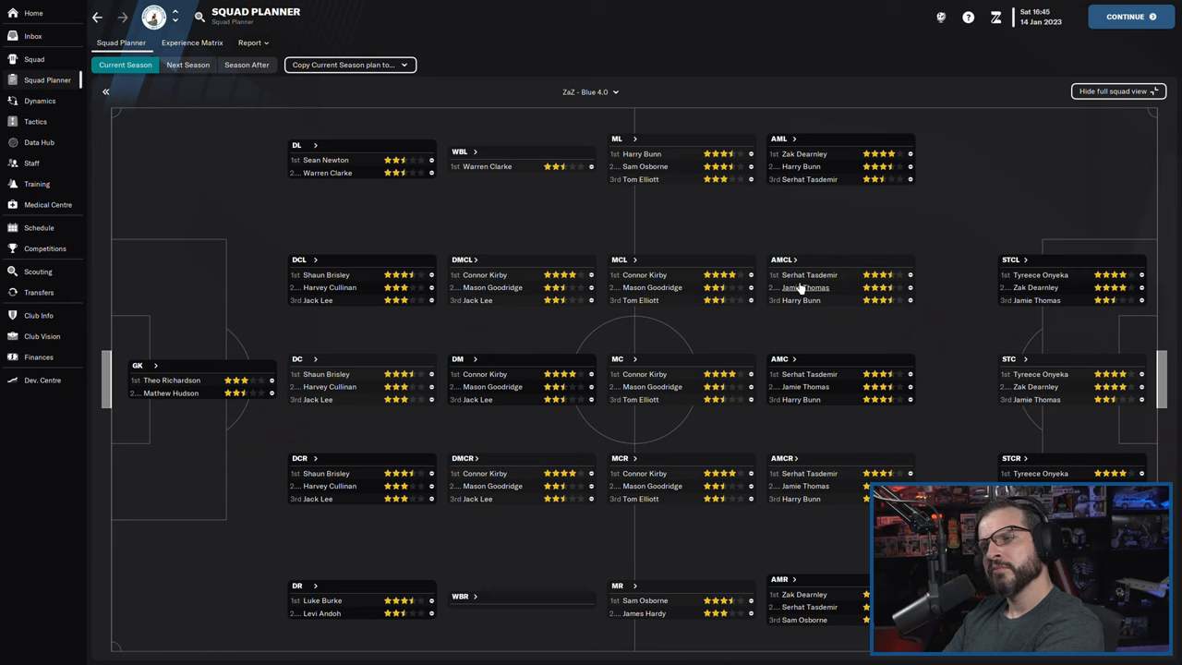
mouse_move(837, 374)
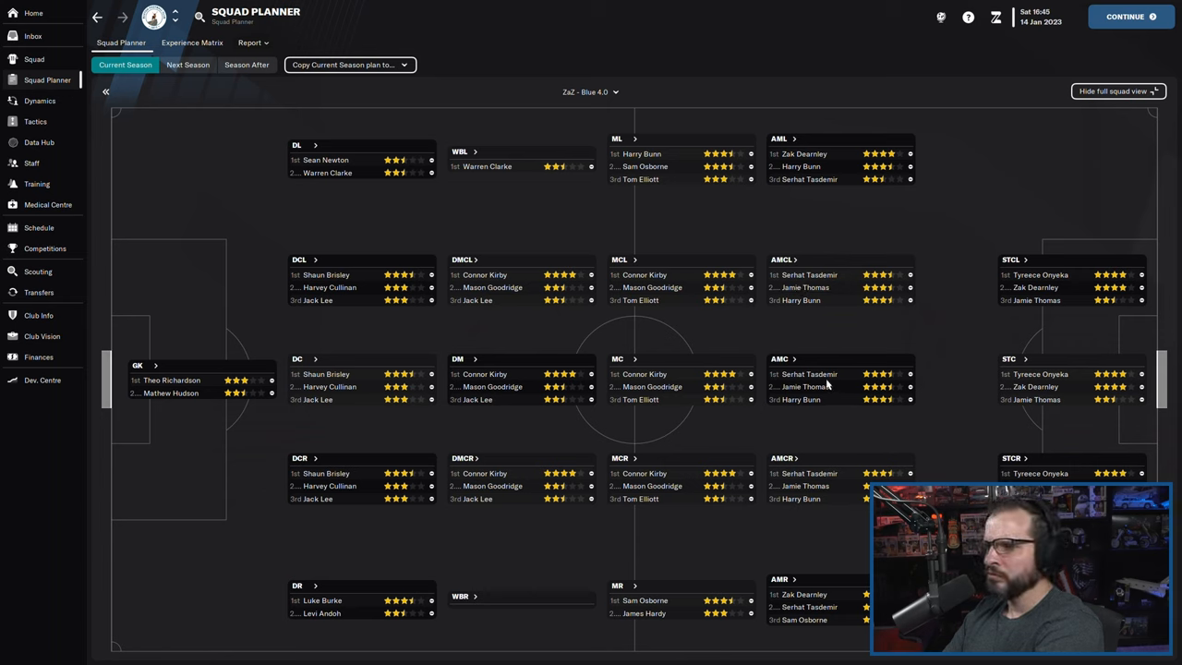
mouse_move(854, 461)
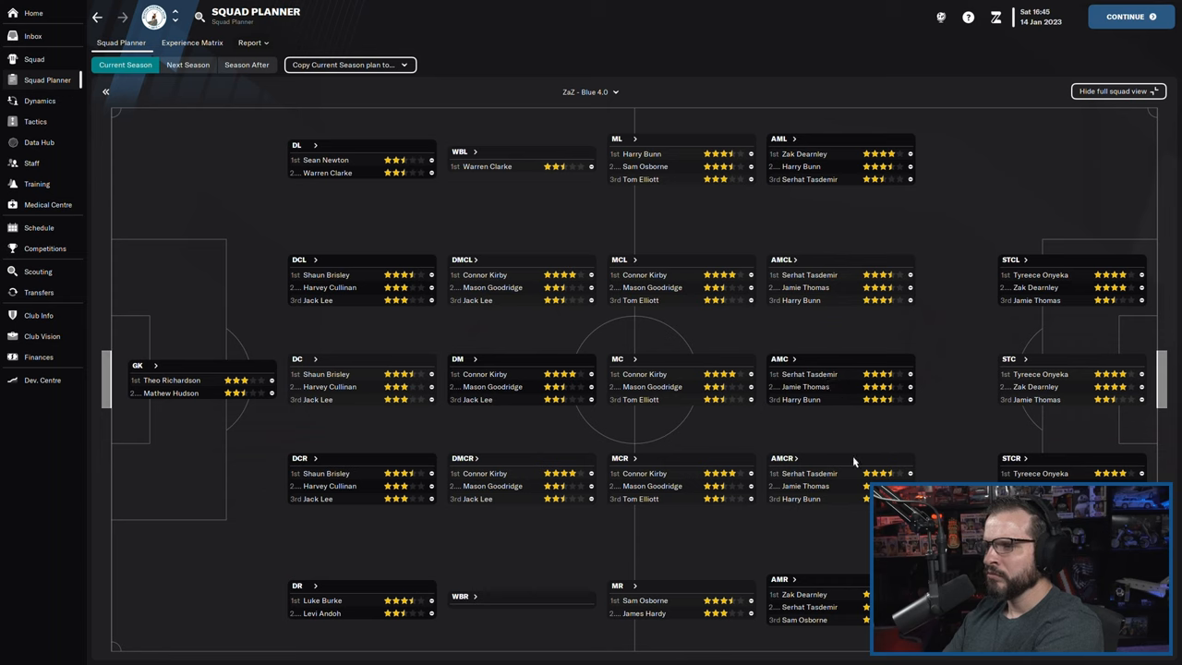
mouse_move(806, 328)
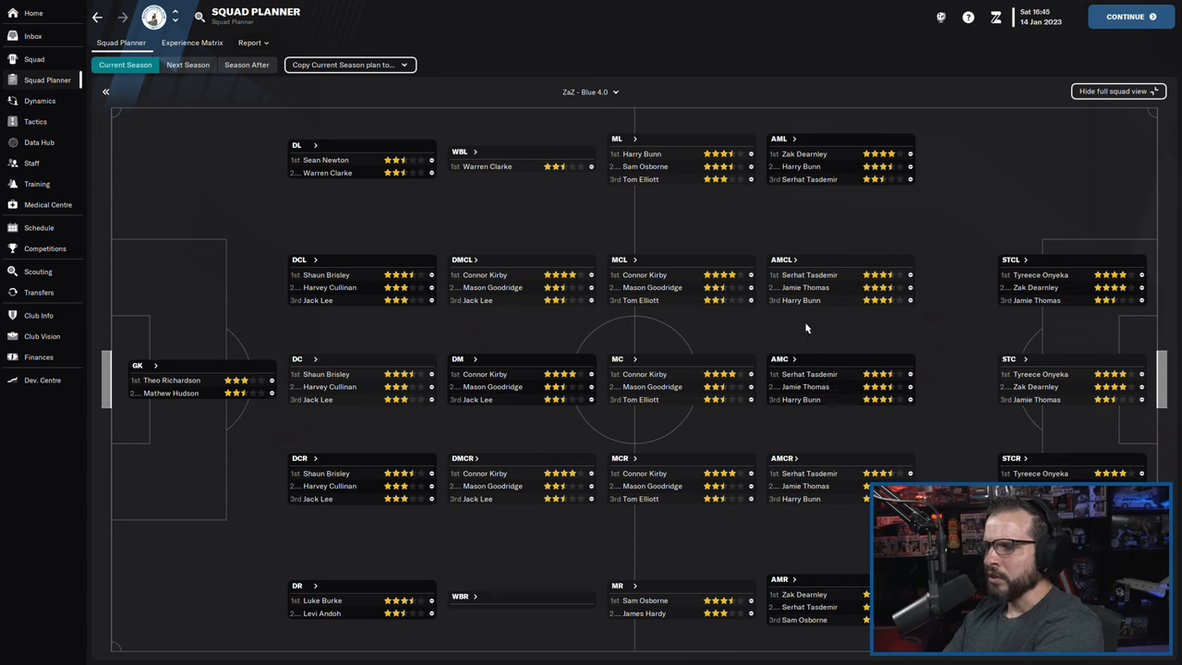
mouse_move(117, 210)
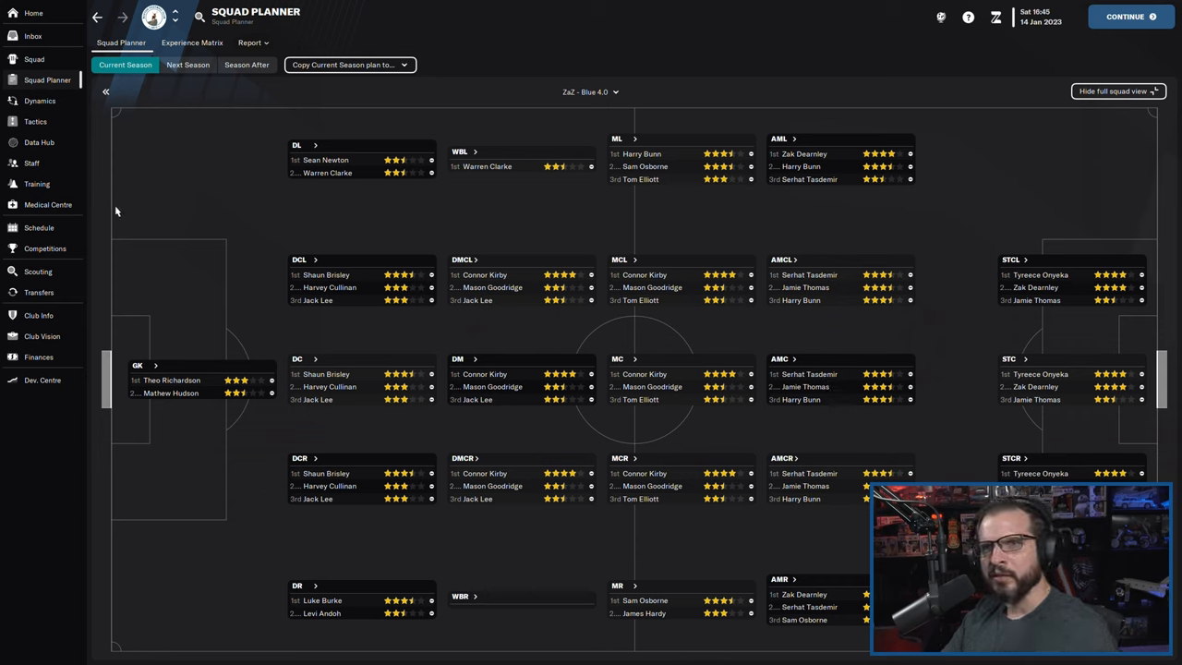
click(38, 228)
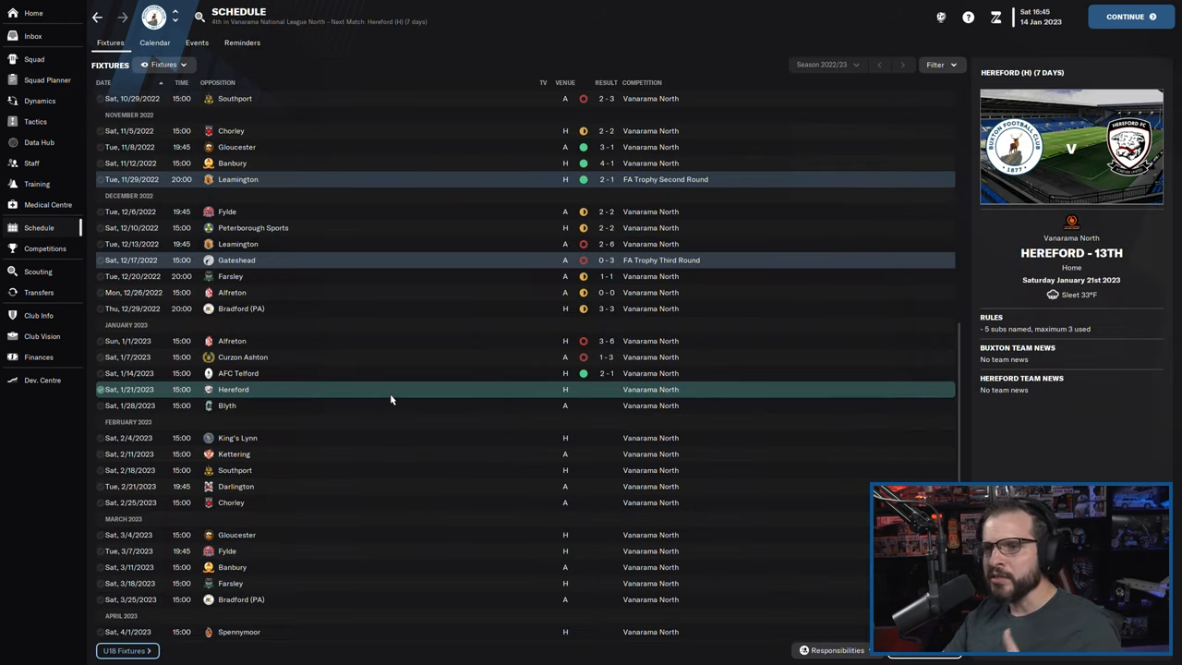
mouse_move(398, 389)
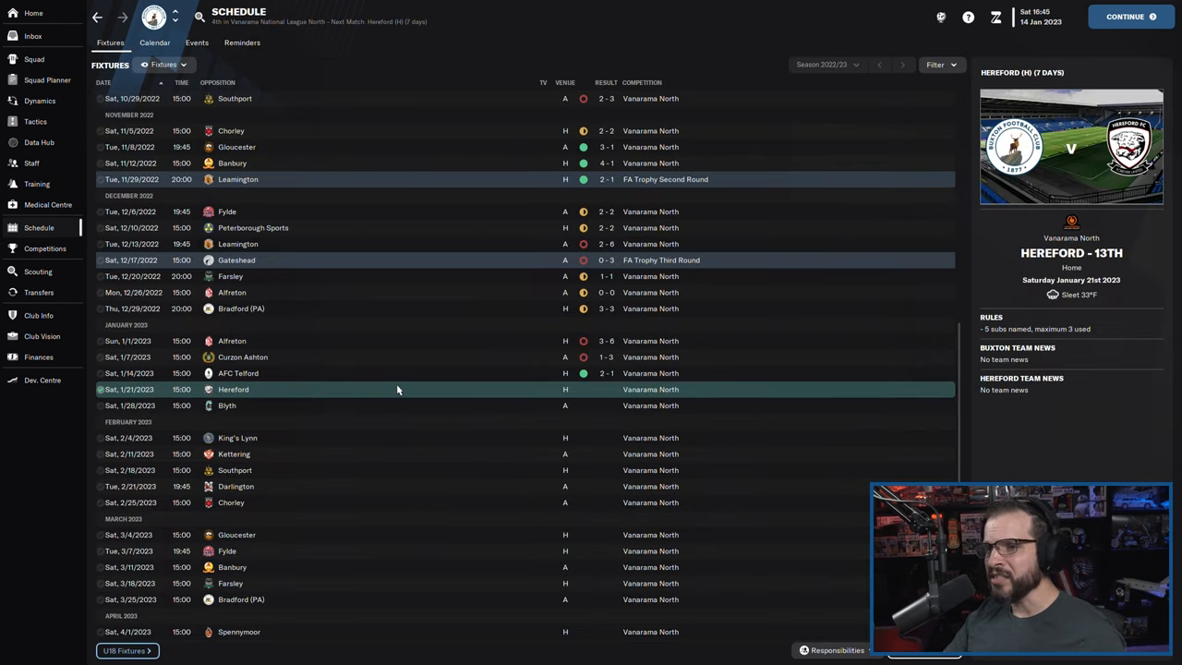
mouse_move(398, 390)
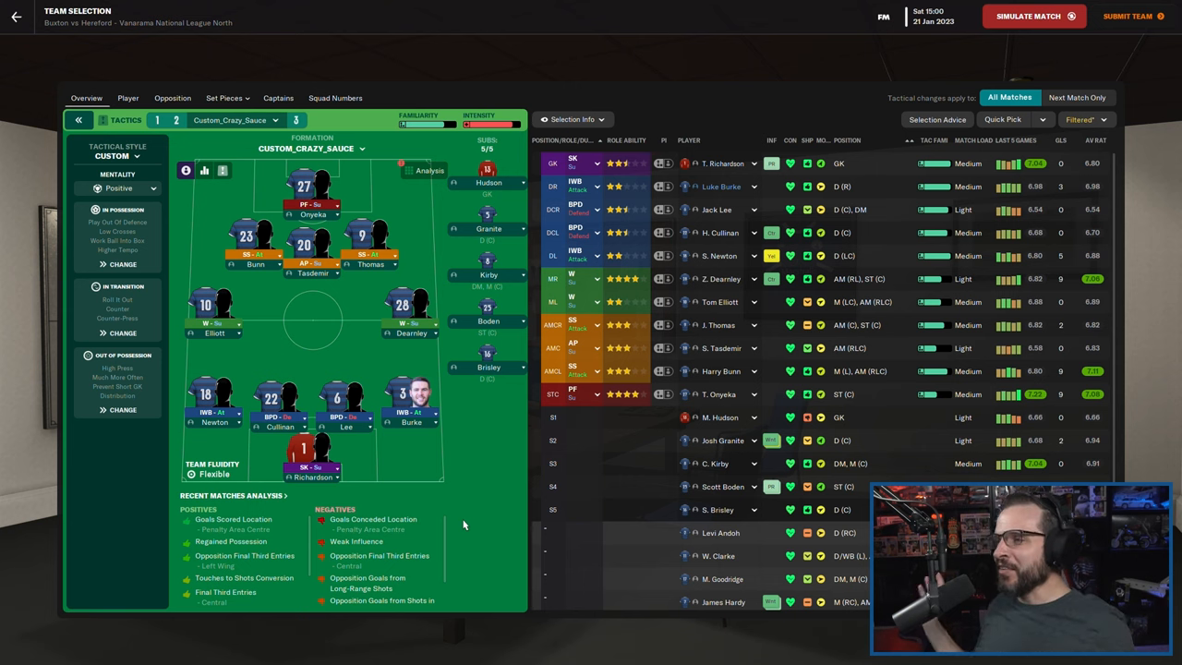
mouse_move(485, 597)
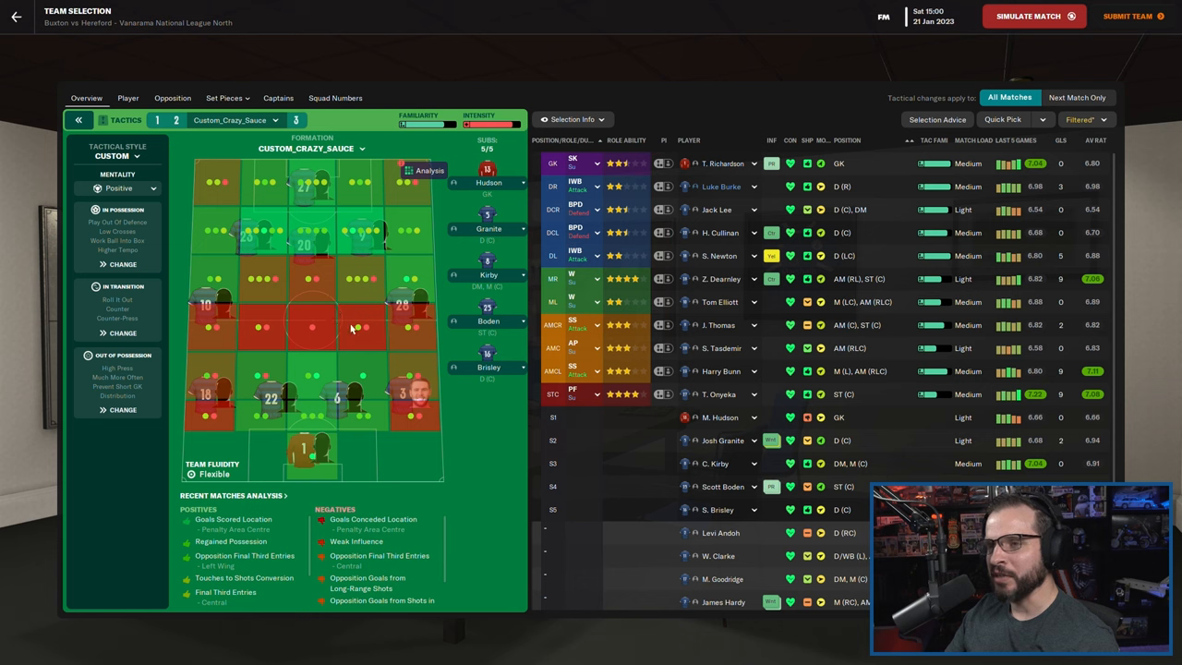
mouse_move(352, 359)
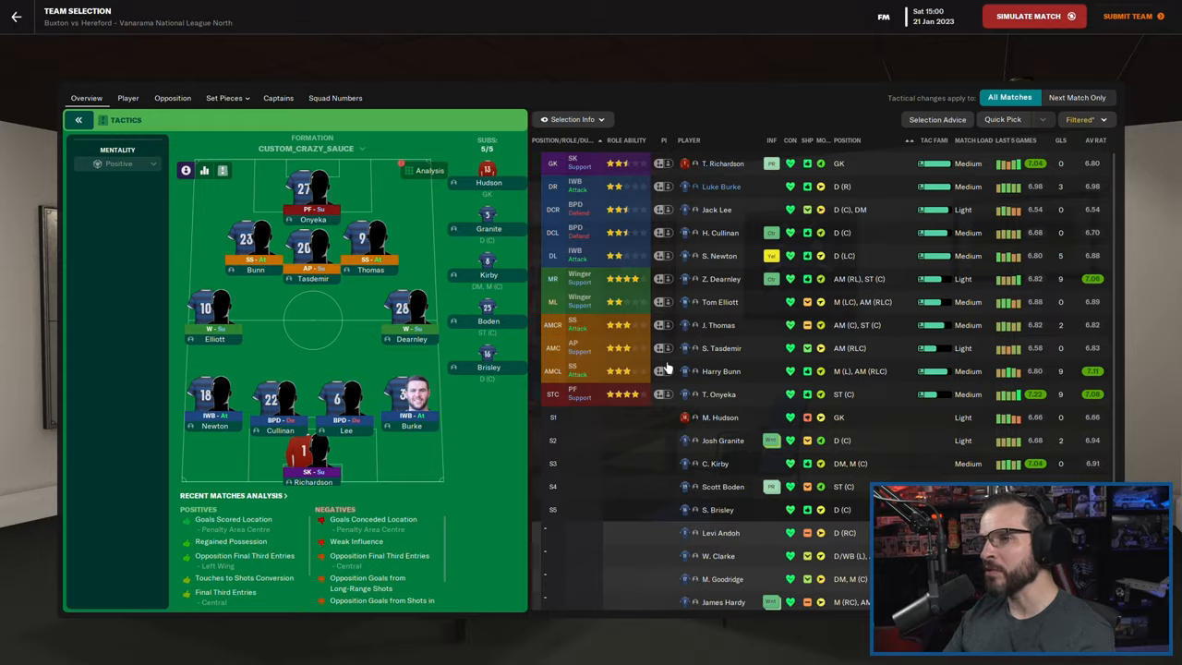
- Submit the lineup, proceed to the match, and accept the advice never to press Jack Evans
click(1122, 19)
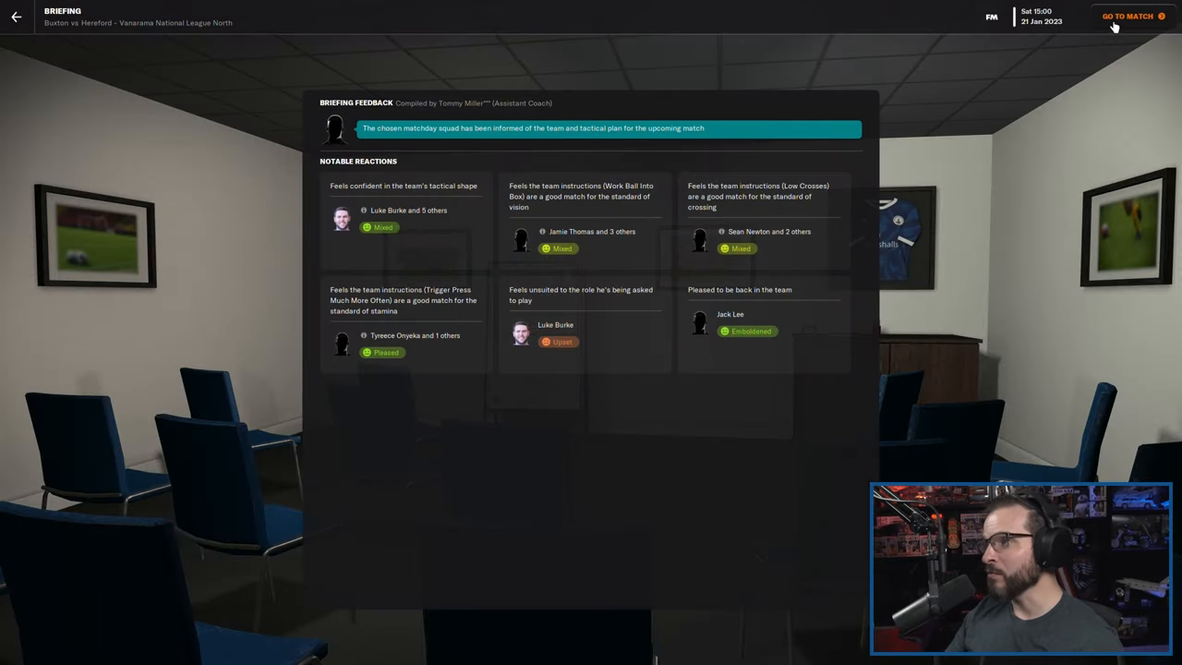
click(1120, 16)
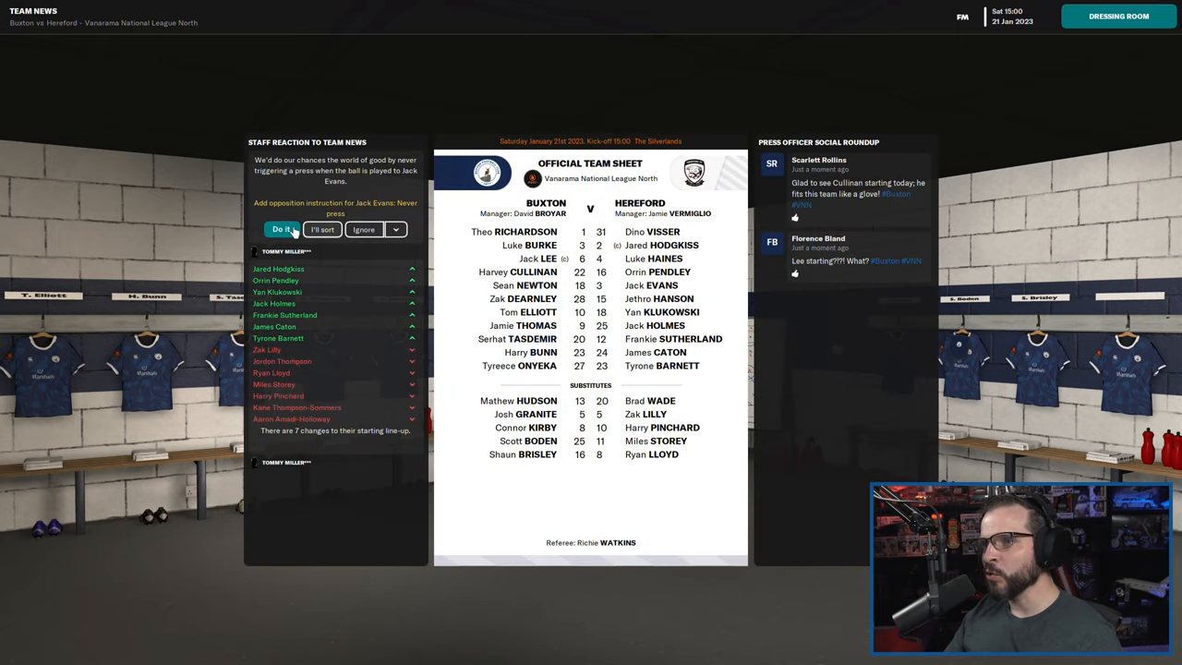
click(282, 230)
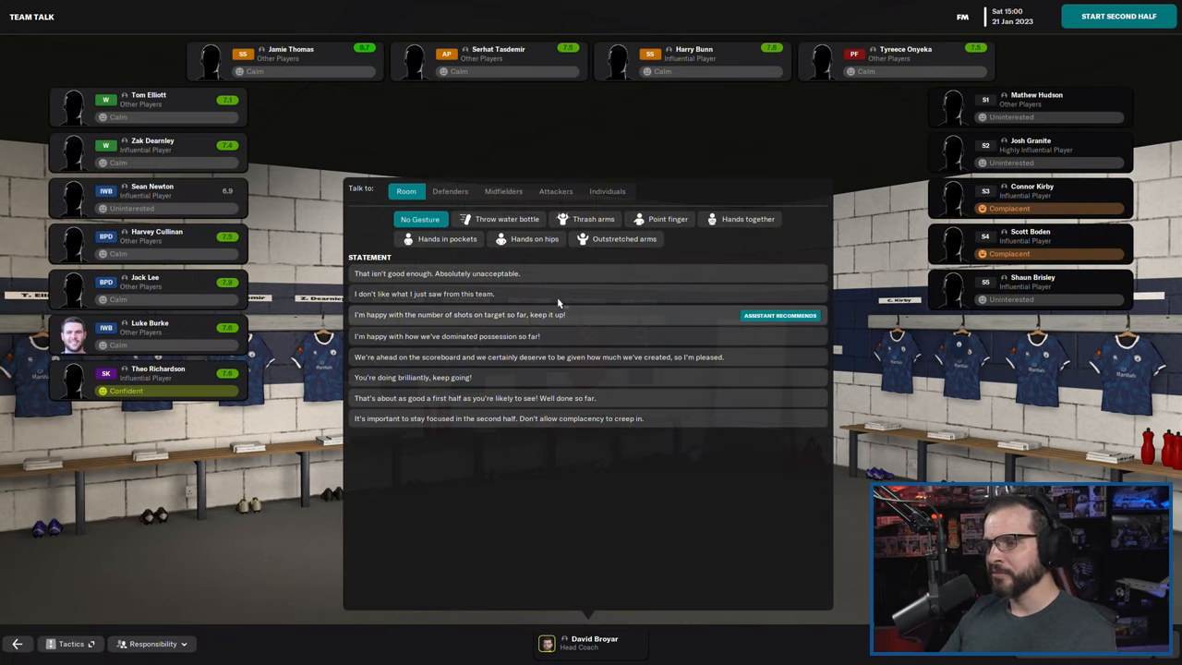
mouse_move(529, 233)
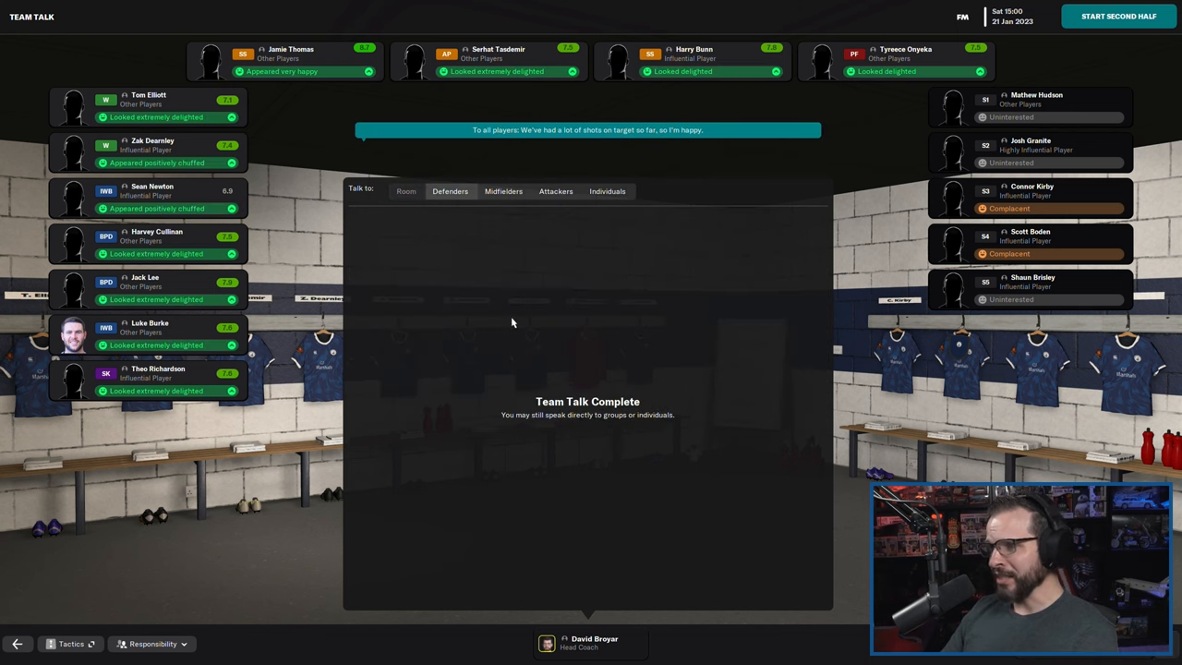
- Kick off the second half after the shots-on-target team talk
click(1118, 19)
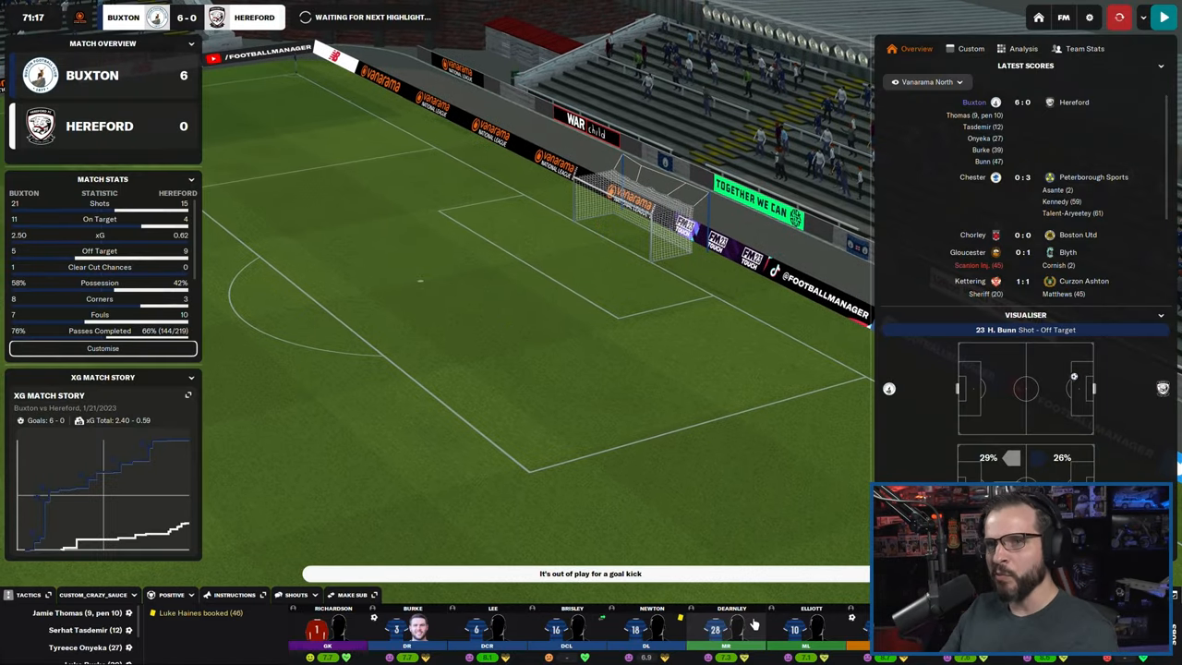
mouse_move(297, 495)
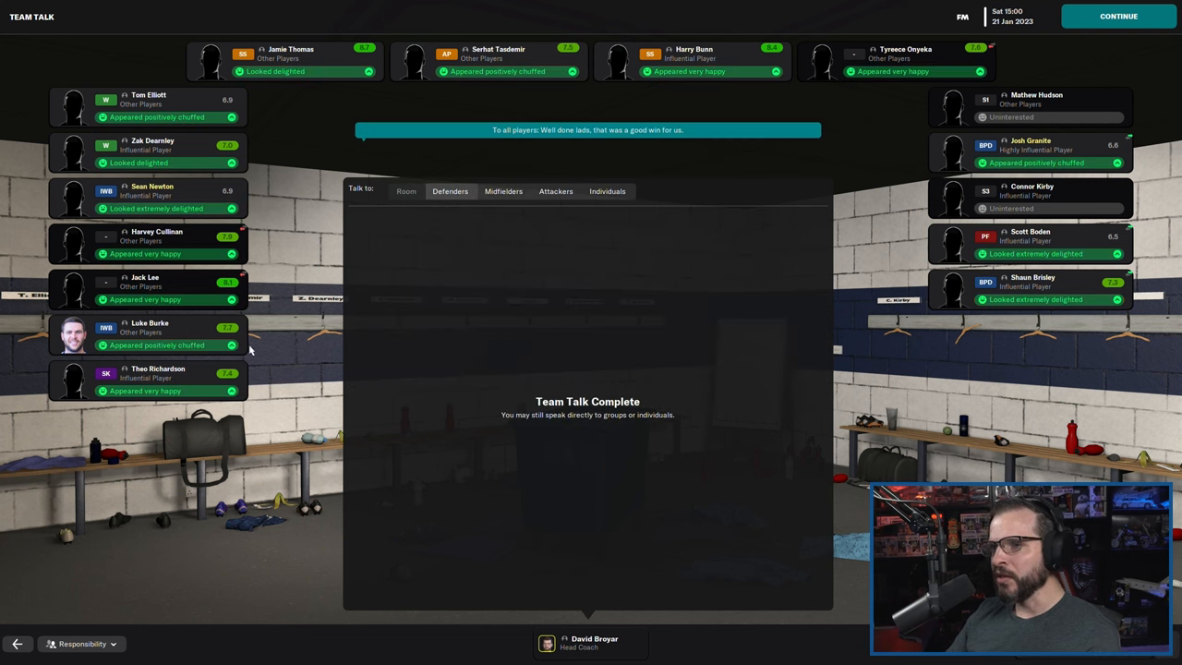
click(607, 192)
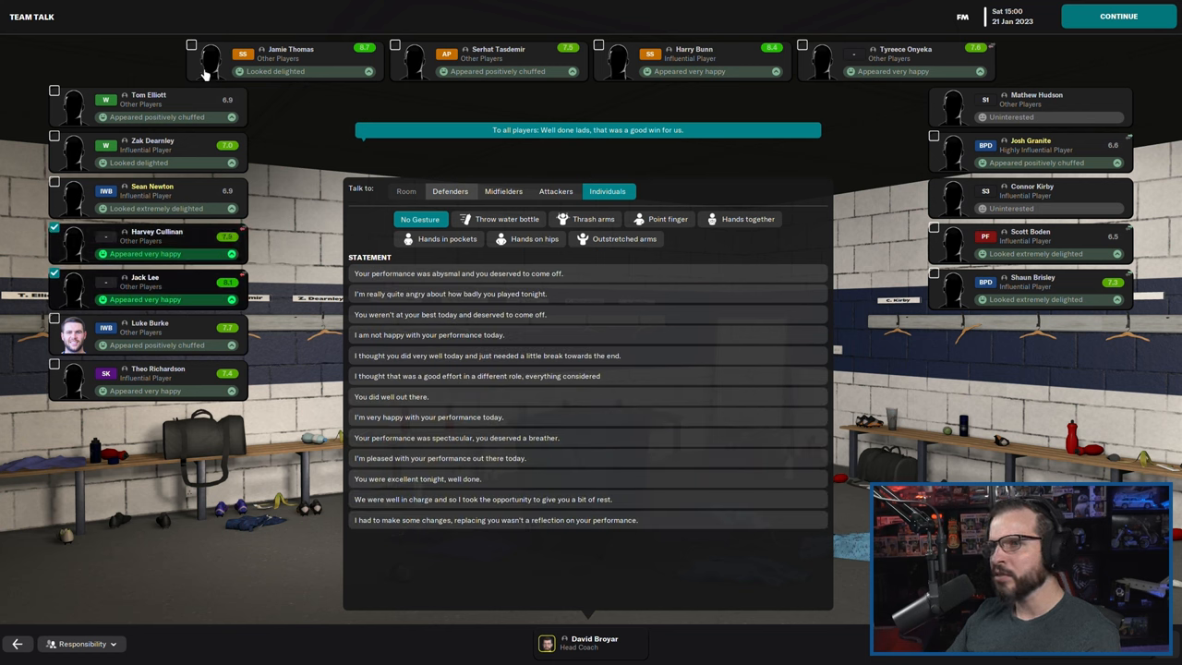
click(191, 45)
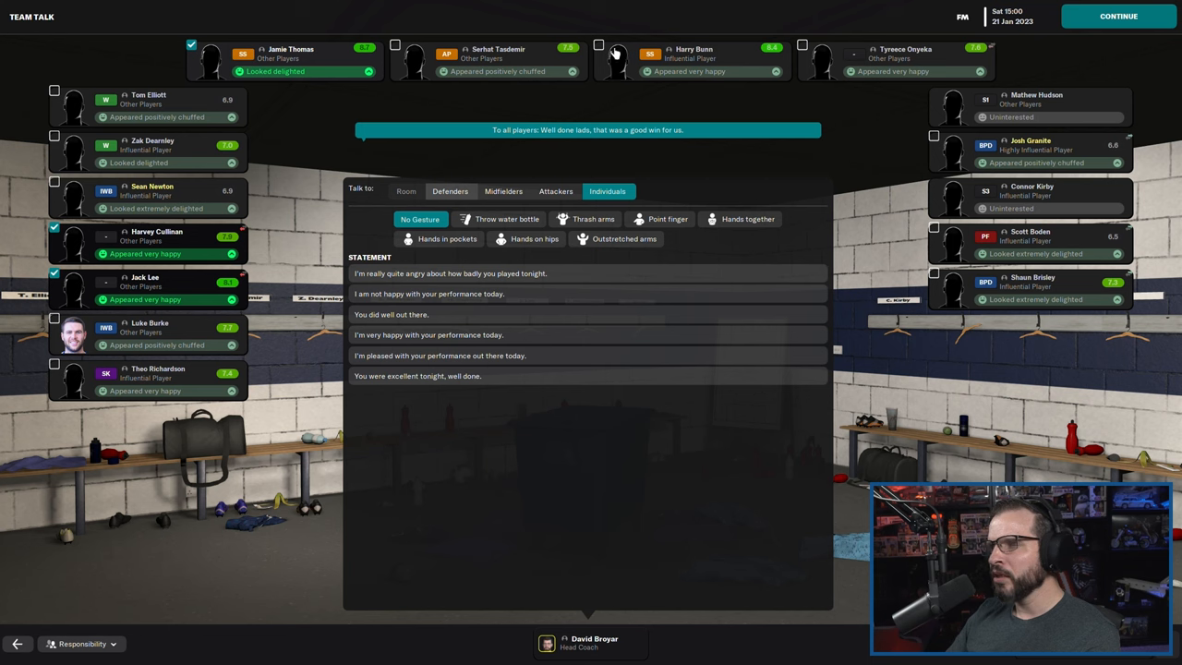
click(595, 46)
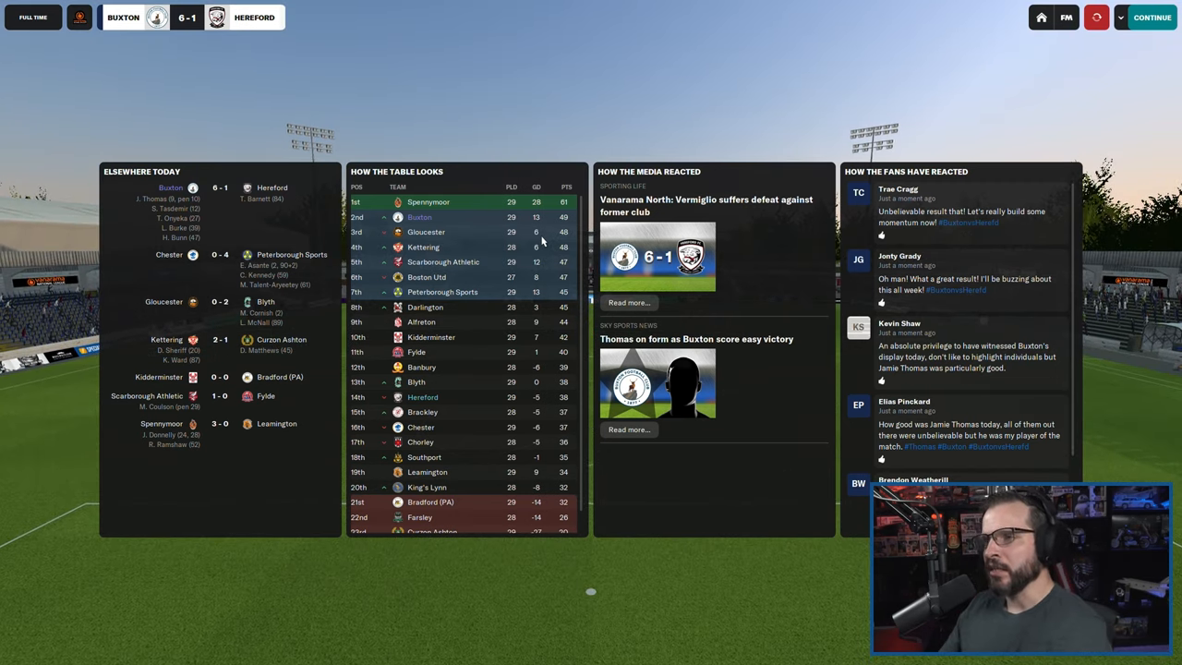
mouse_move(602, 243)
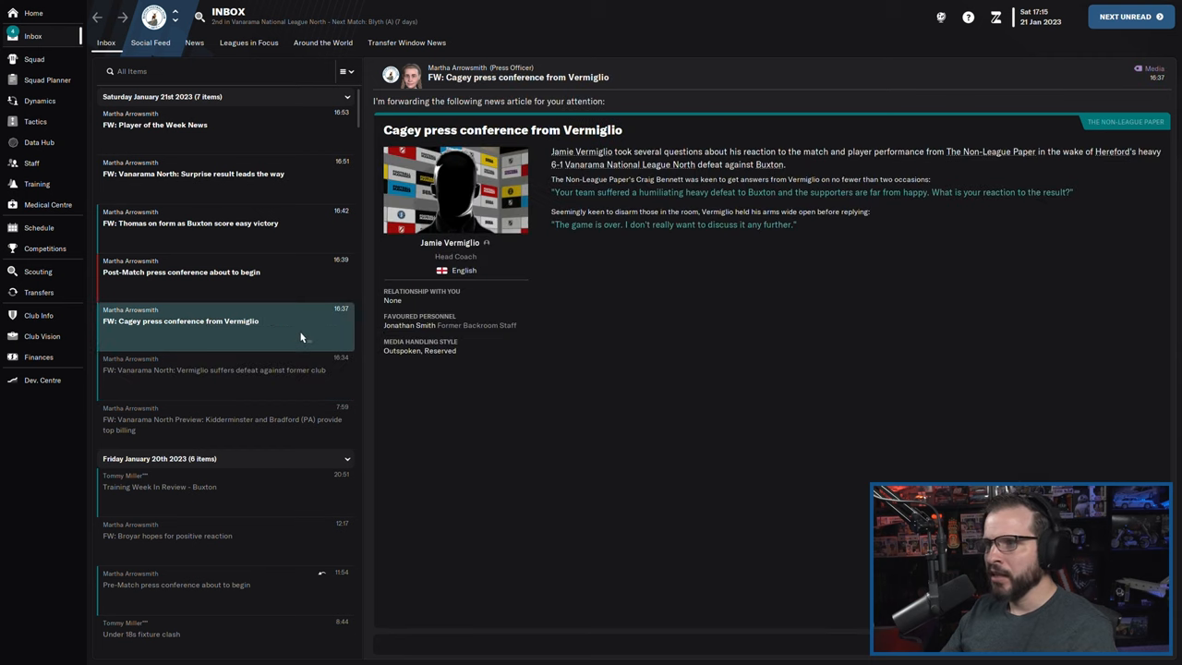
- Read the Thomas on form and Player of the Week news, praising Jamie Thomas's performance
click(181, 271)
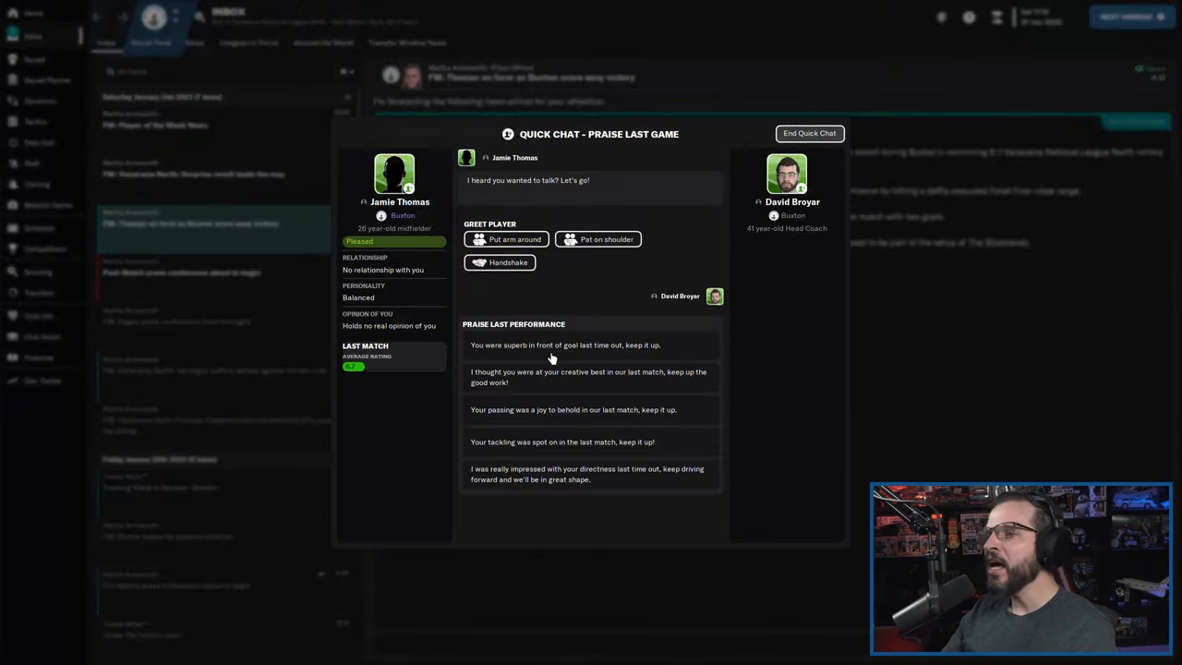
click(809, 133)
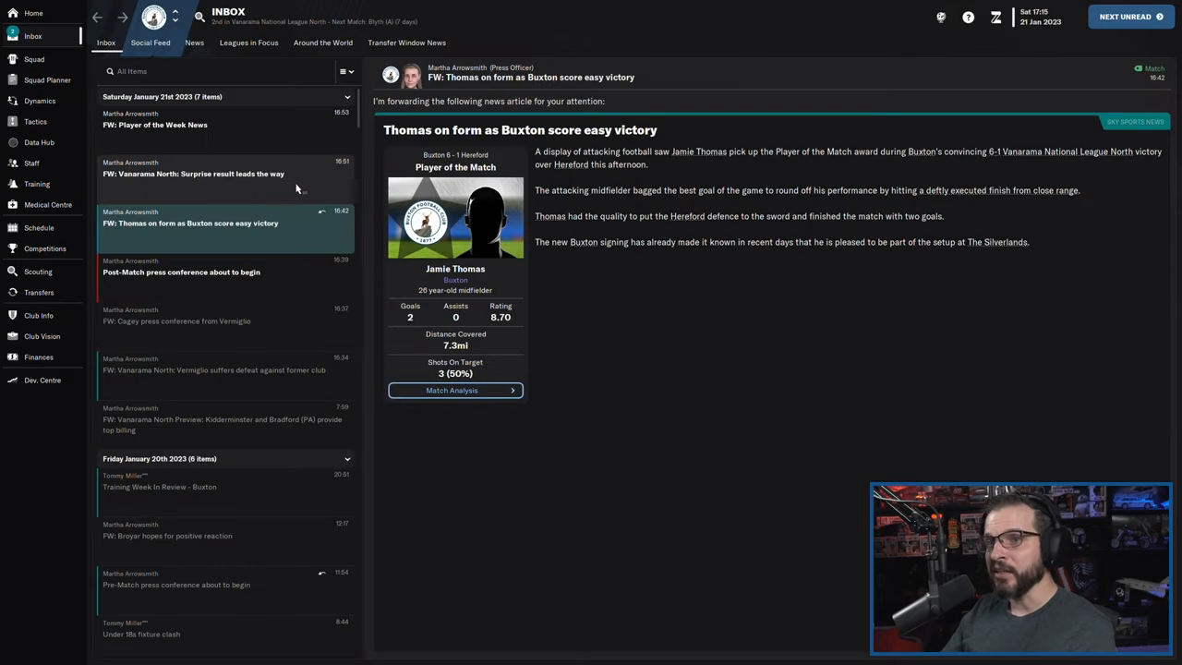
click(157, 125)
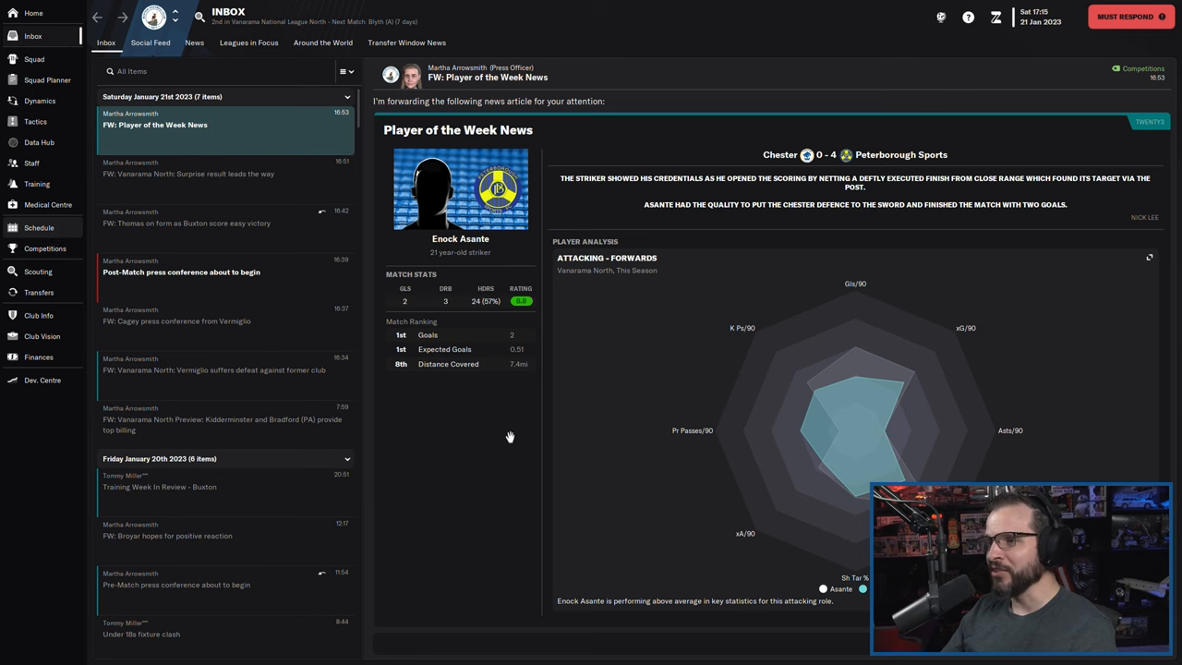
click(38, 227)
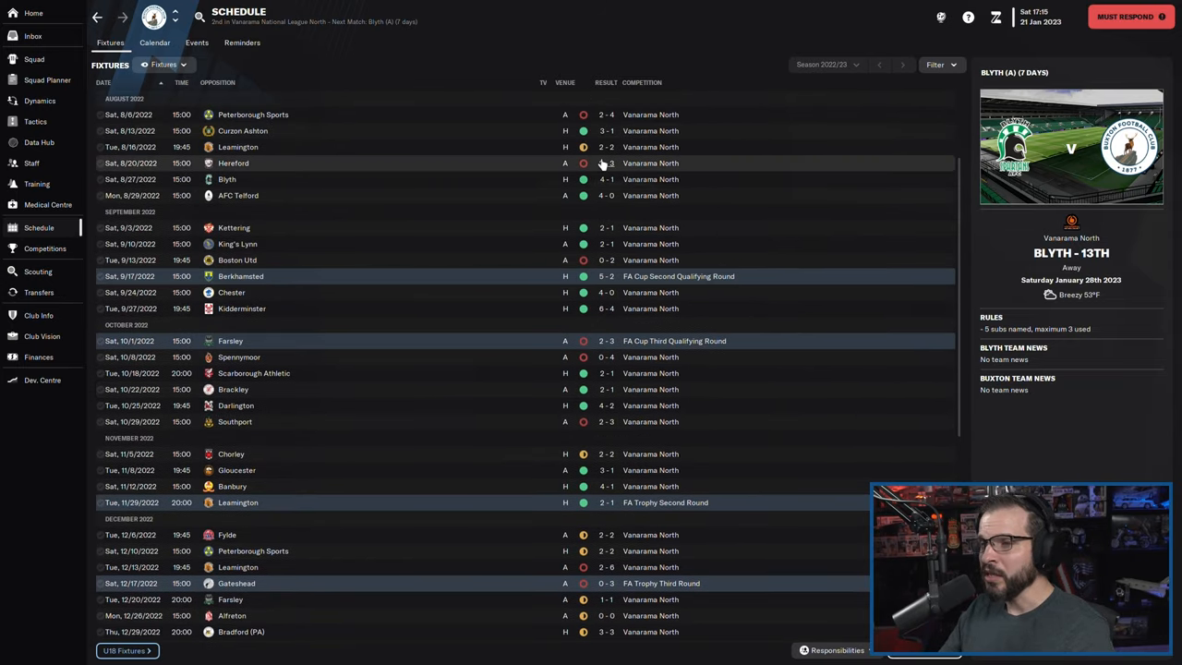
- Scroll fixtures to the Hereford 6-1 result and Blyth fixture, then view Tactics
scroll(down, 3)
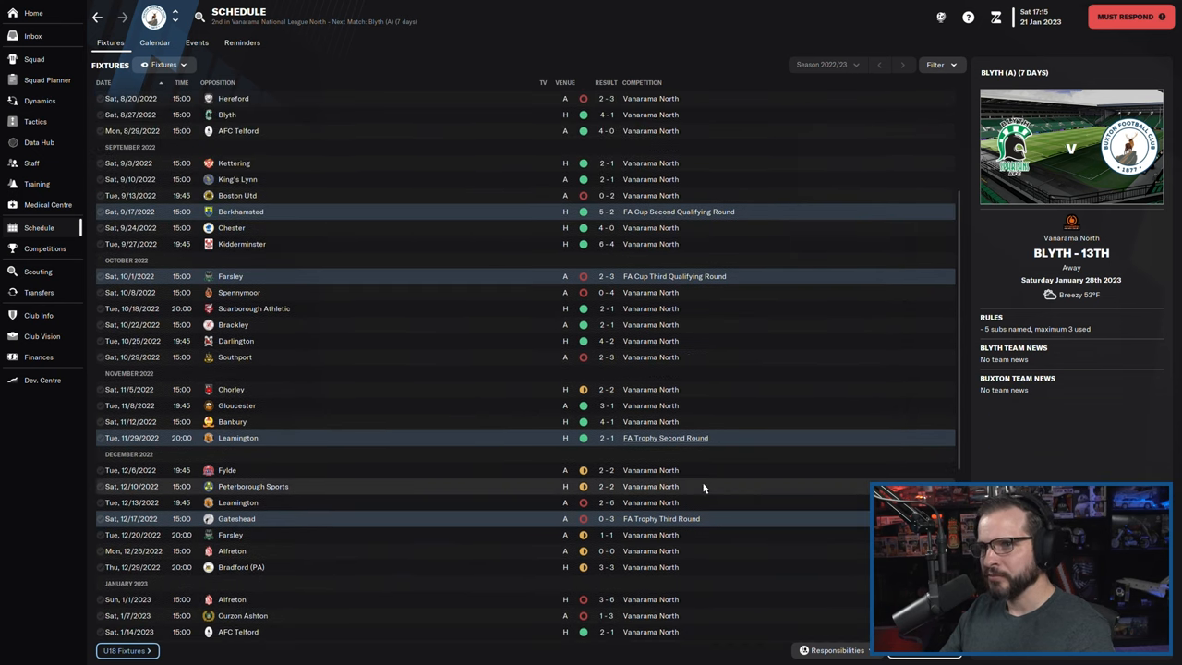
scroll(down, 3)
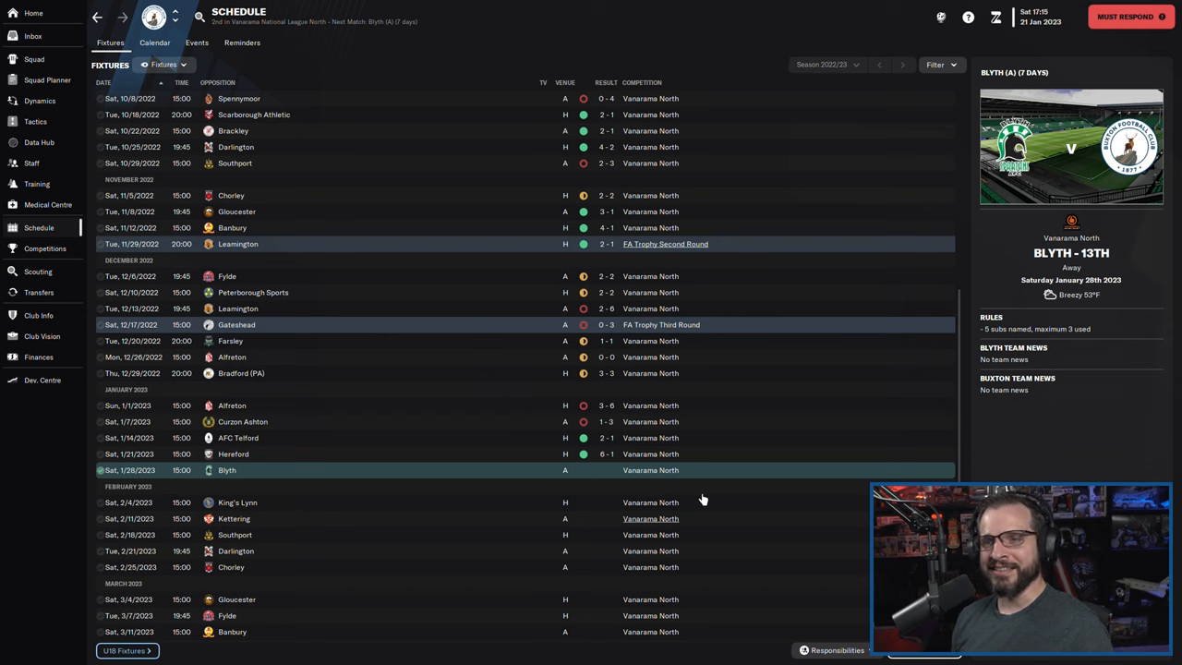
mouse_move(231, 254)
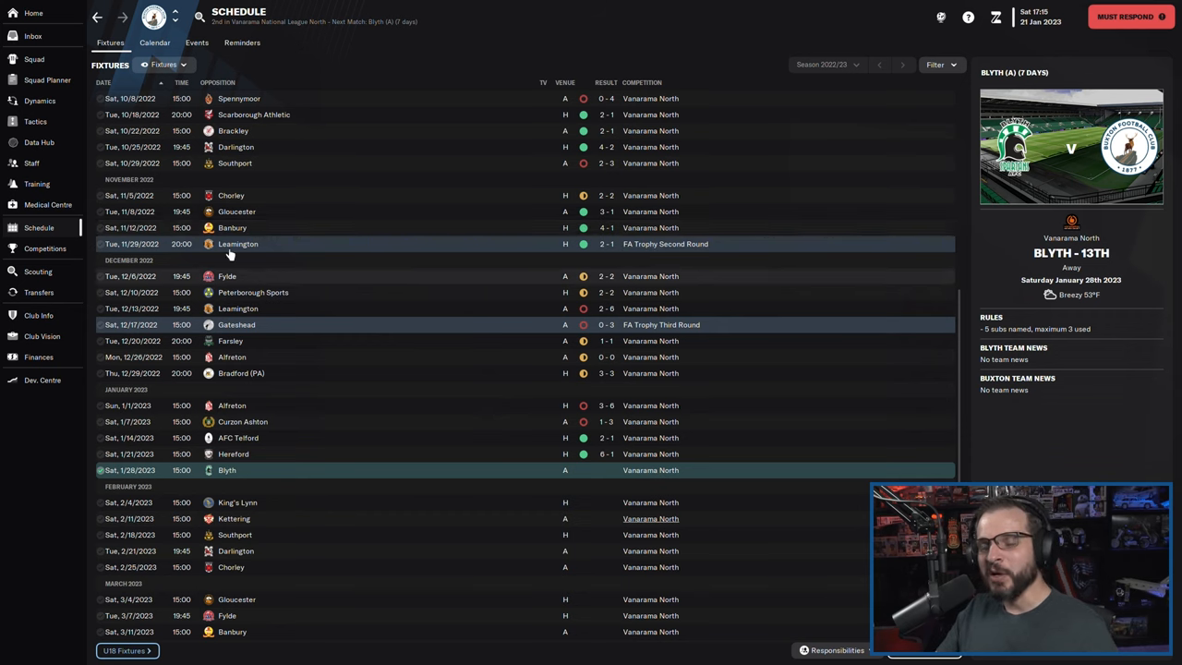
mouse_move(52, 163)
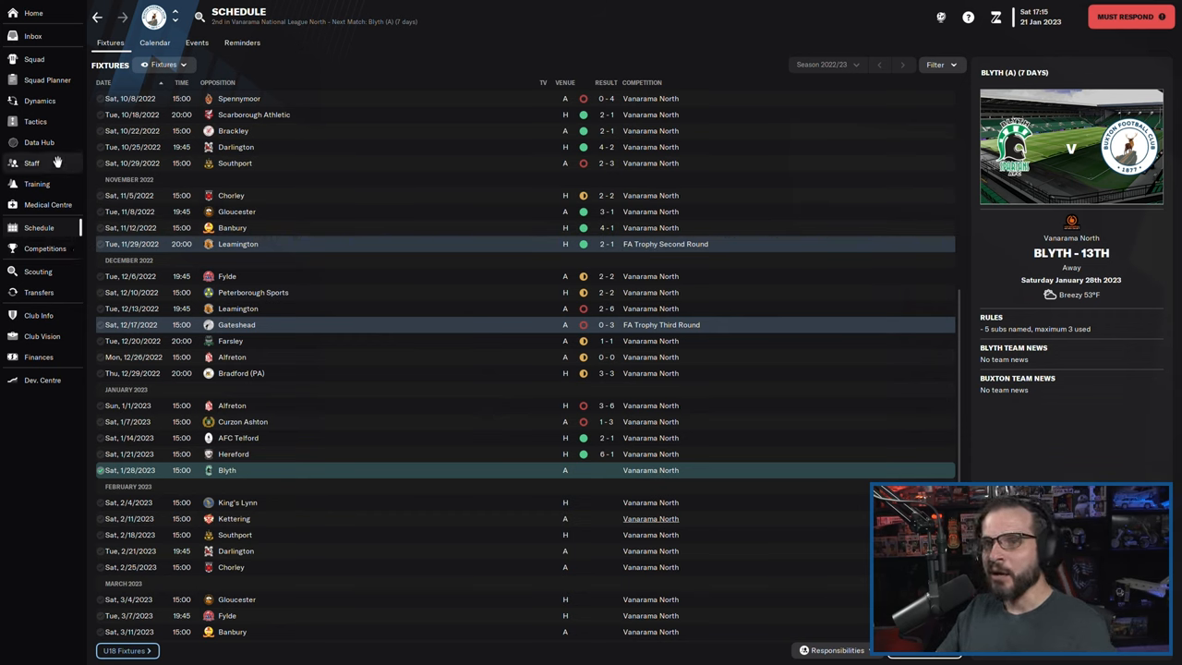
click(35, 127)
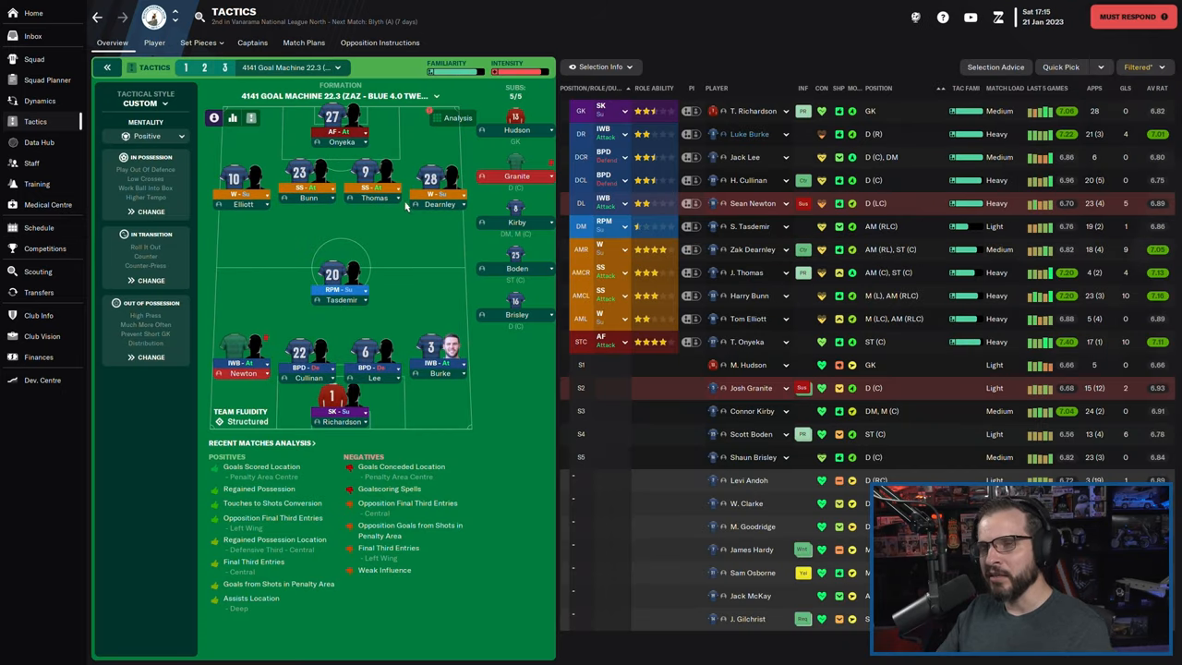
mouse_move(405, 280)
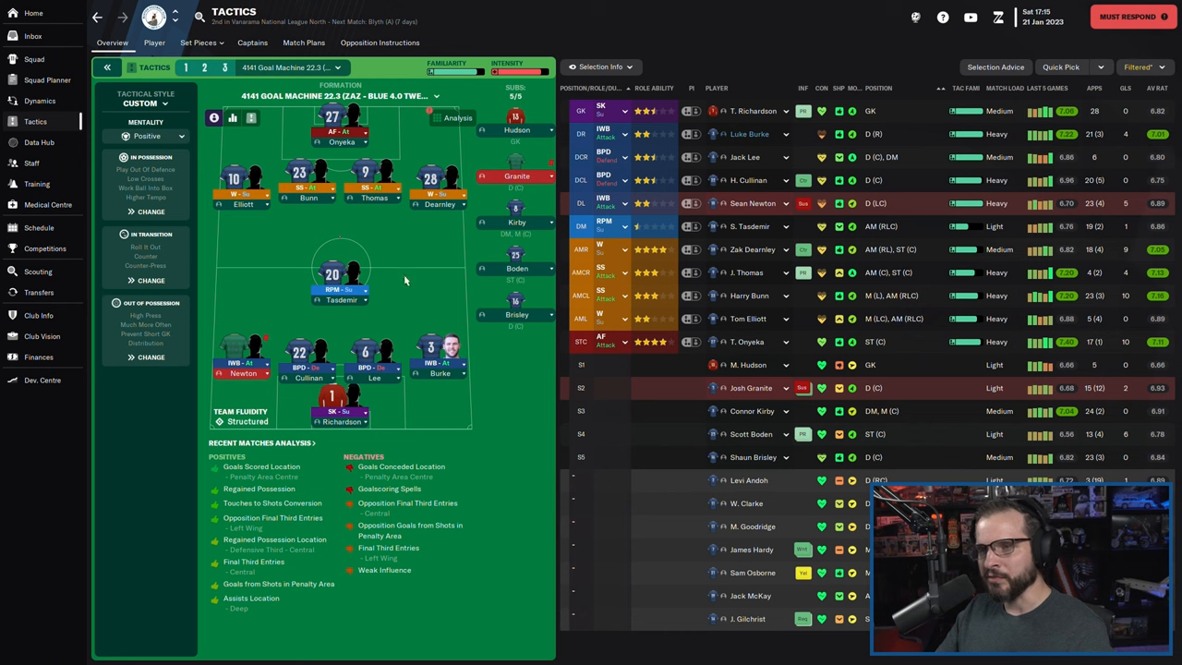